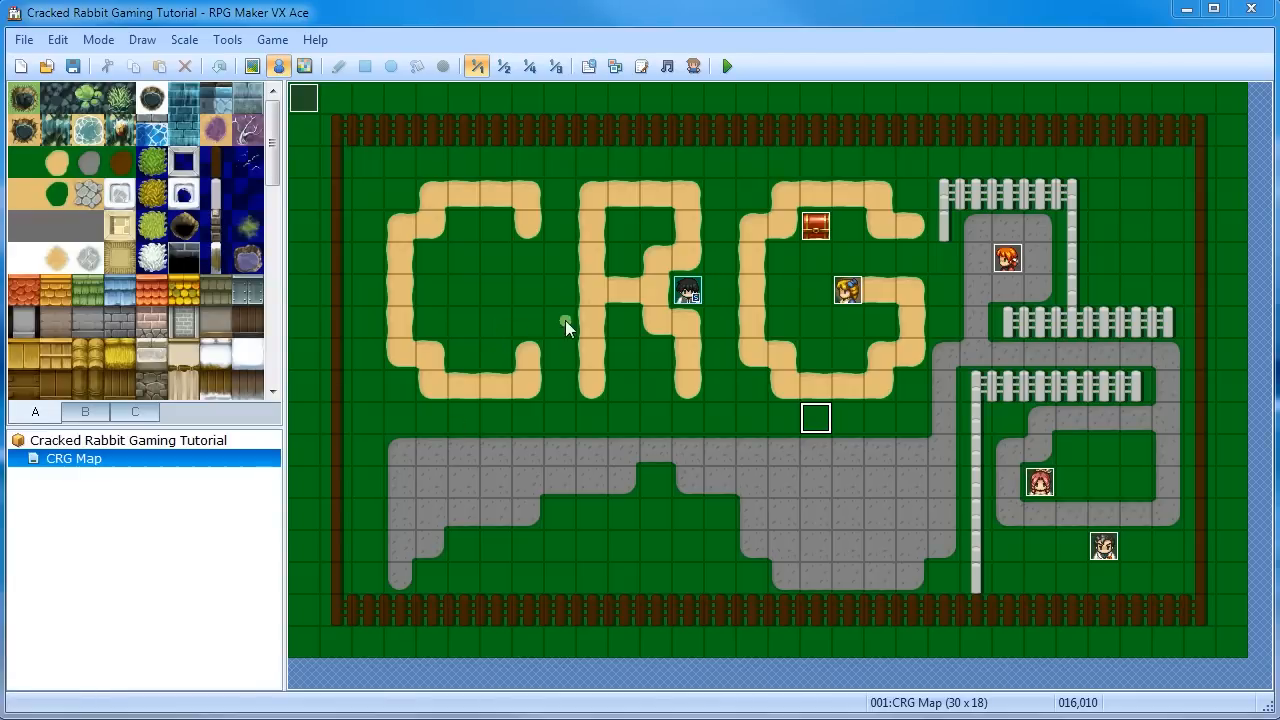
mouse_move(585, 334)
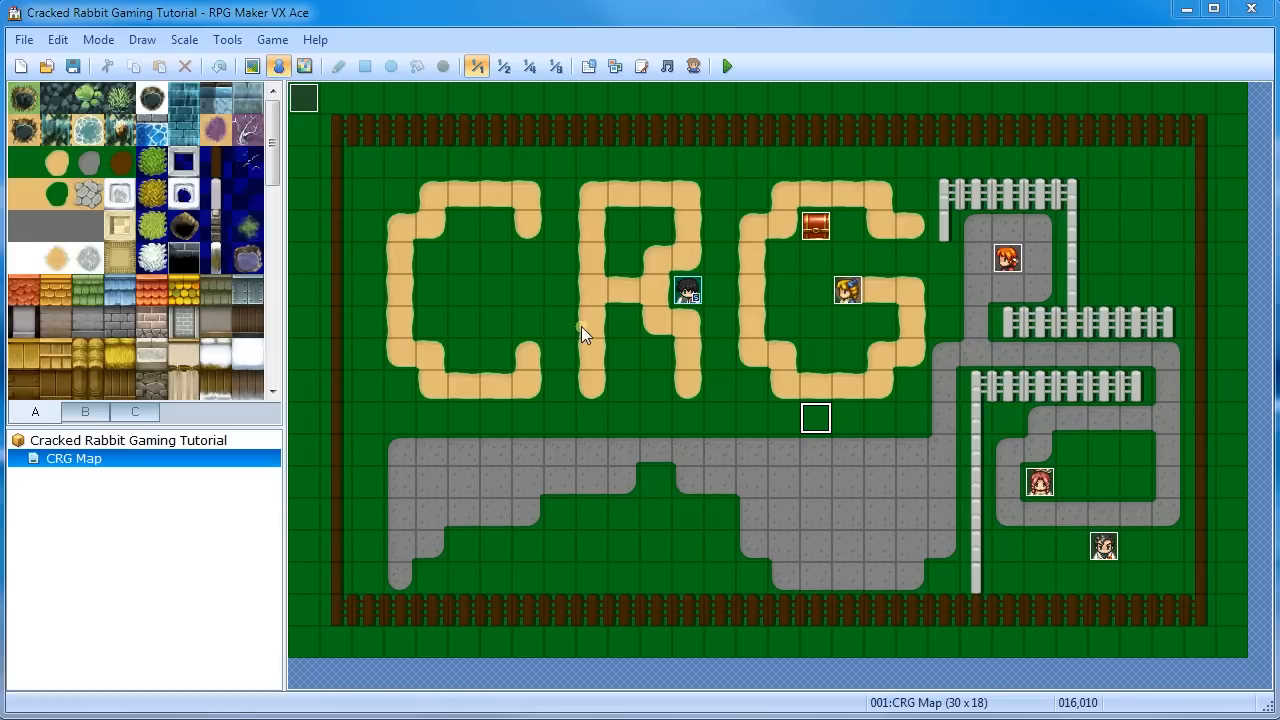
mouse_move(595, 225)
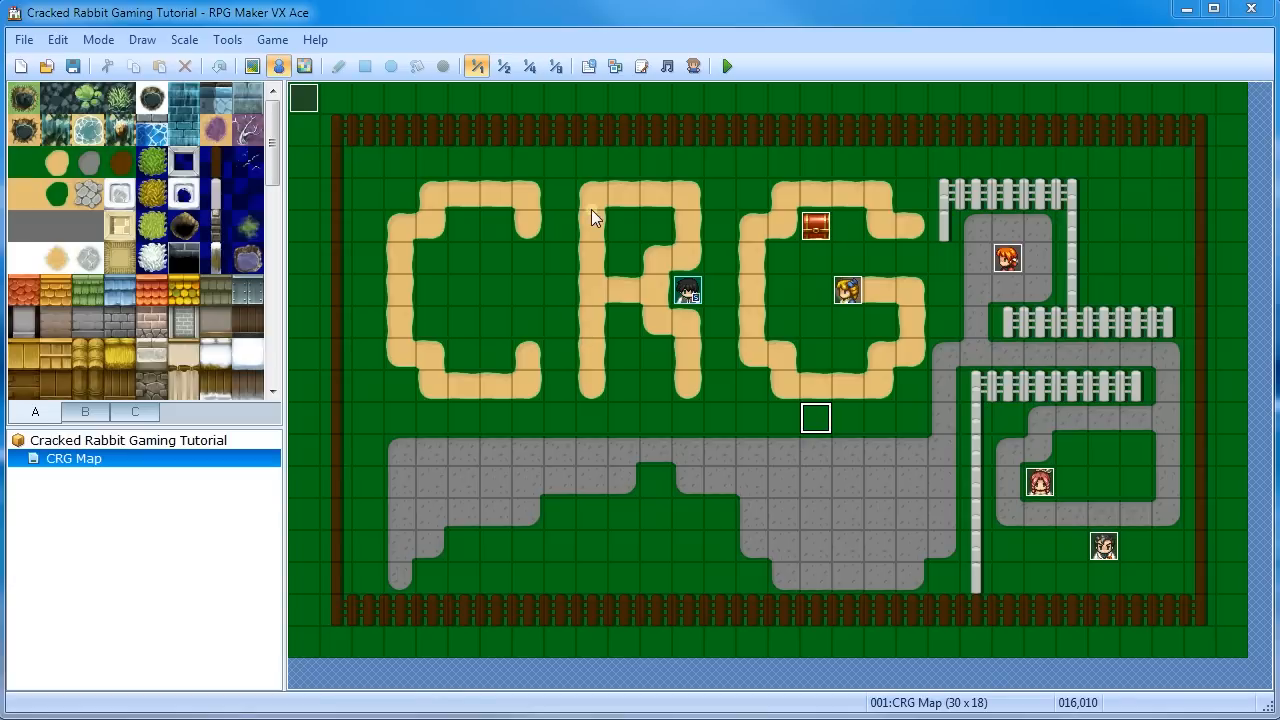
mouse_move(620, 283)
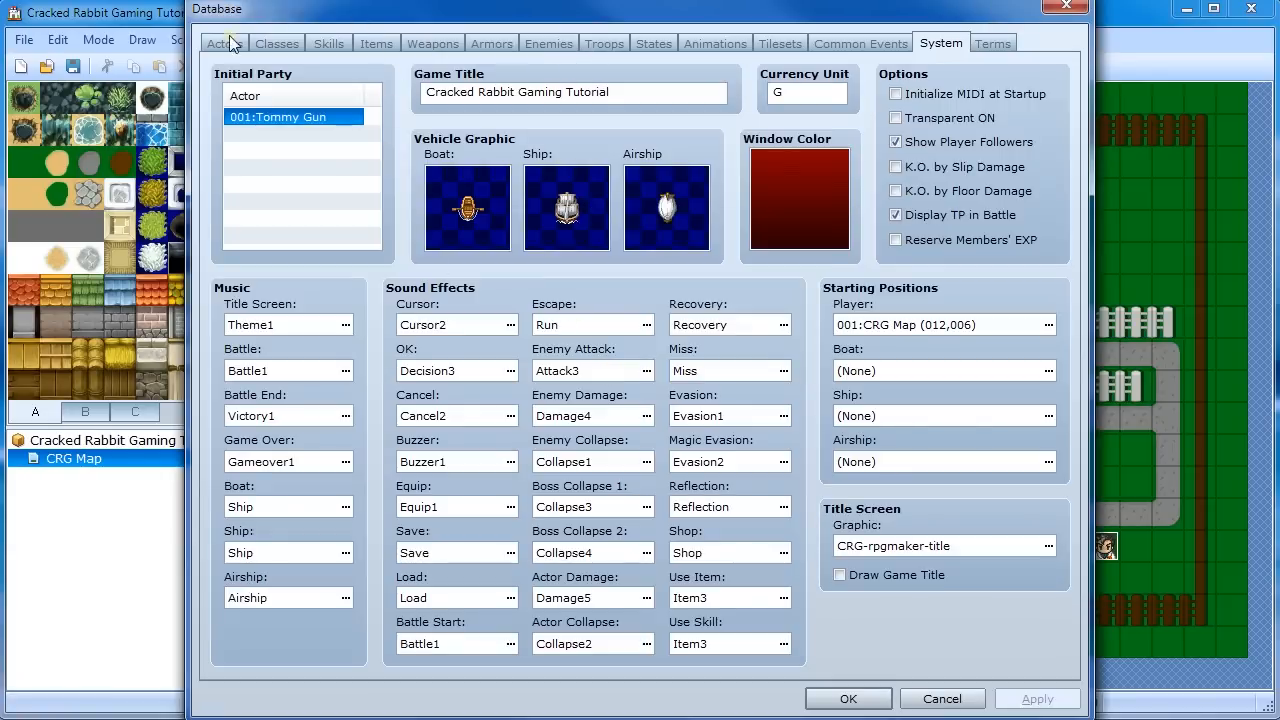
Keep Potion a normal item, then open villager EV001 and select its Magic Water command
click(376, 42)
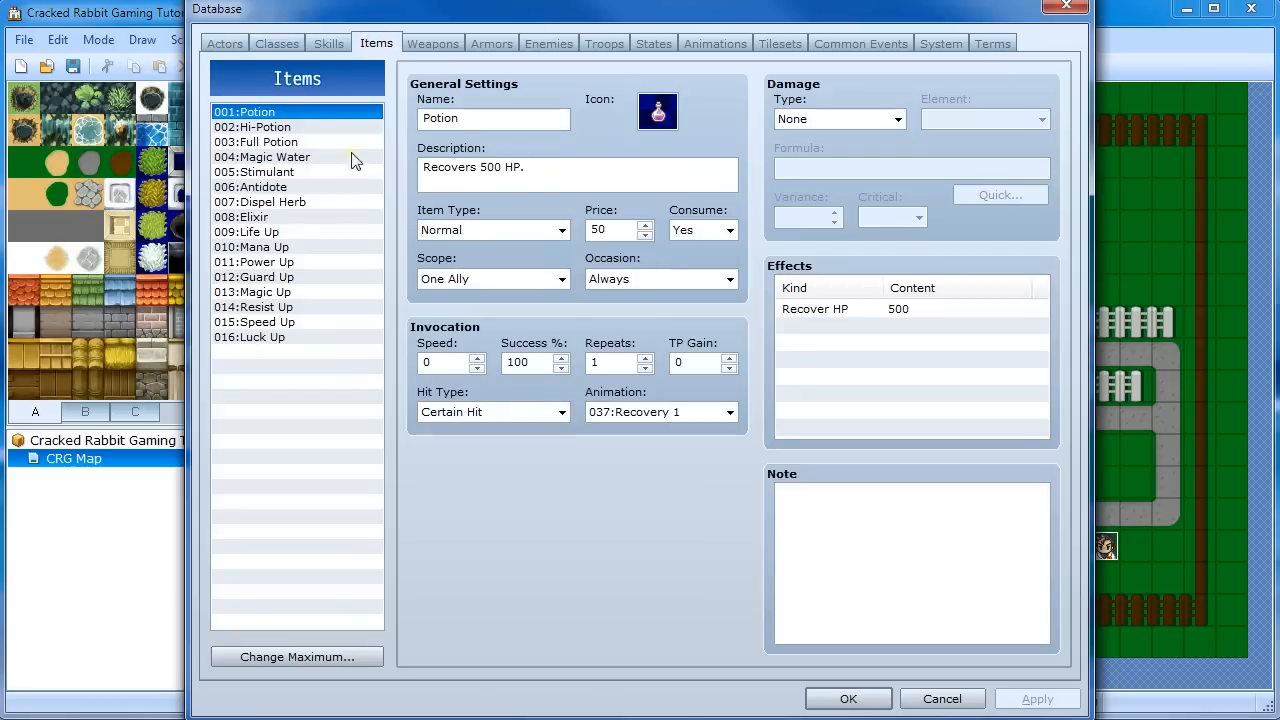
mouse_move(487, 232)
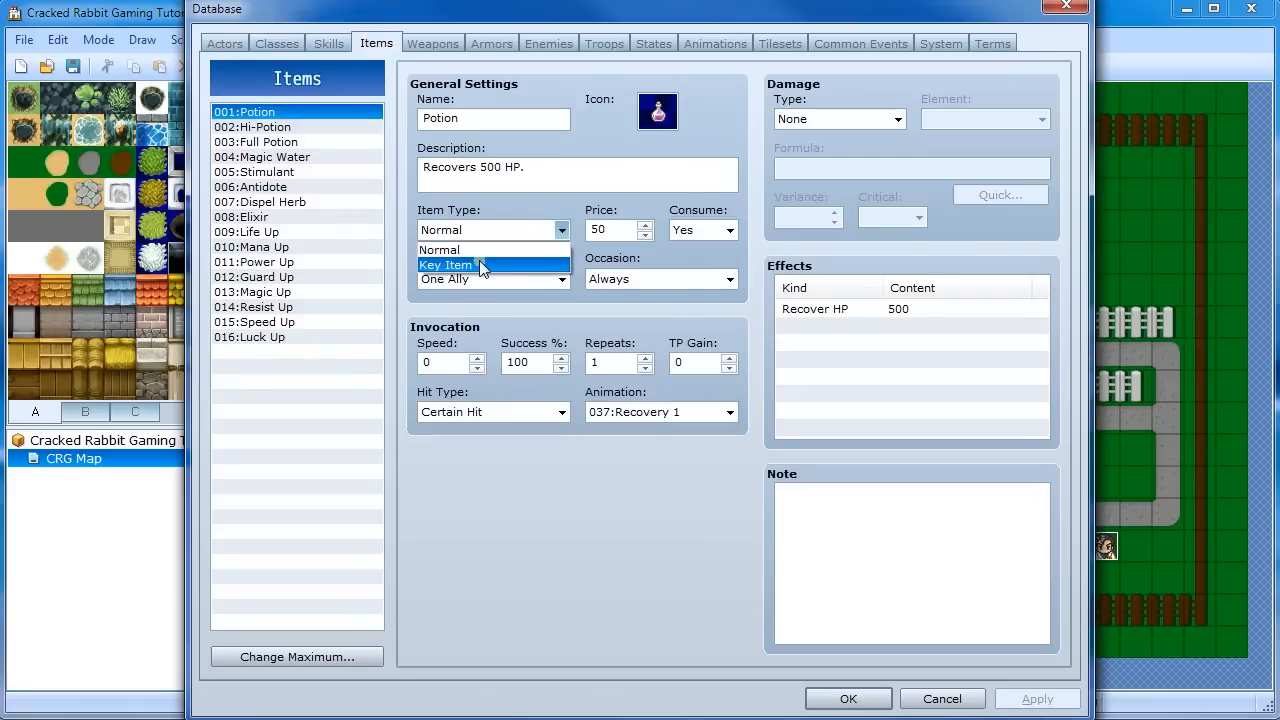
mouse_move(473, 268)
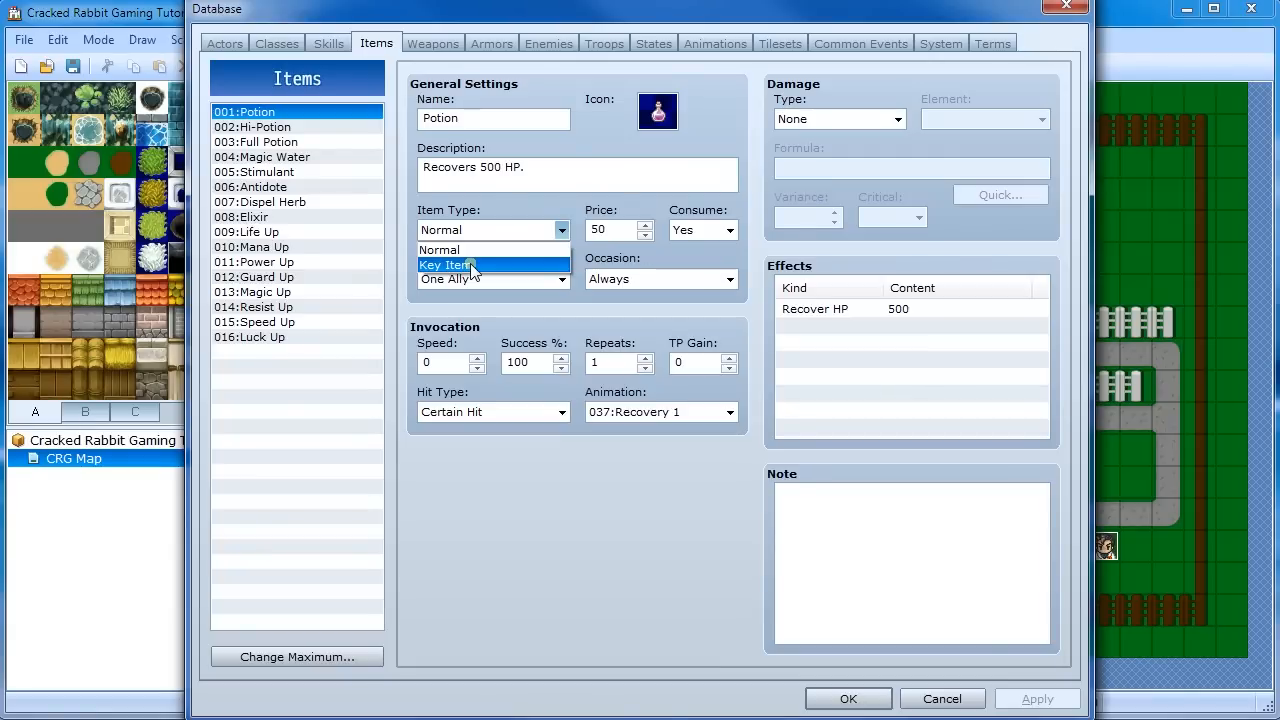
mouse_move(445, 249)
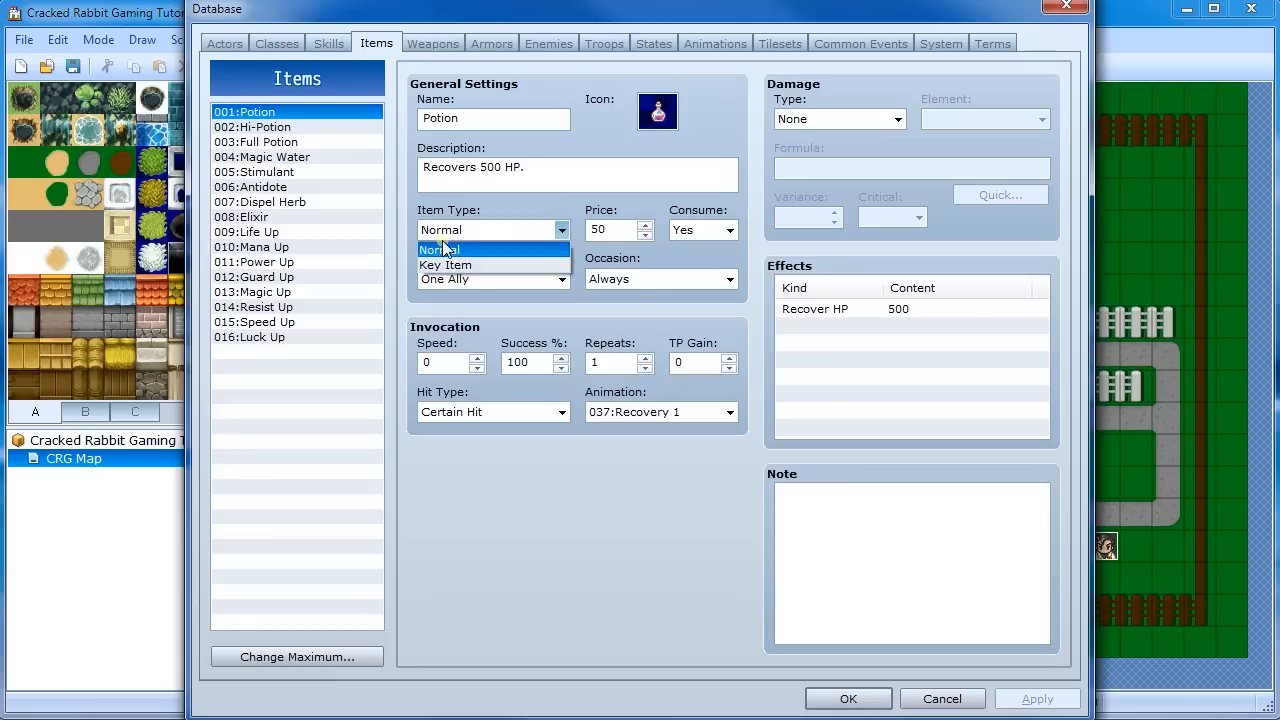
click(444, 249)
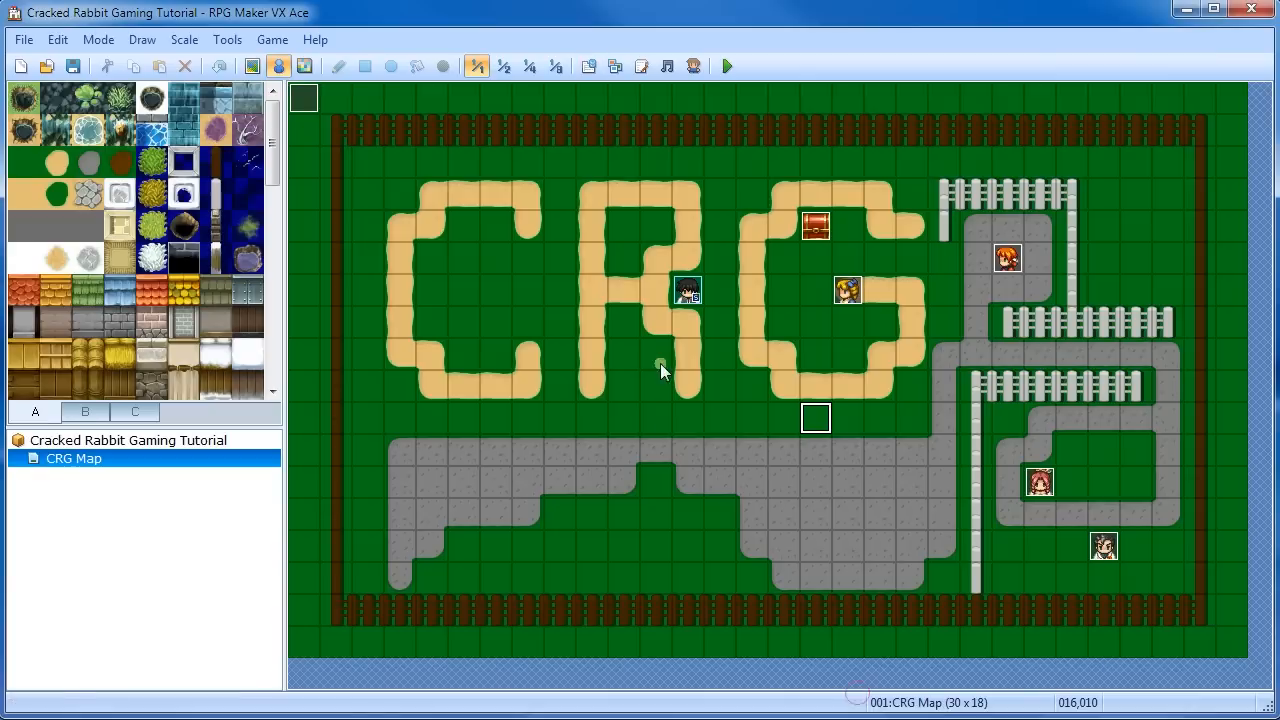
mouse_move(670, 393)
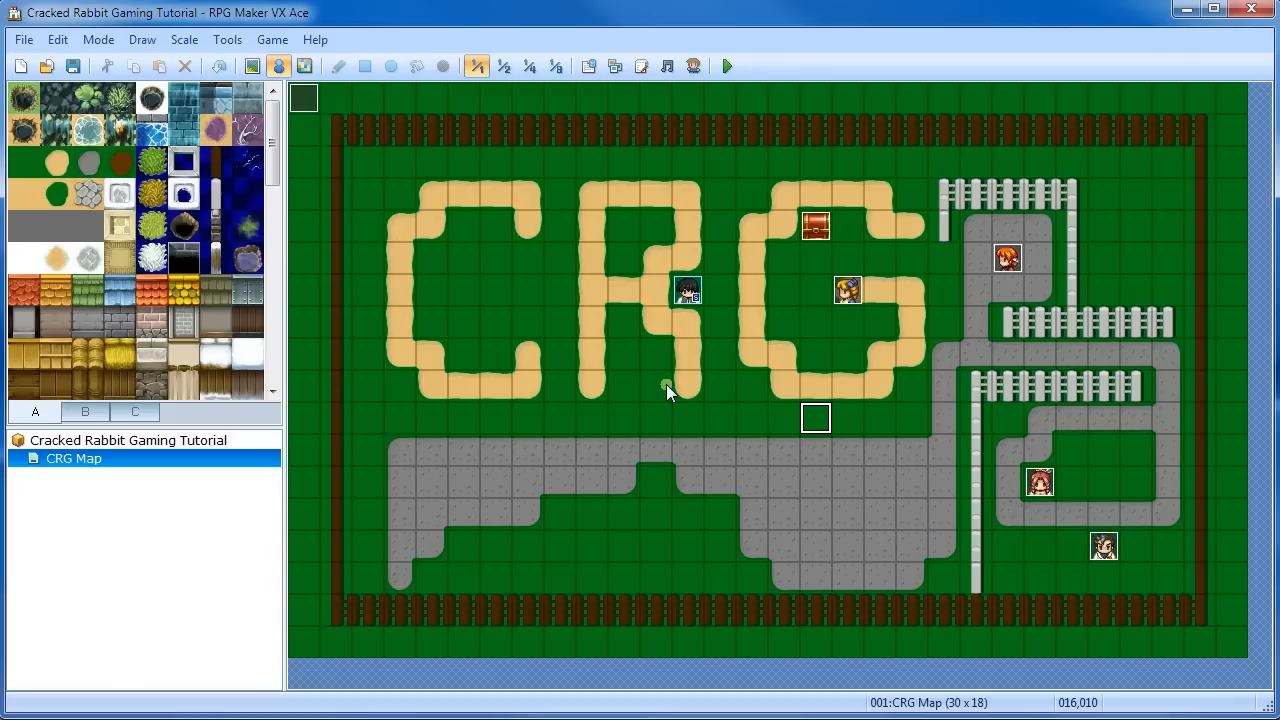
mouse_move(985, 282)
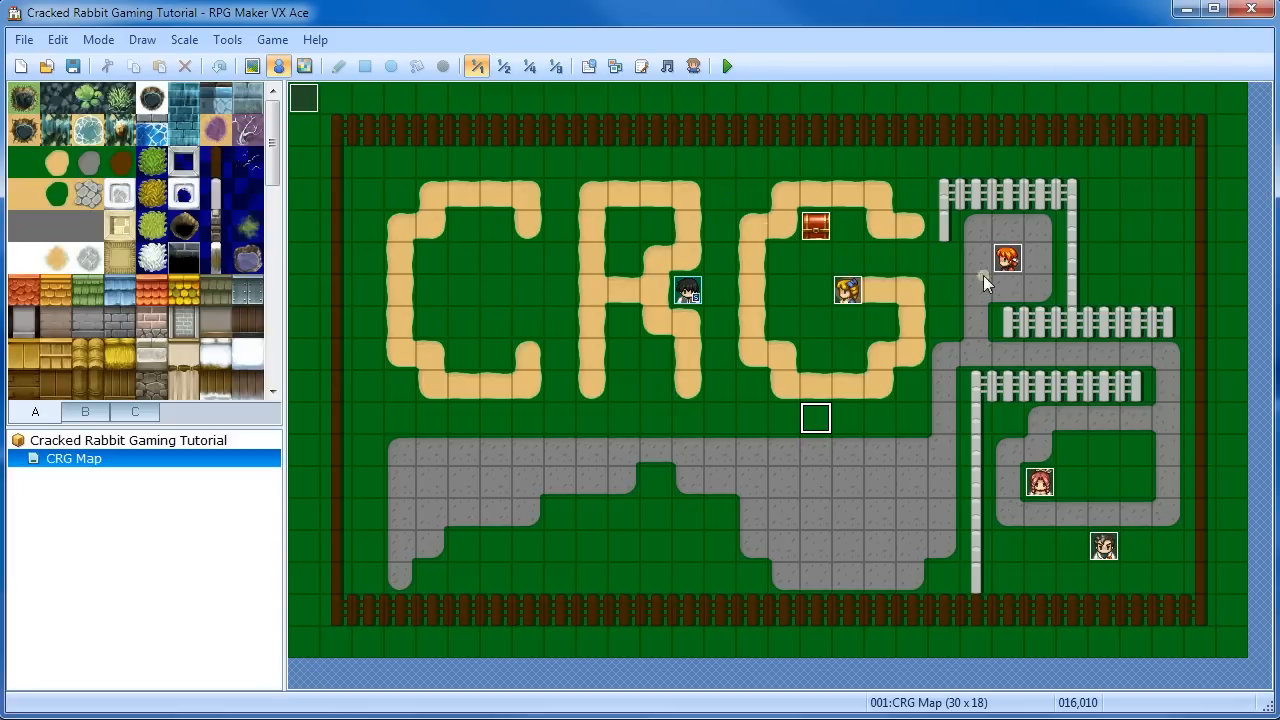
double_click(1005, 258)
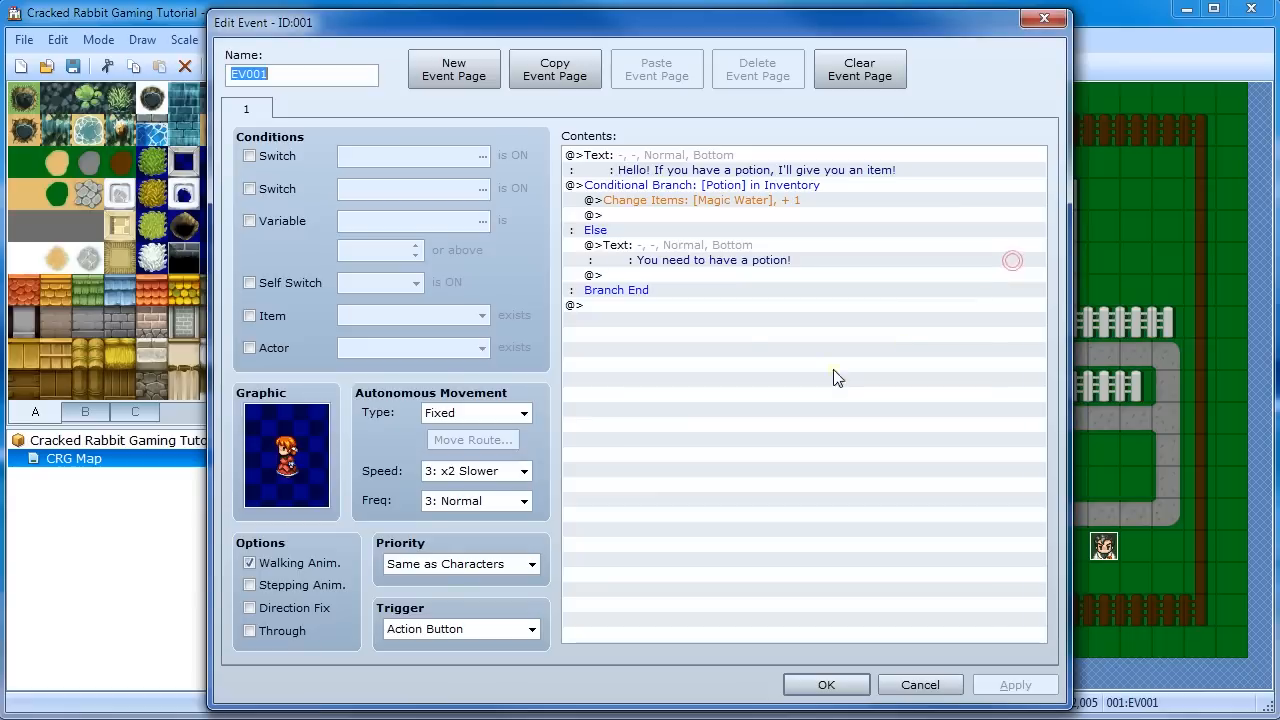
mouse_move(589, 205)
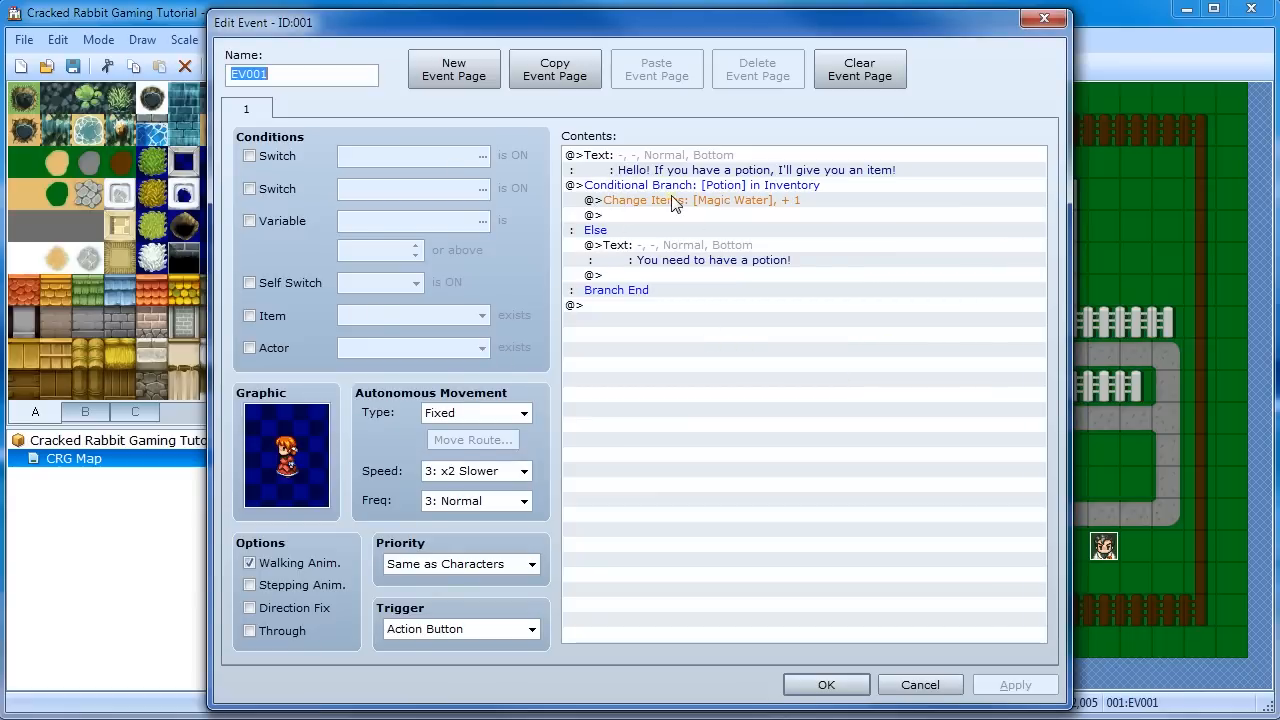
click(660, 185)
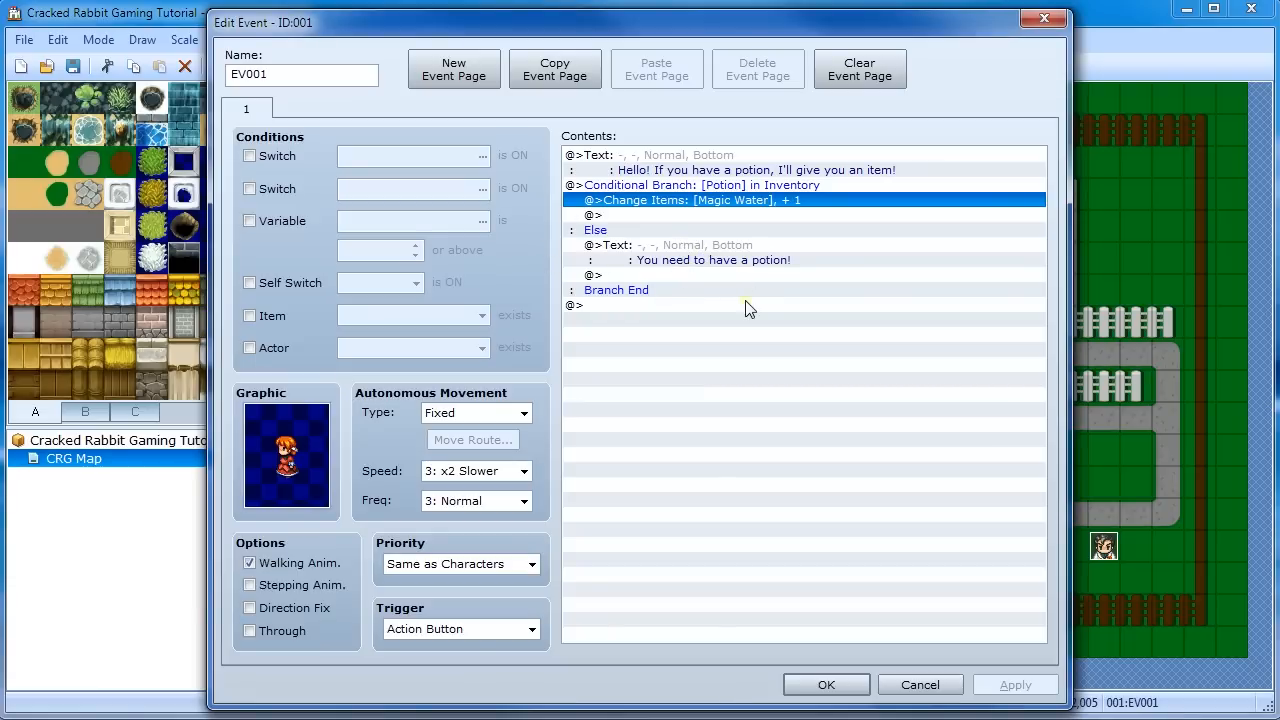
mouse_move(678, 207)
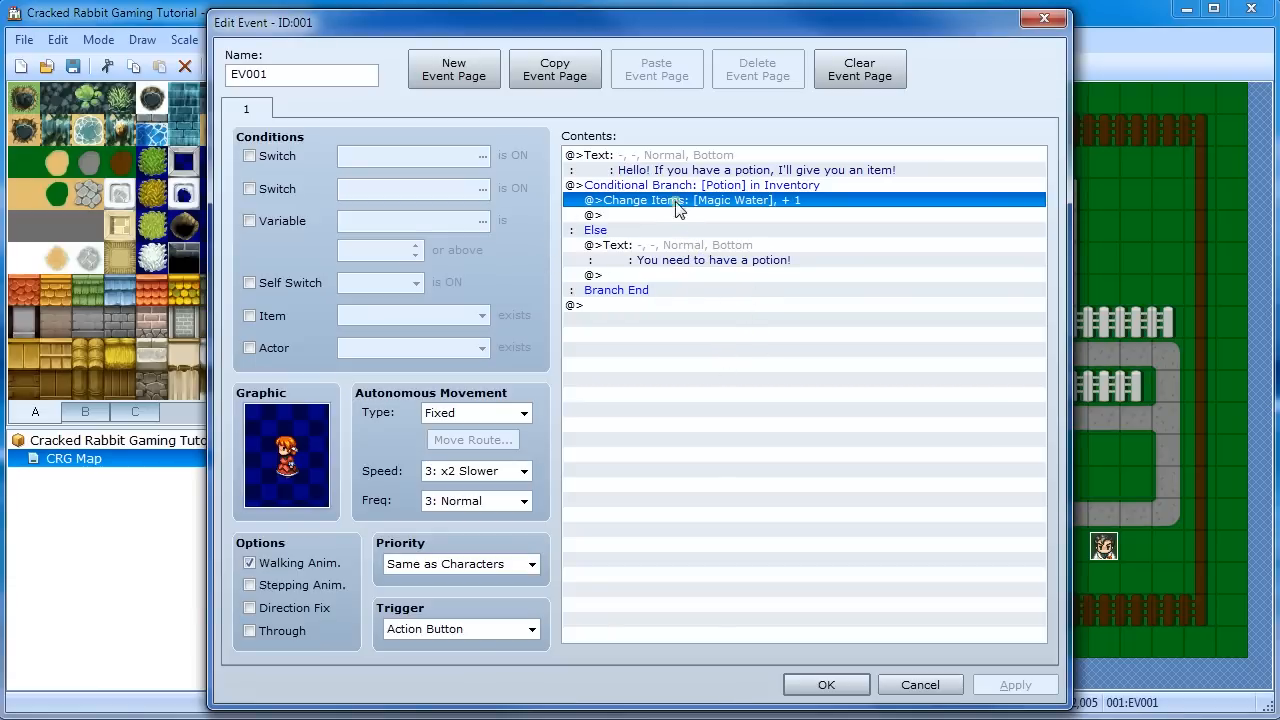
mouse_move(728, 241)
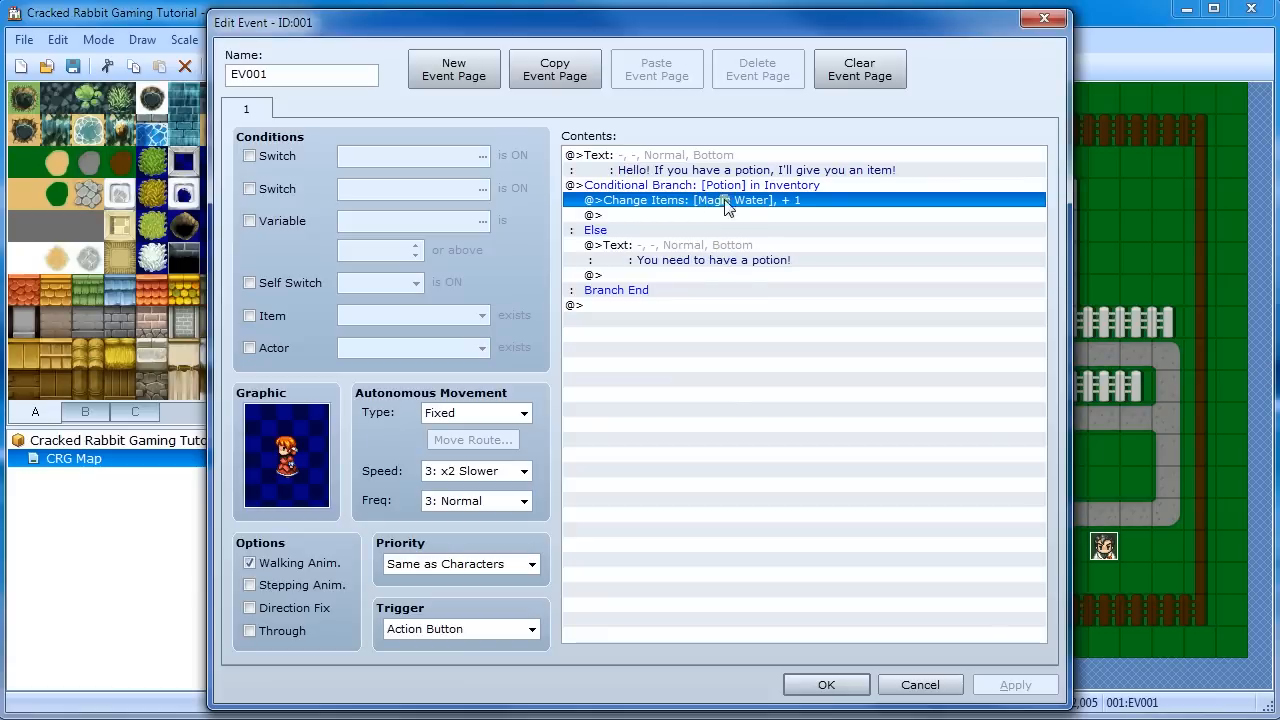
mouse_move(770, 200)
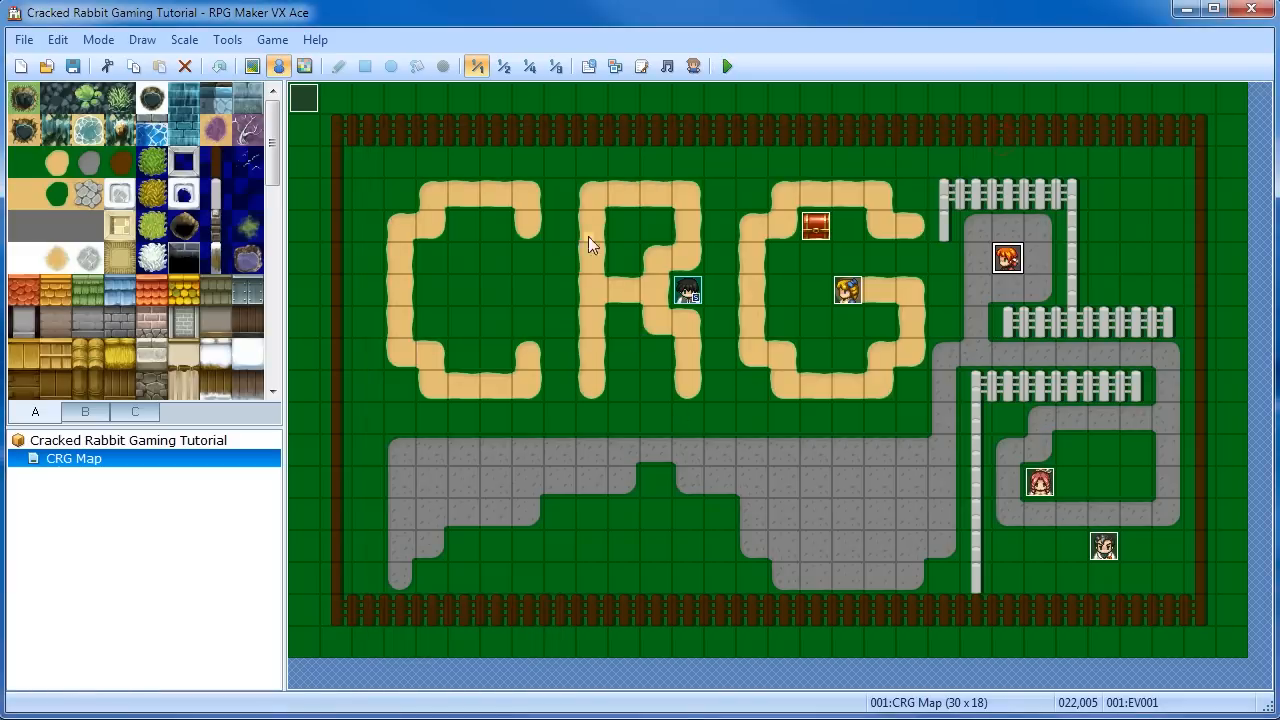
In the Database Items, make Full Potion a Key Item and view Hi-Potion's type choices
click(227, 40)
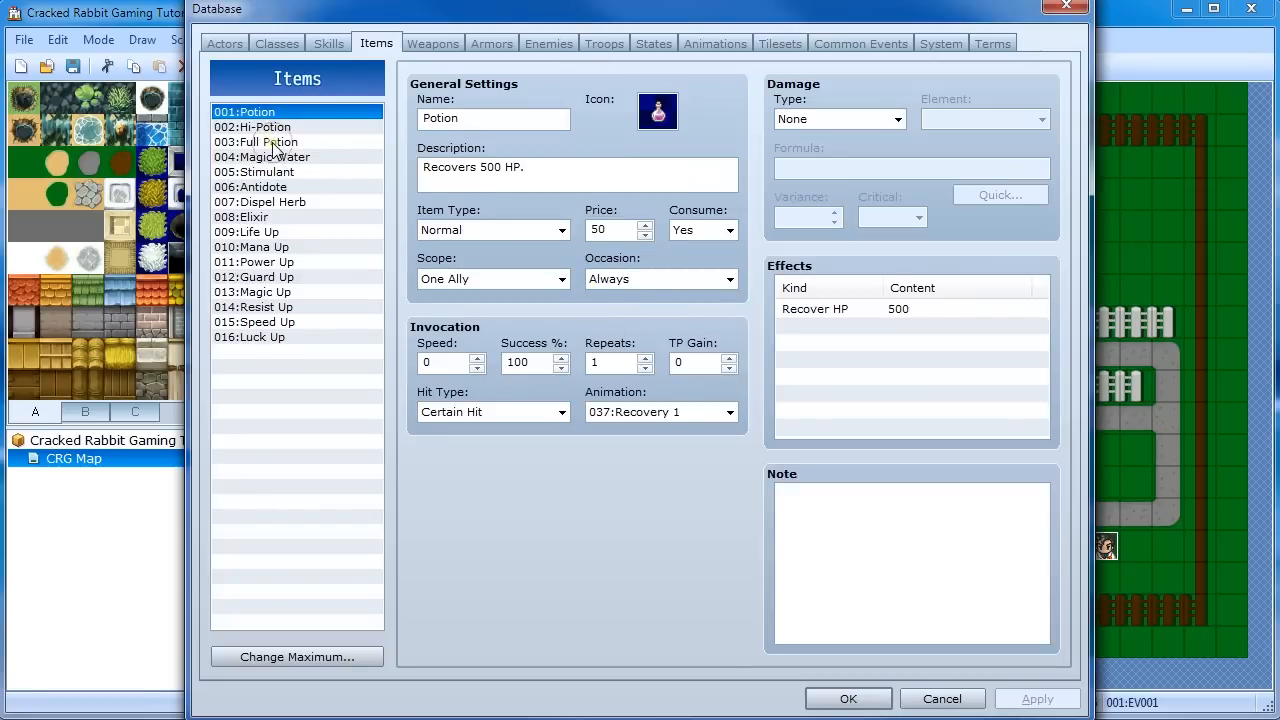
click(270, 141)
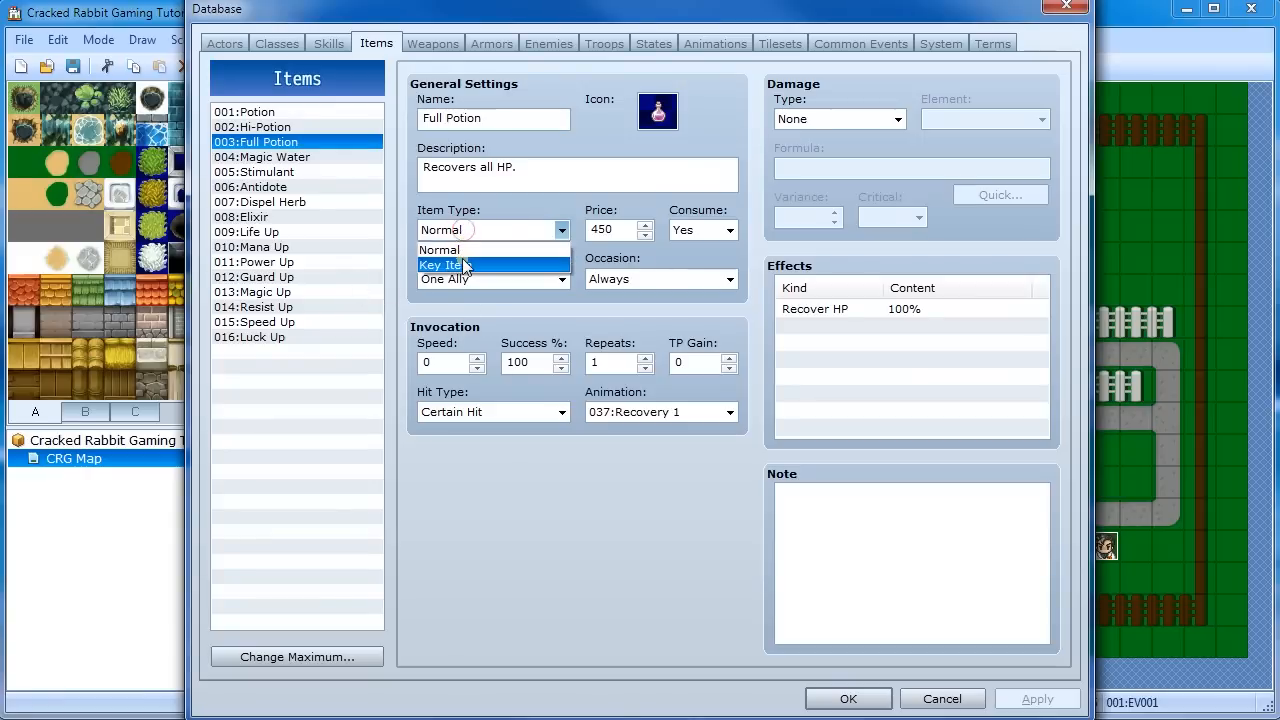
click(262, 127)
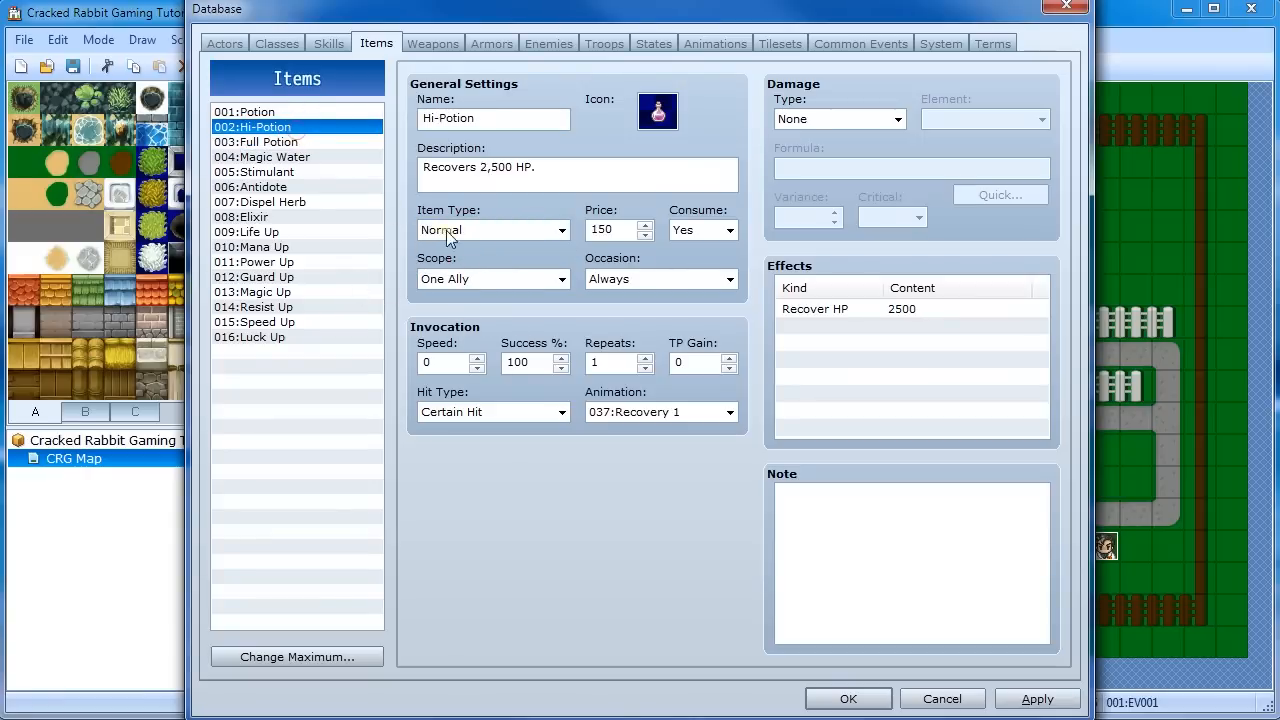
click(491, 230)
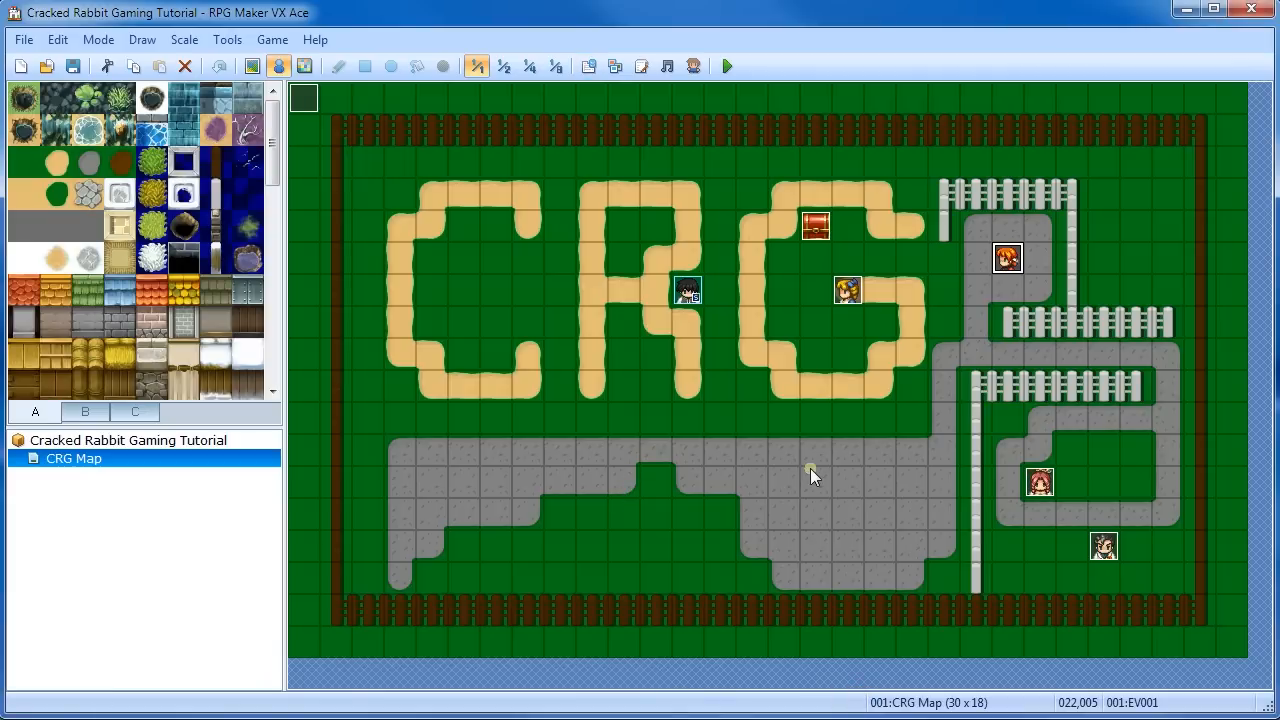
mouse_move(777, 294)
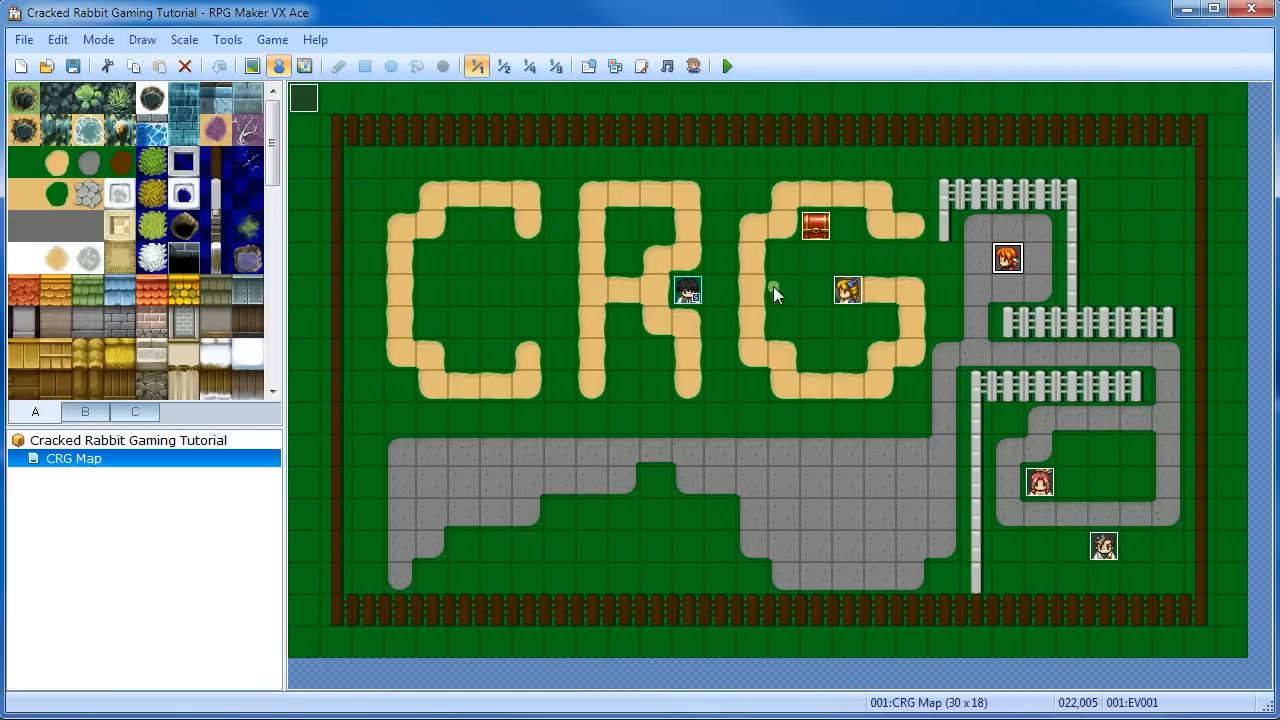
click(729, 66)
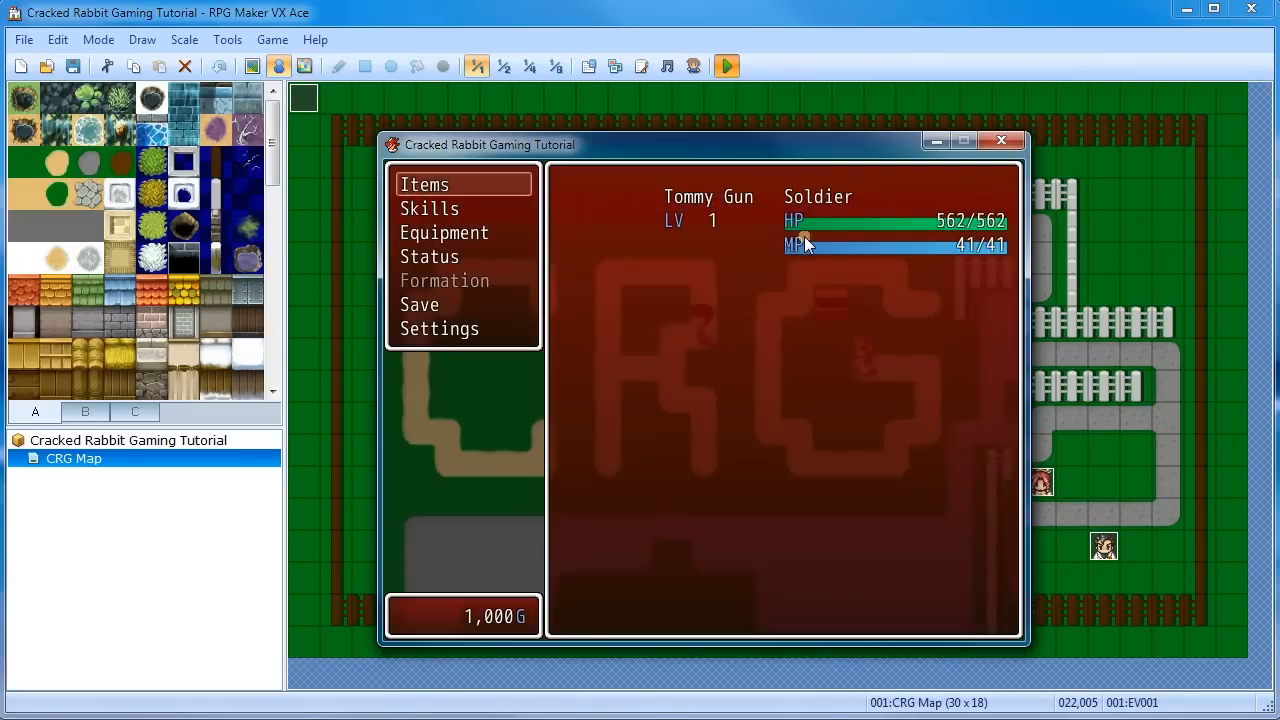
click(450, 184)
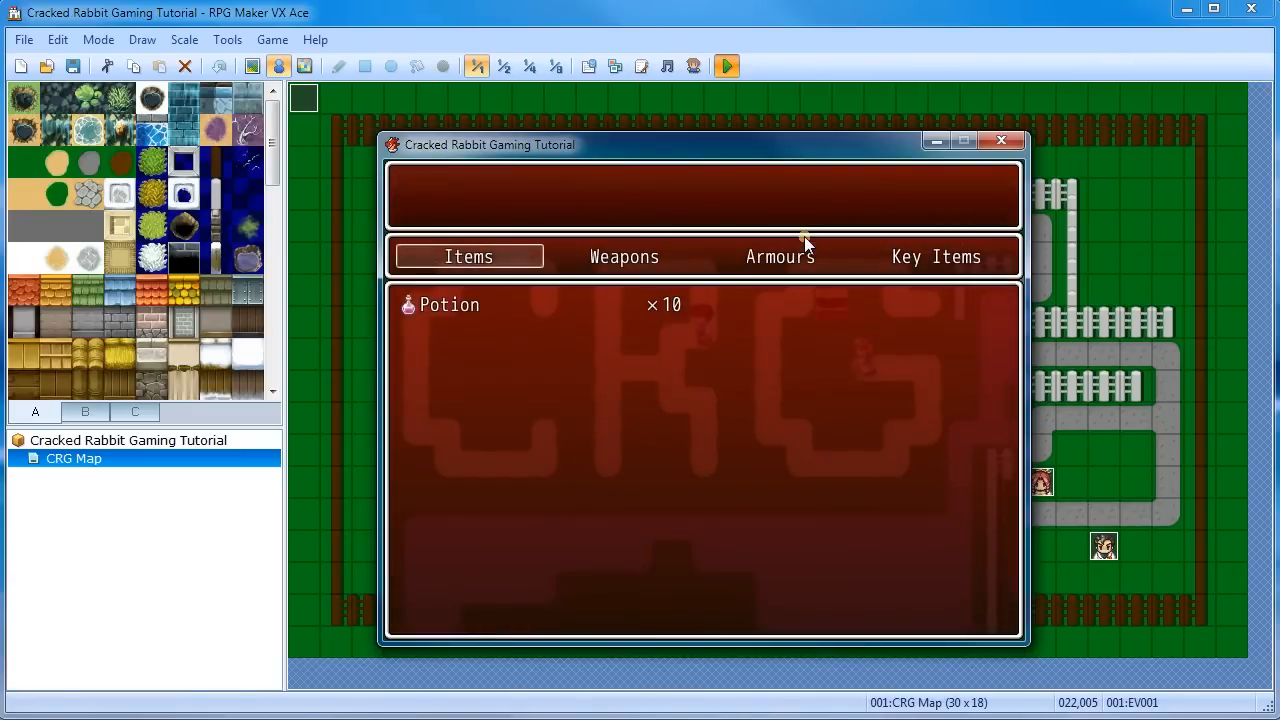
click(936, 256)
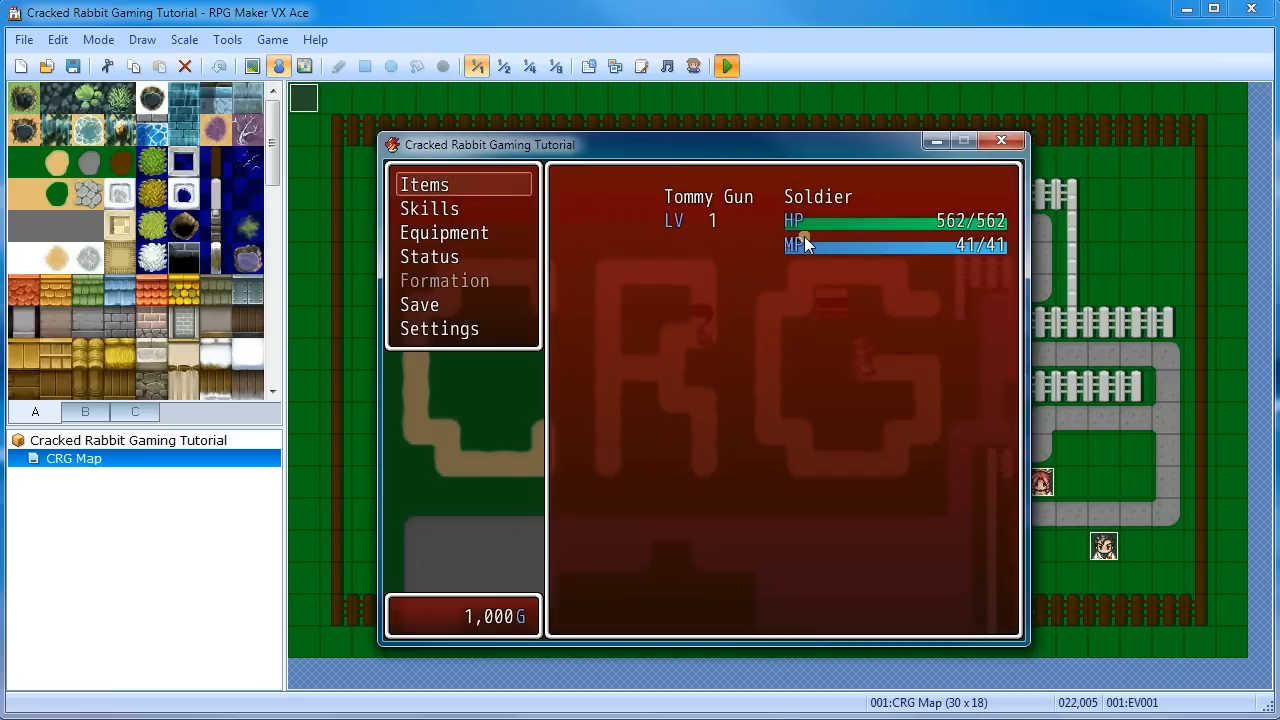
click(1002, 141)
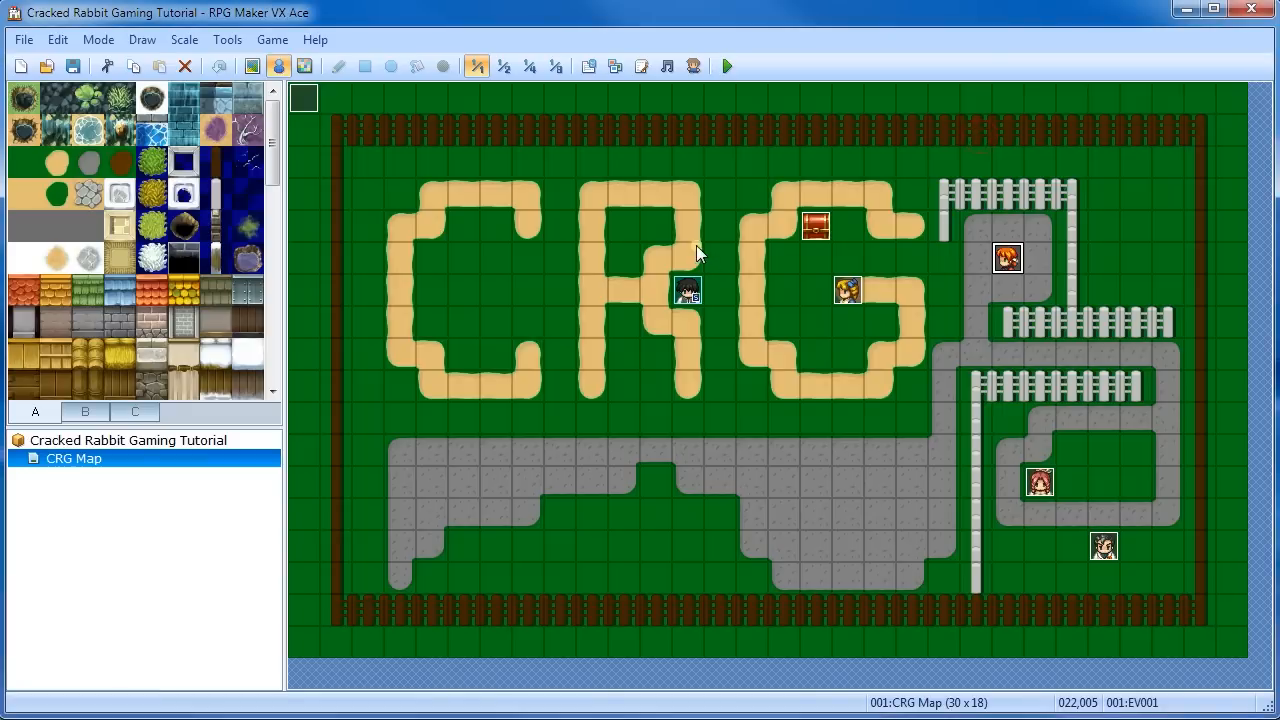
Open blonde villager EV004 and add Select Key Item storing into variable 0001 'Key item 1'
click(849, 290)
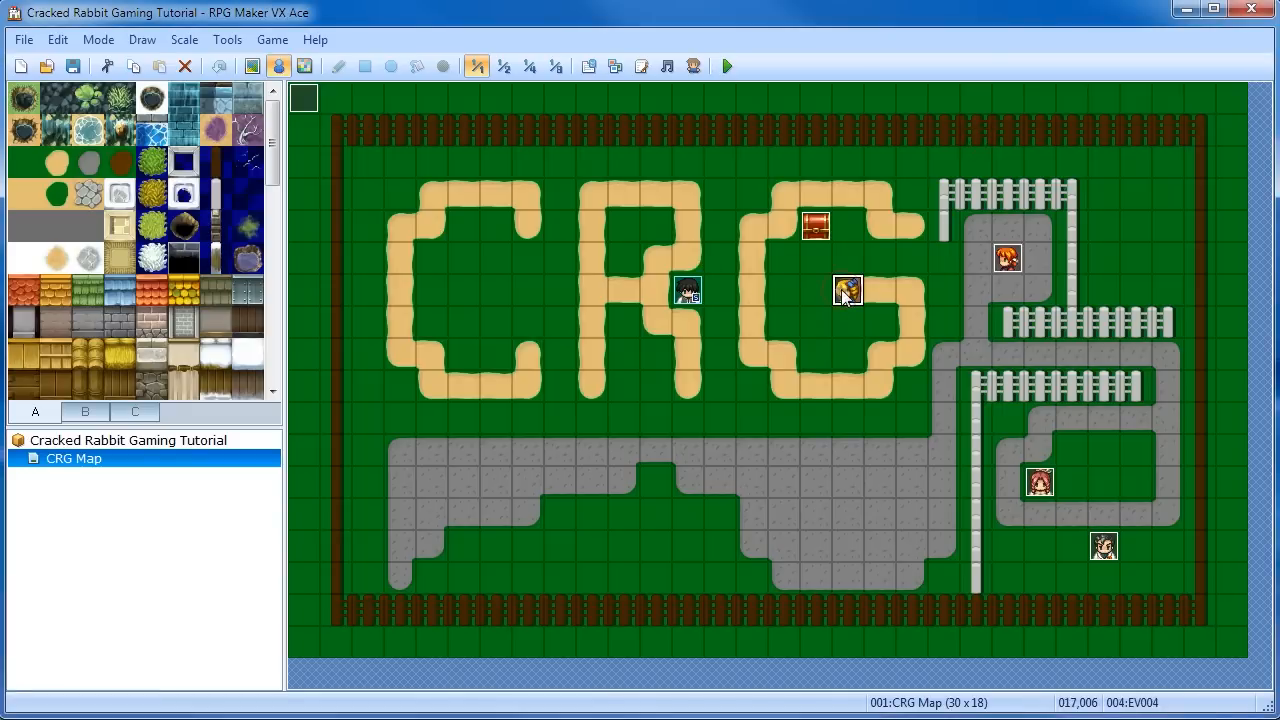
double_click(845, 290)
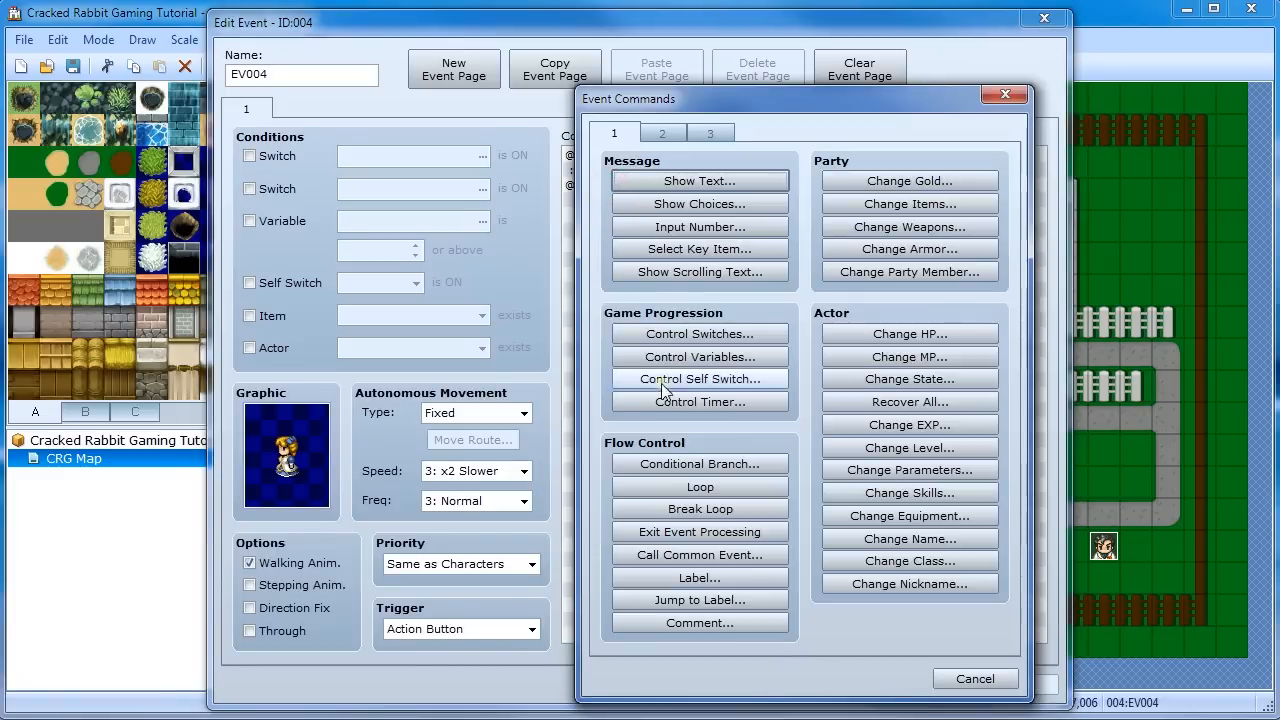
mouse_move(697, 248)
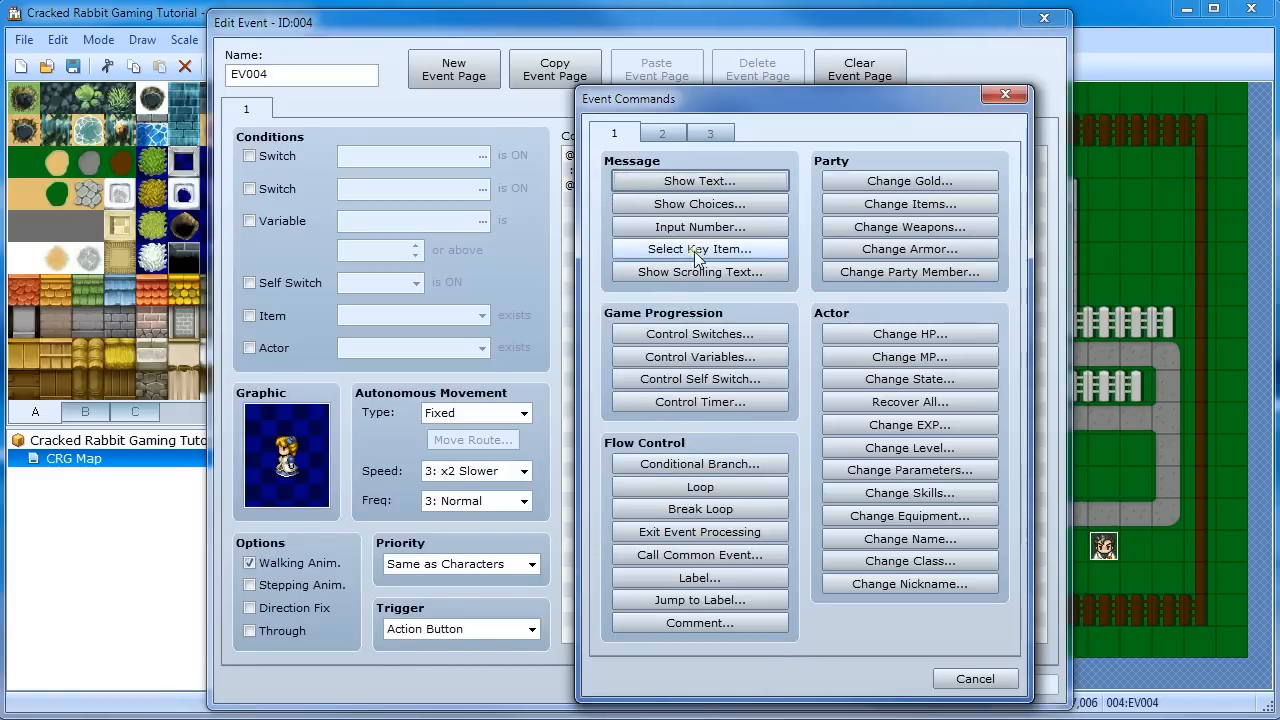
mouse_move(700, 250)
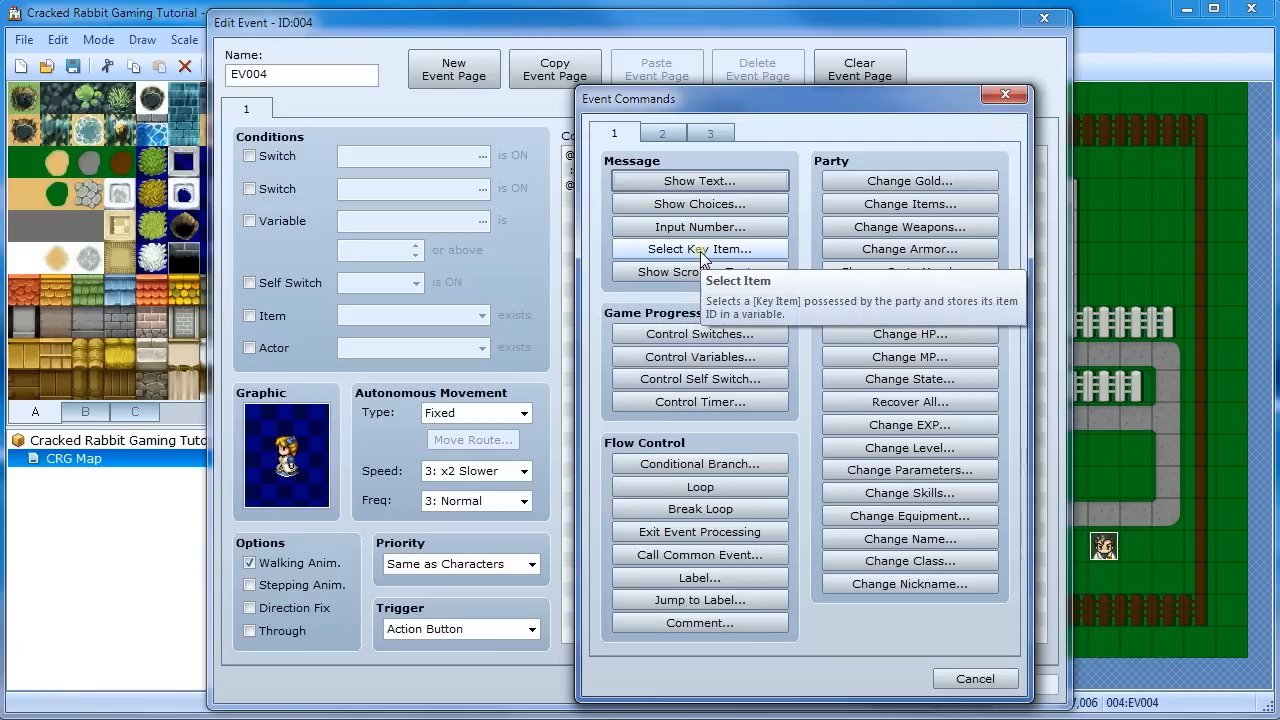
click(699, 249)
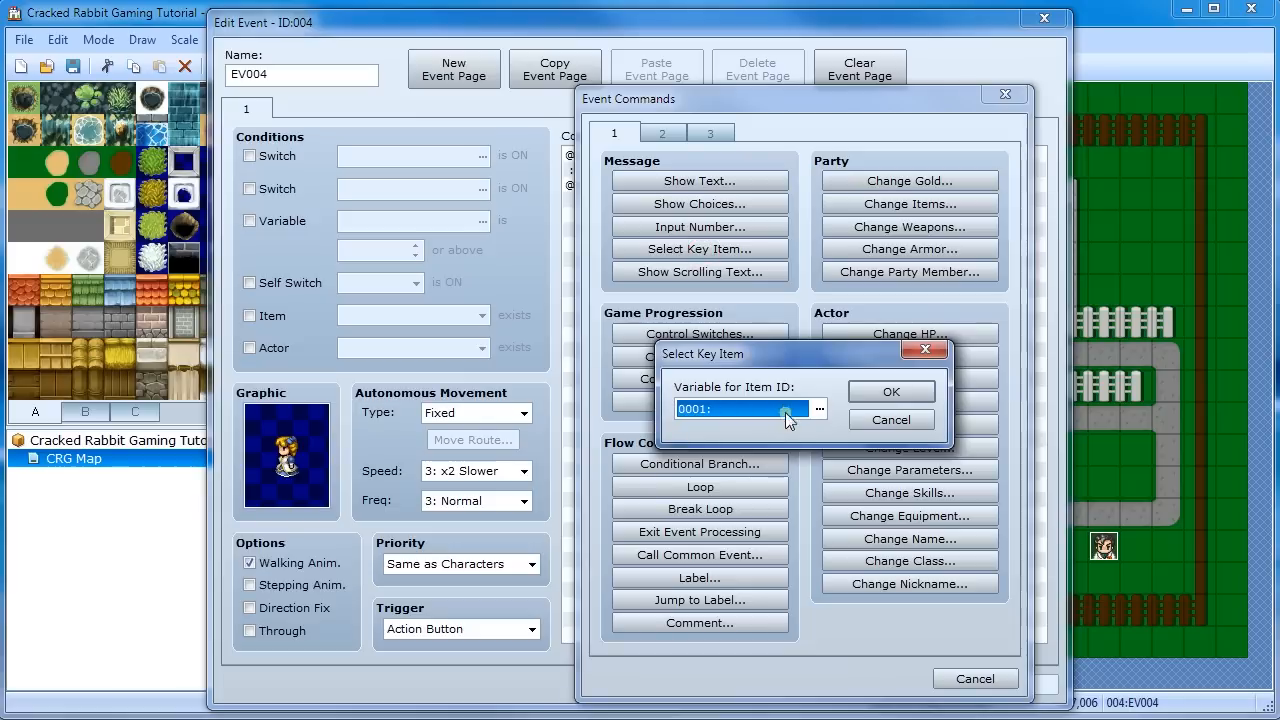
mouse_move(722, 258)
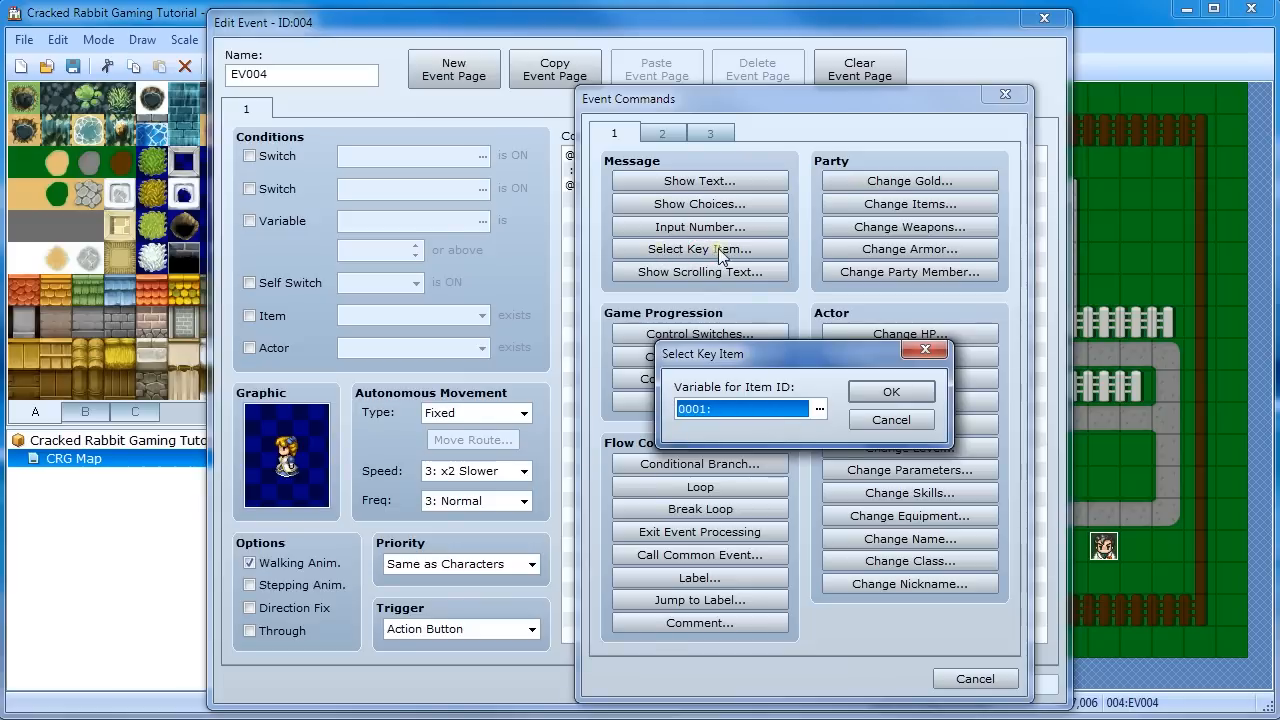
mouse_move(822, 414)
text(Key item 1)
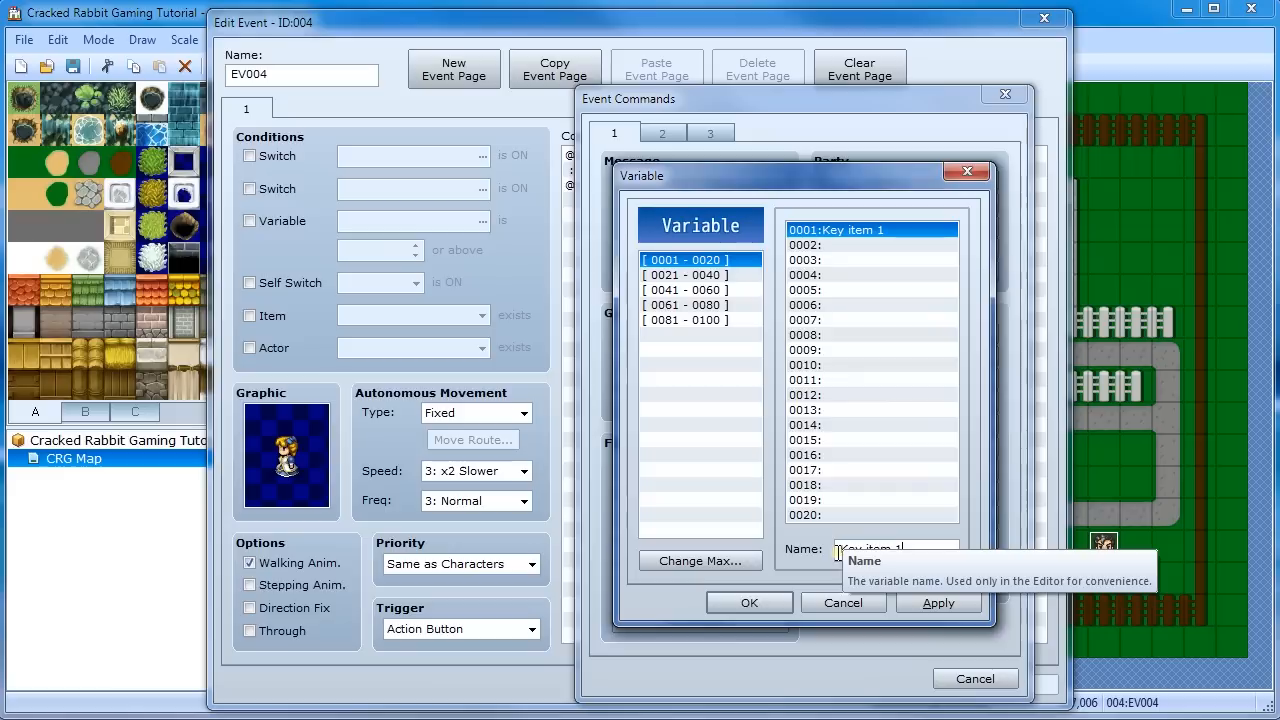
mouse_move(838, 562)
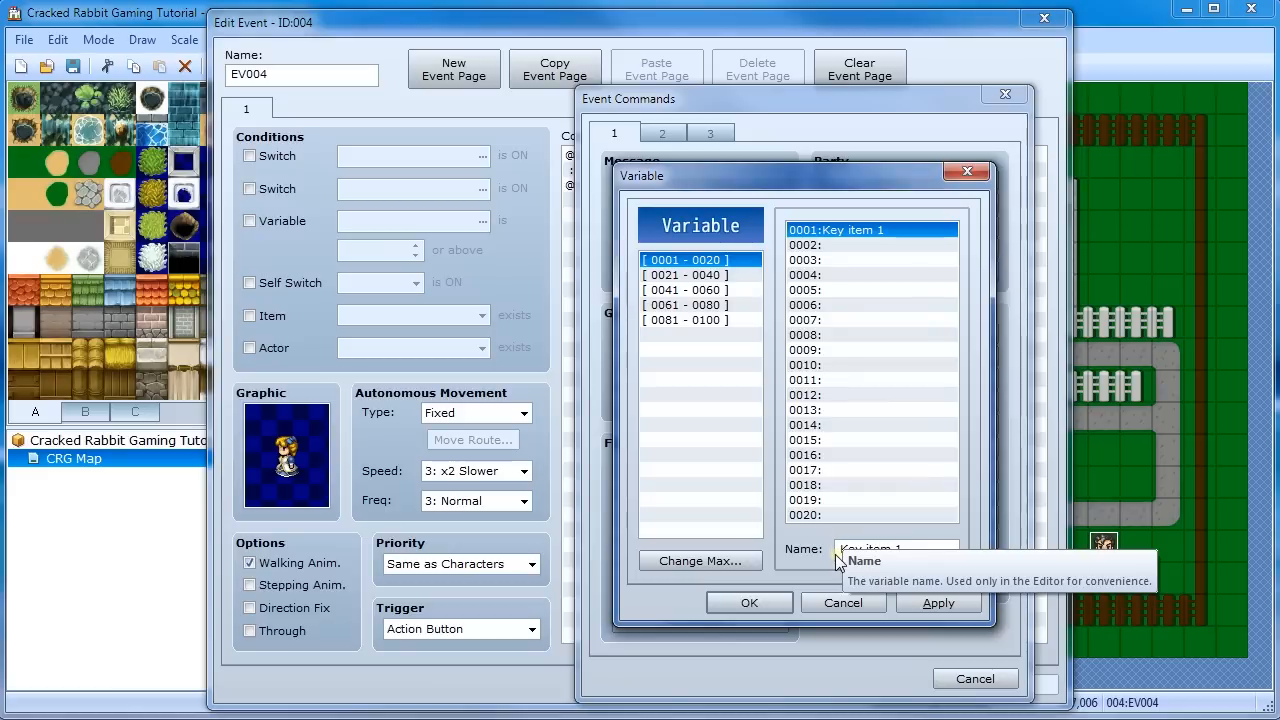
mouse_move(750, 603)
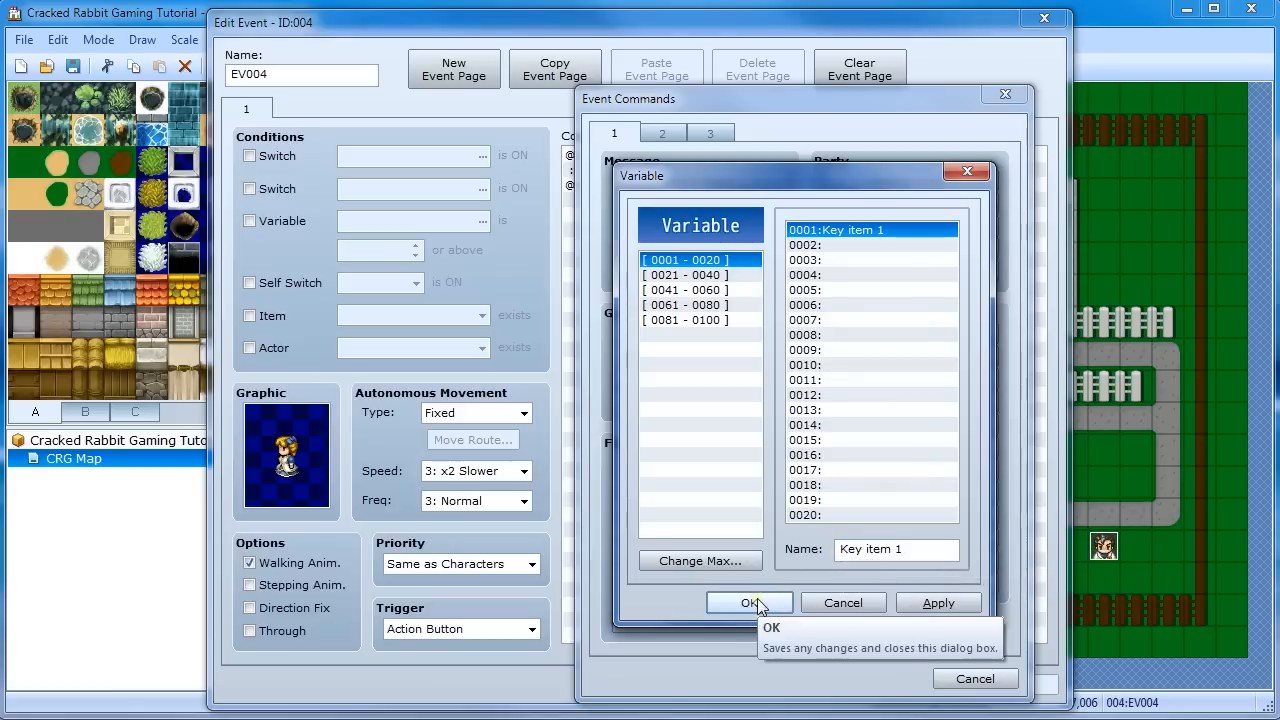
click(750, 602)
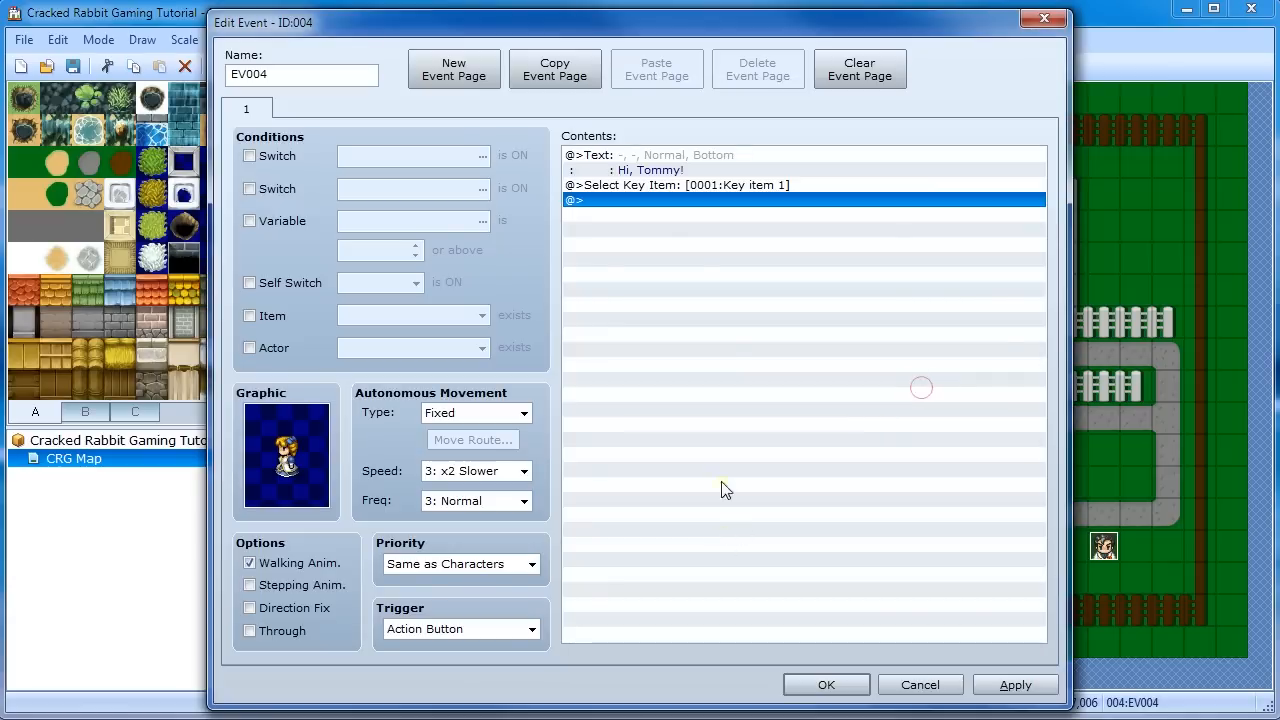
mouse_move(712, 206)
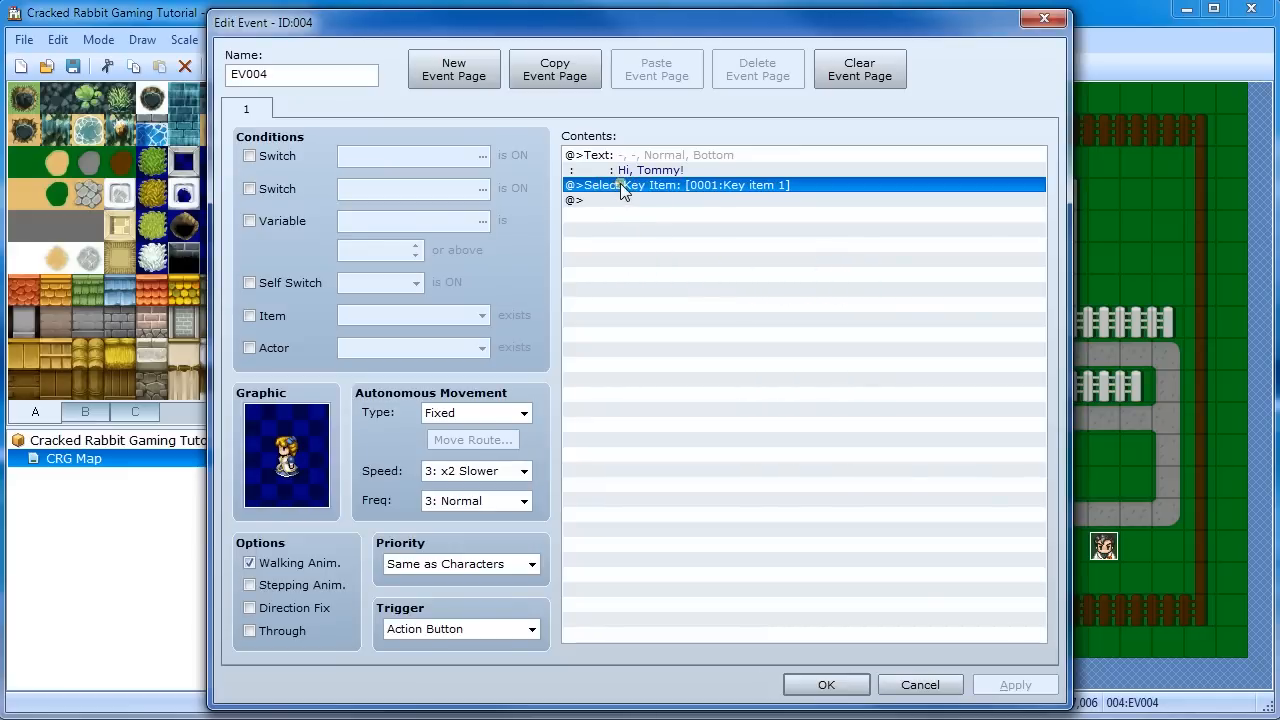
mouse_move(760, 192)
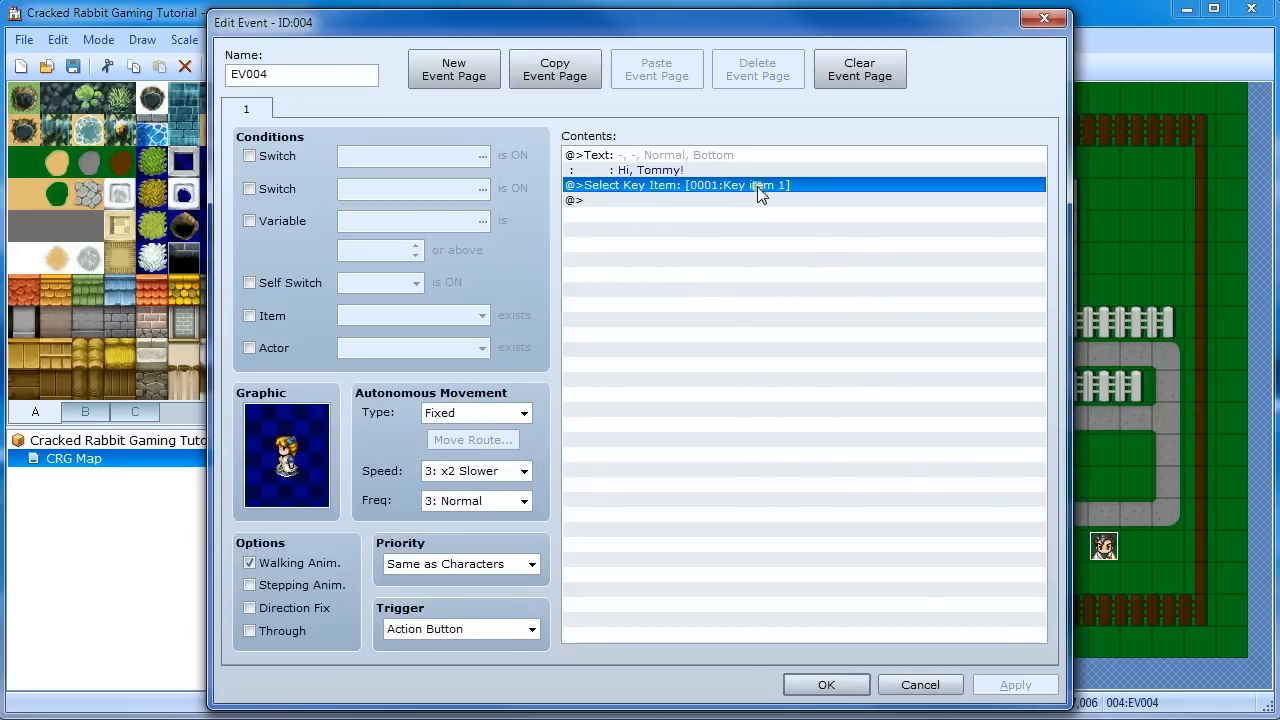
mouse_move(640, 210)
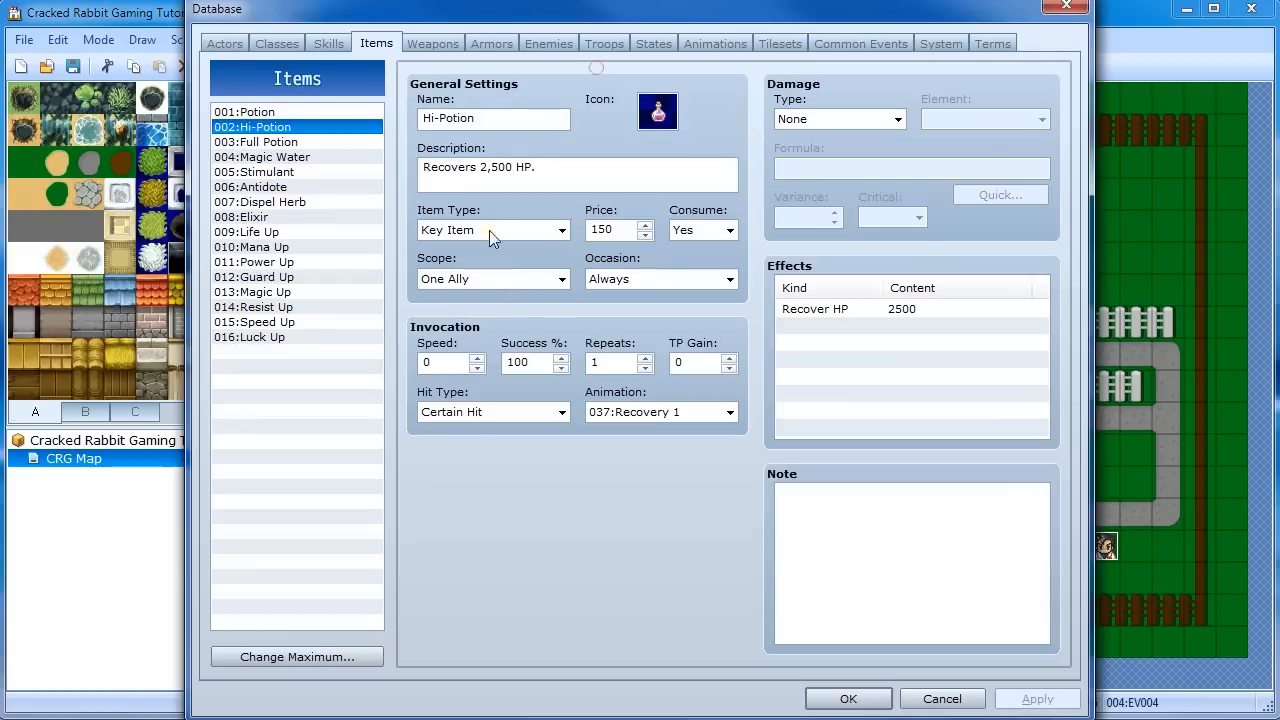
click(256, 141)
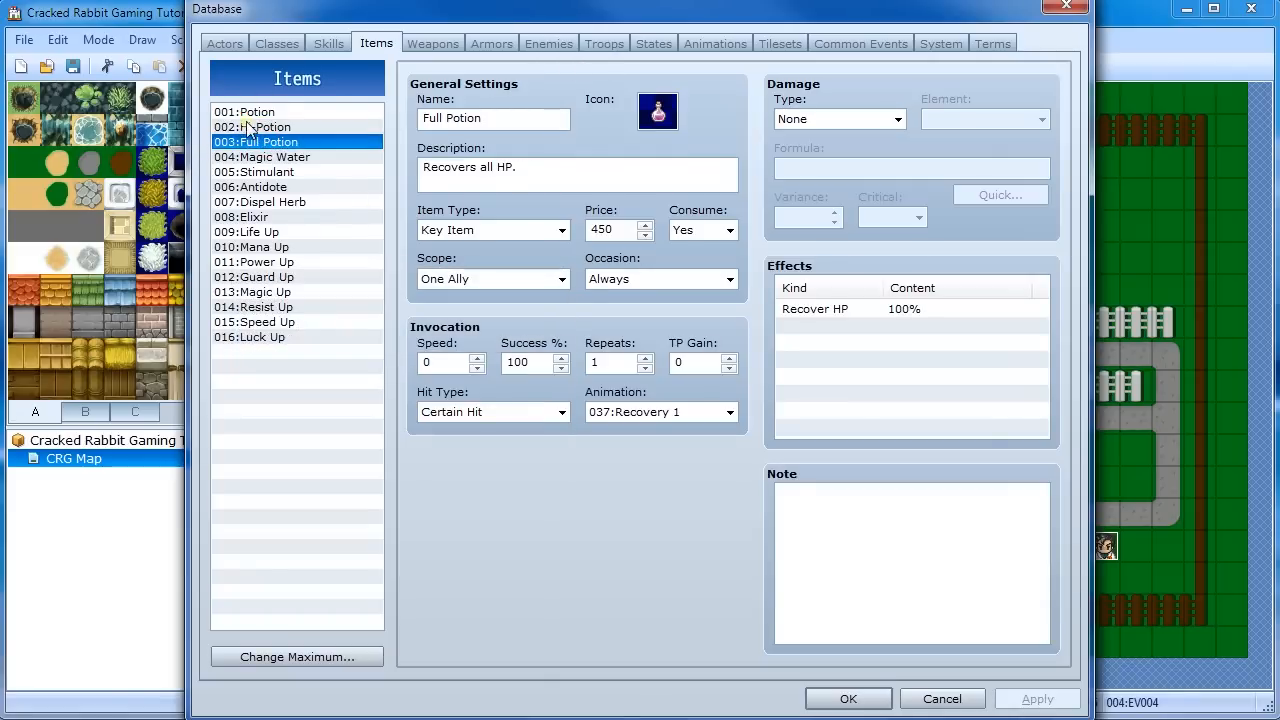
click(252, 127)
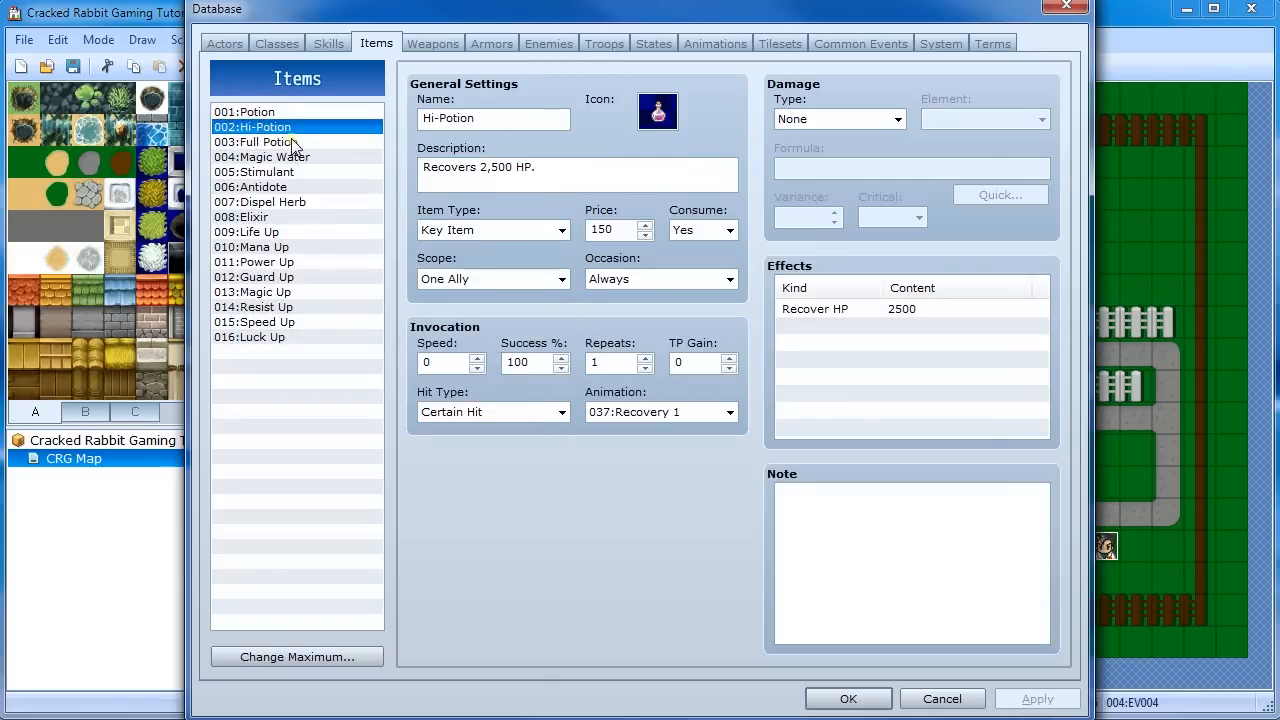
click(256, 141)
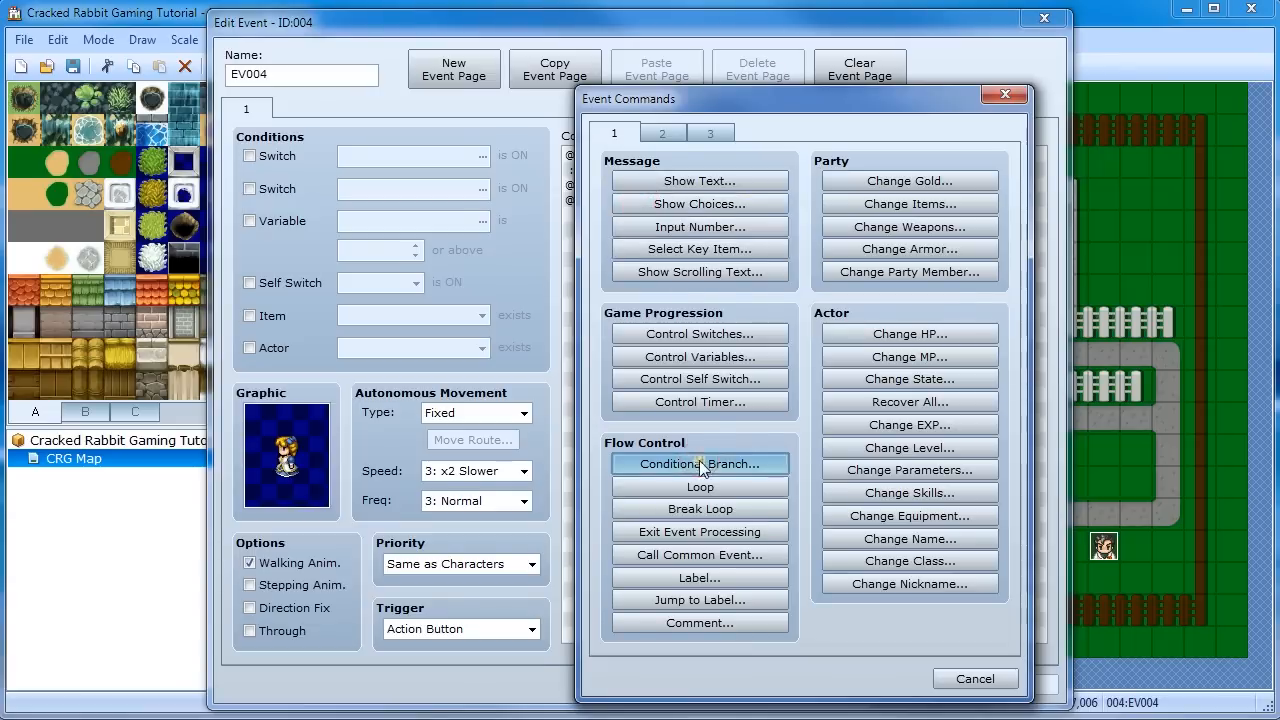
Start a Conditional Branch on variable 0001 Key item 1 equal to constant 3, with else
click(699, 464)
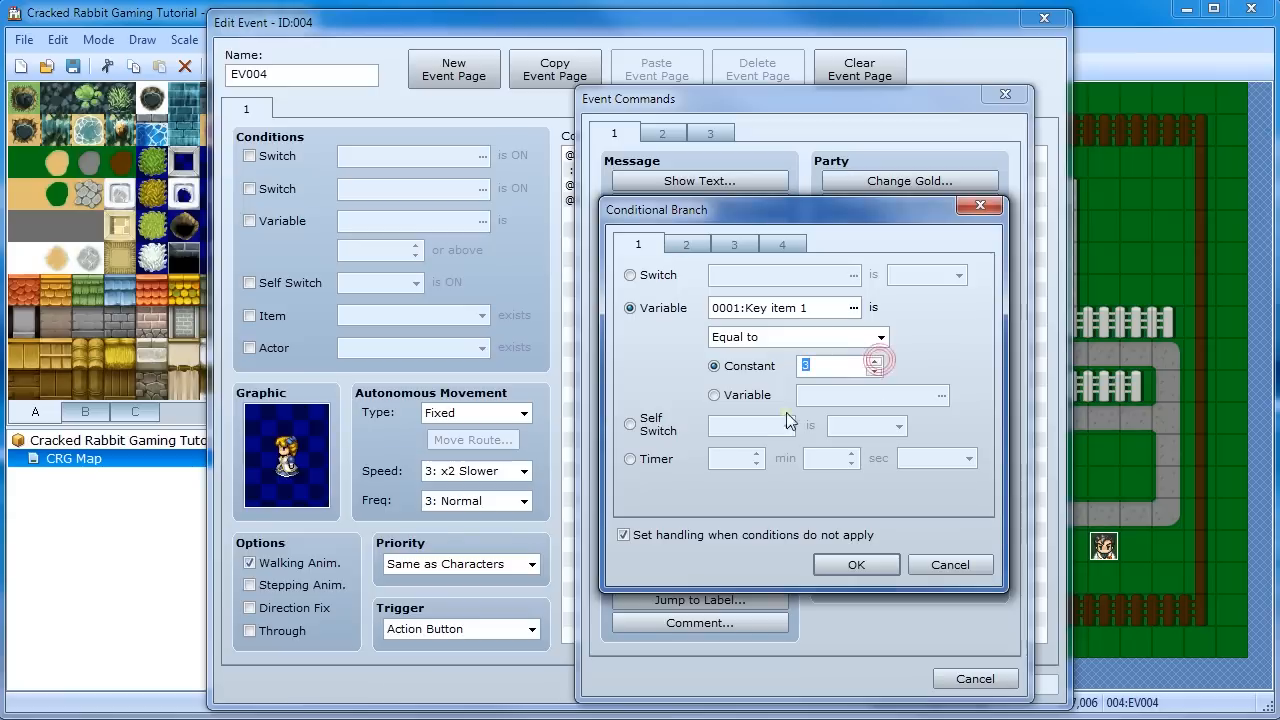
mouse_move(683, 521)
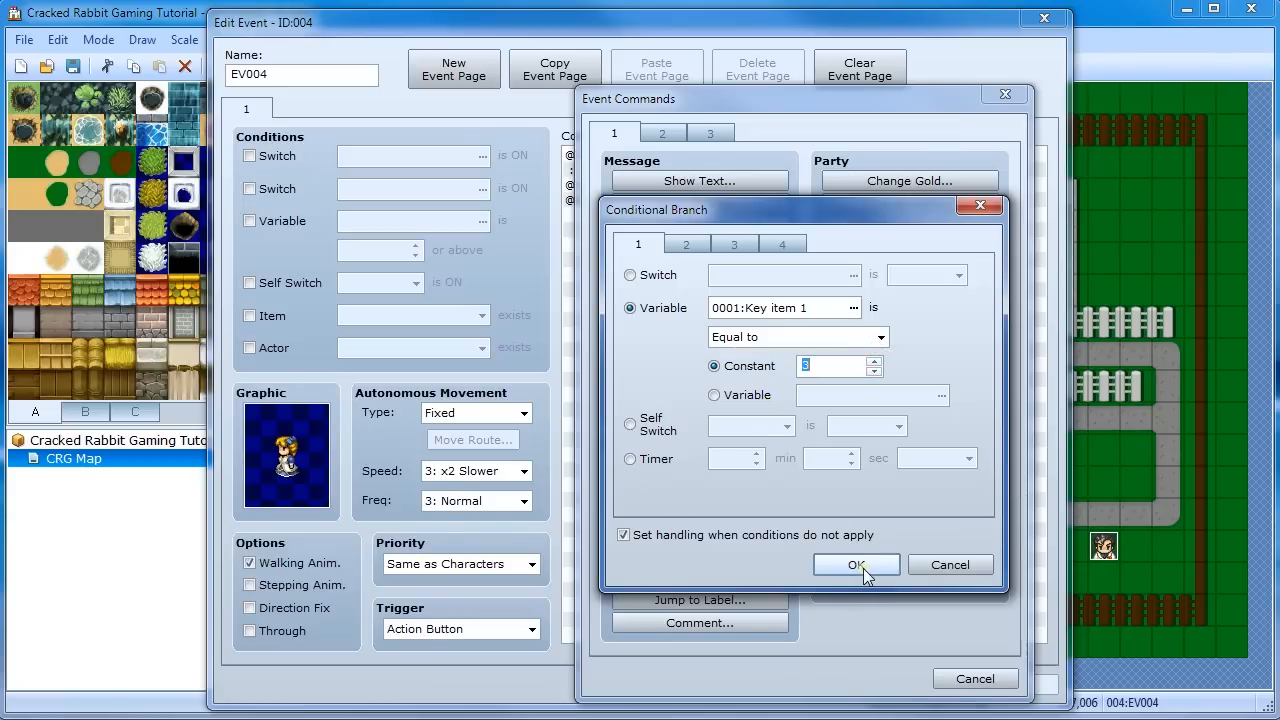
Insert the Key item 1 = 3 branch and append 'Give me a full potion!' to the greeting
click(856, 564)
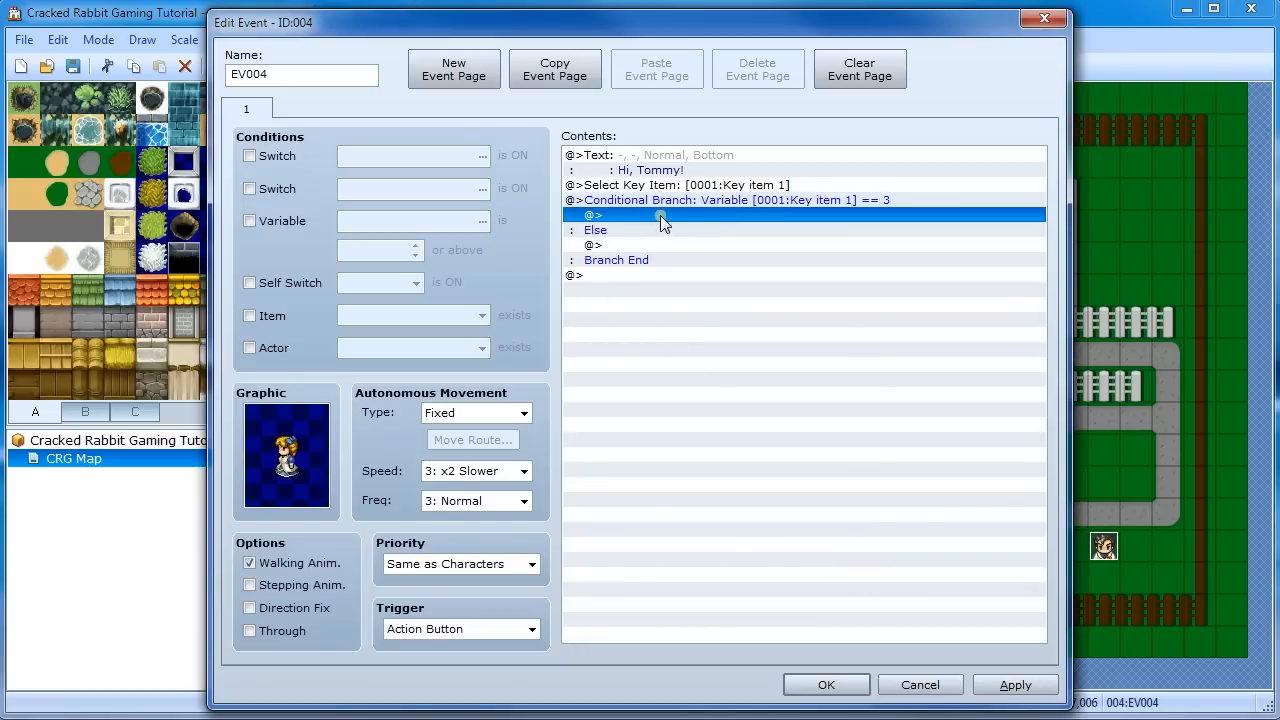
double_click(660, 216)
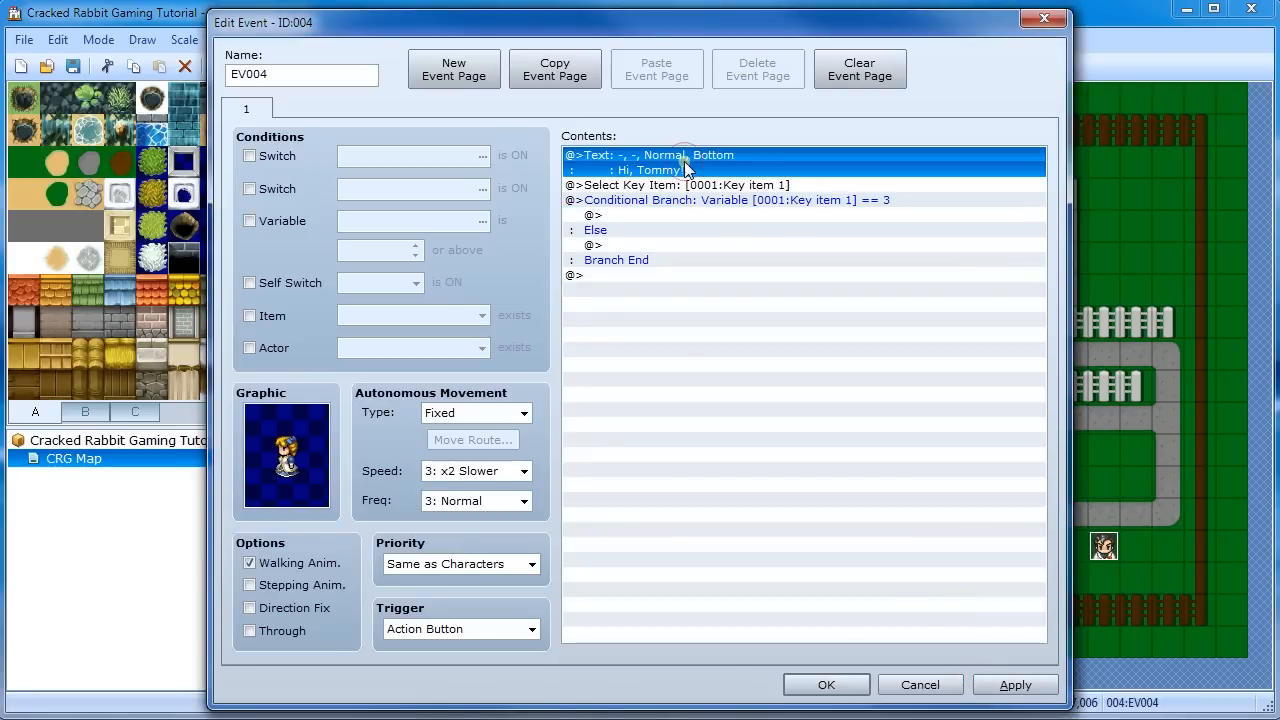
double_click(670, 158)
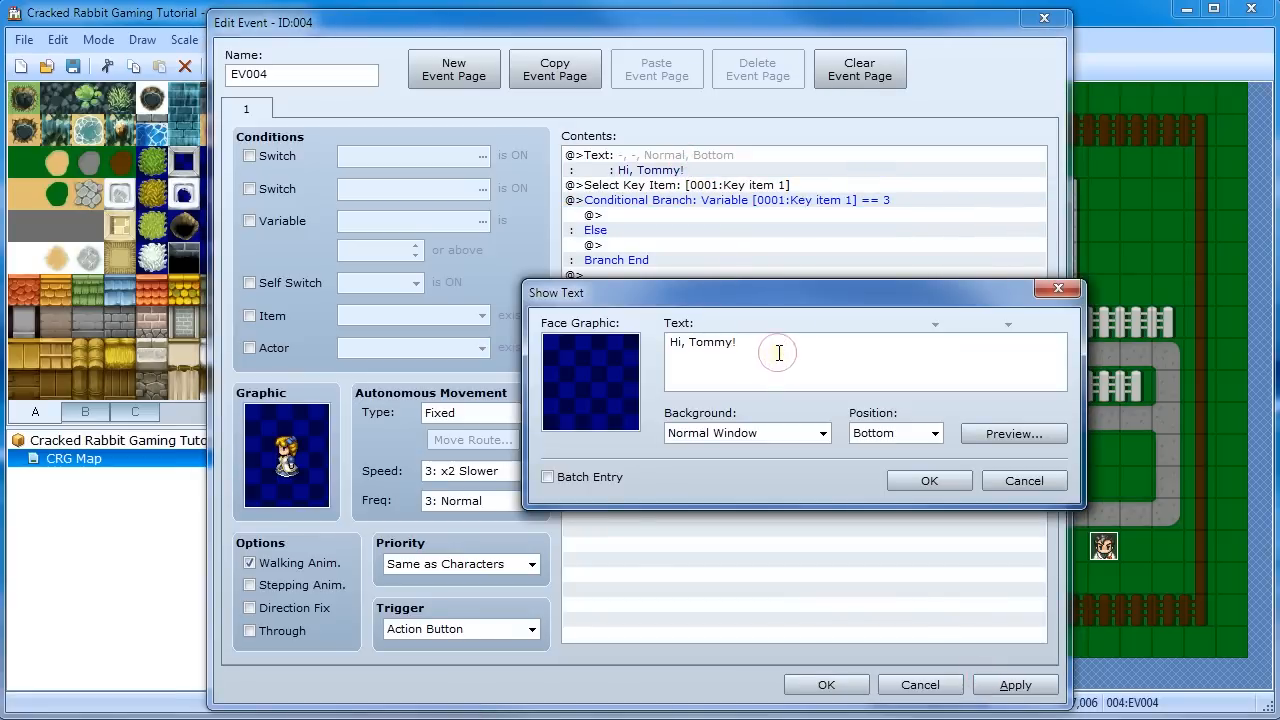
text(Give me a full pot)
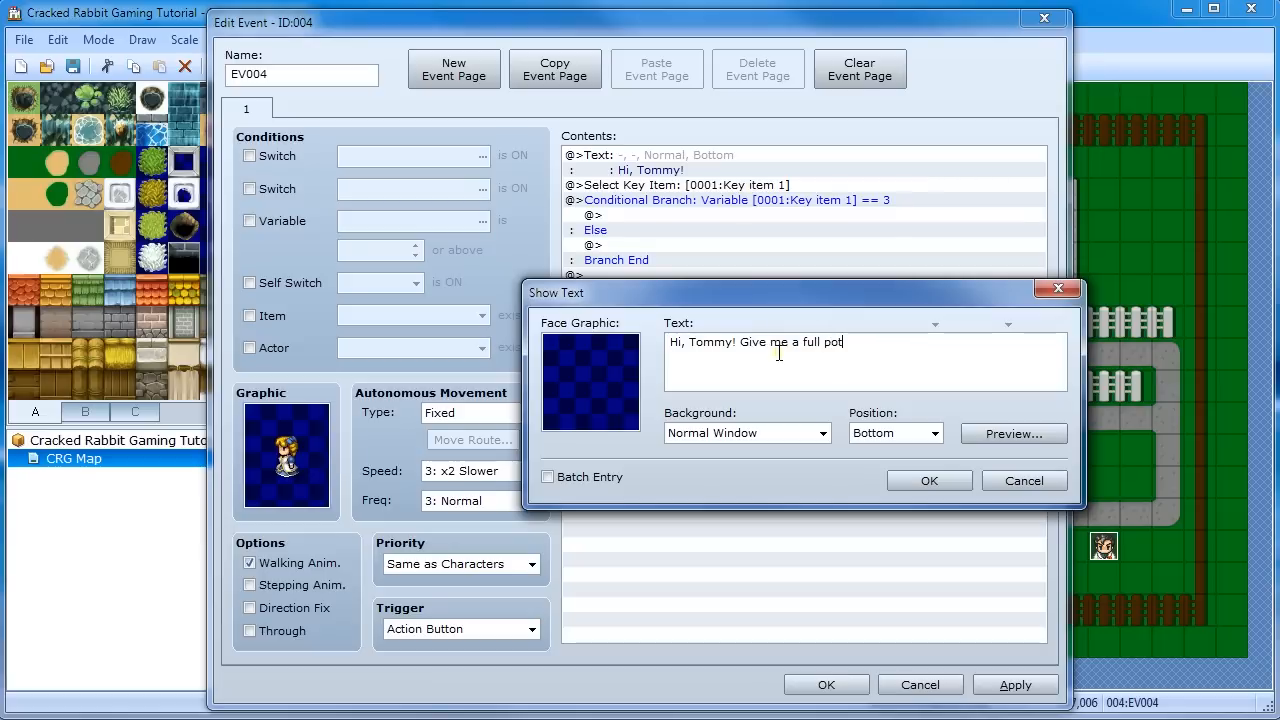
text(ion!)
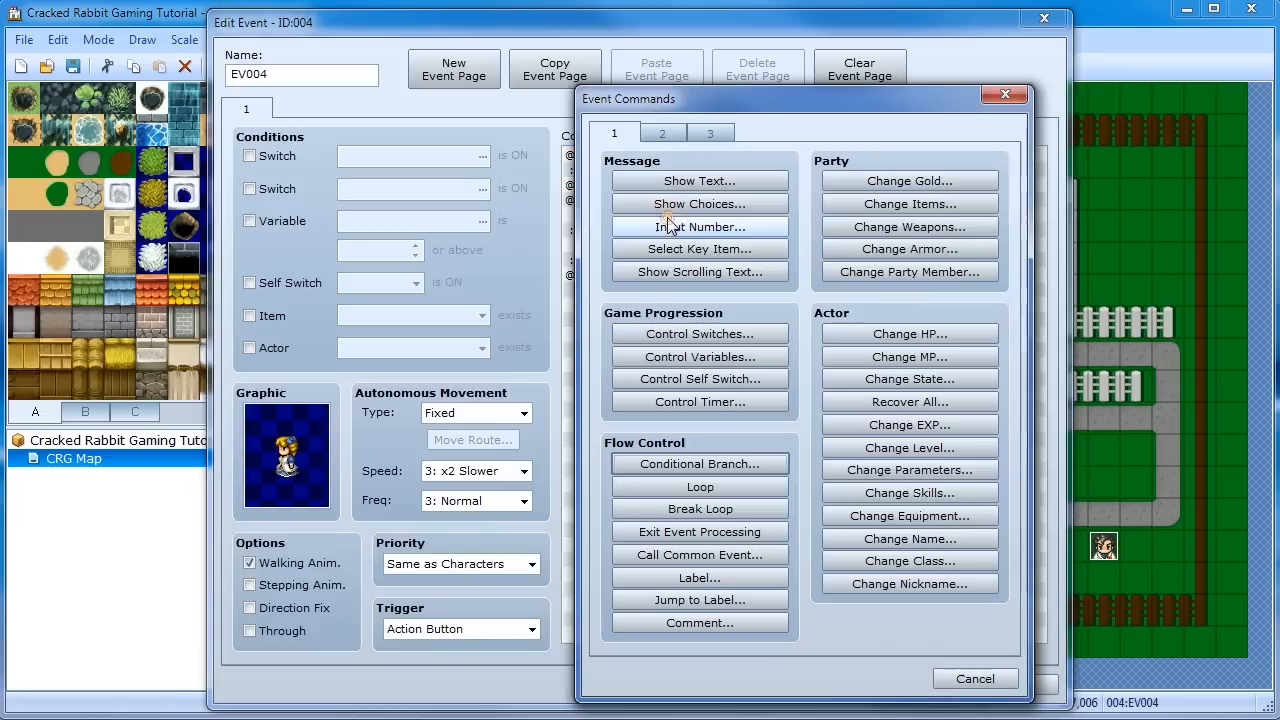
Add a Change Gold command increasing gold by 99 inside the branch
click(910, 181)
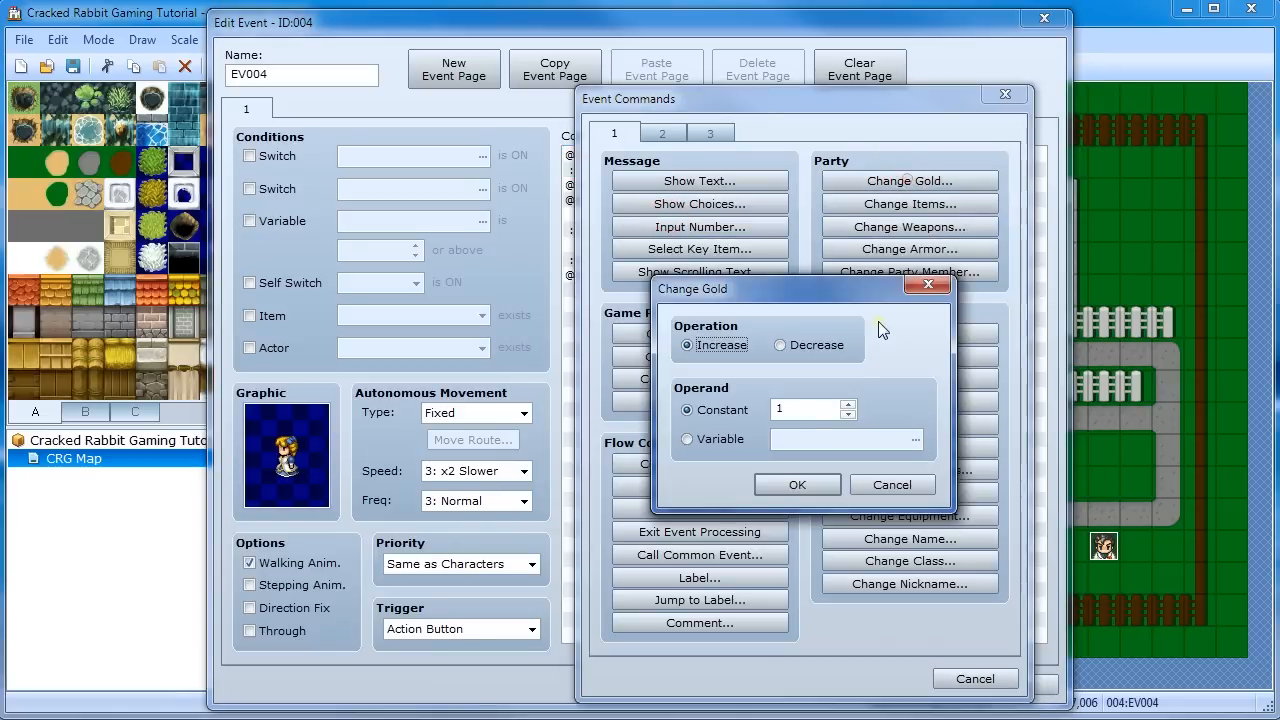
click(805, 409)
text(99)
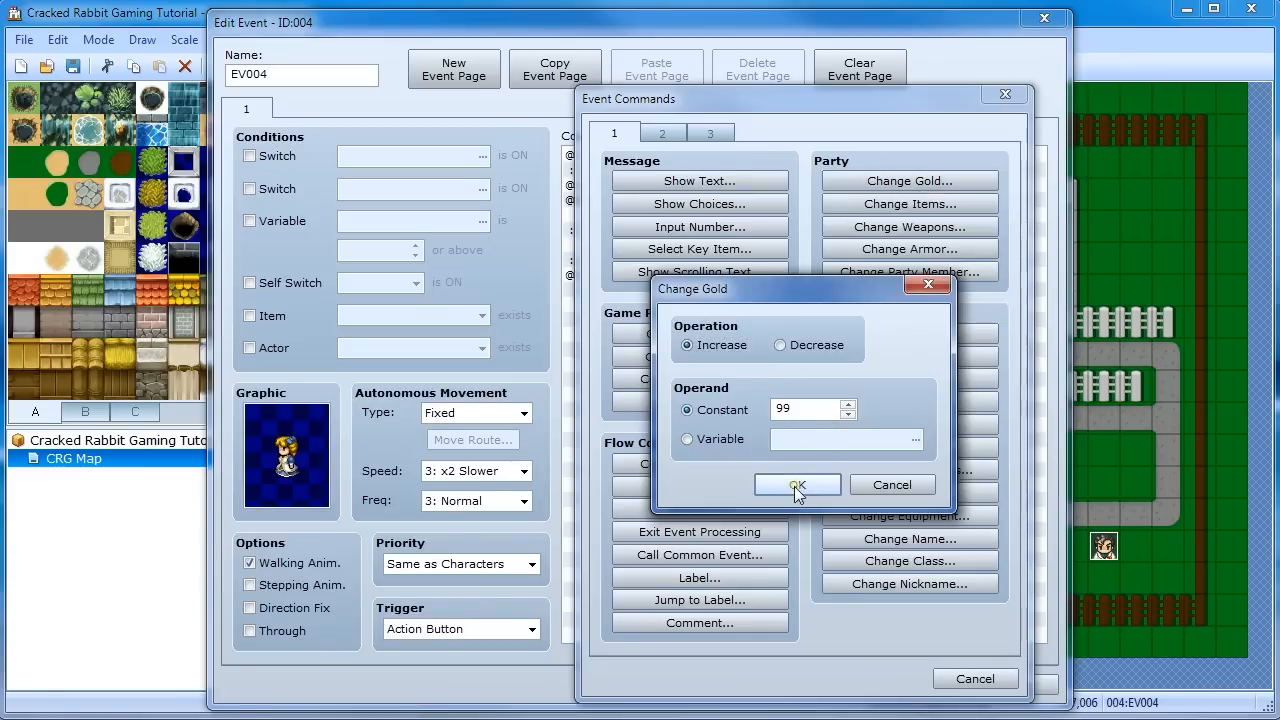
click(797, 484)
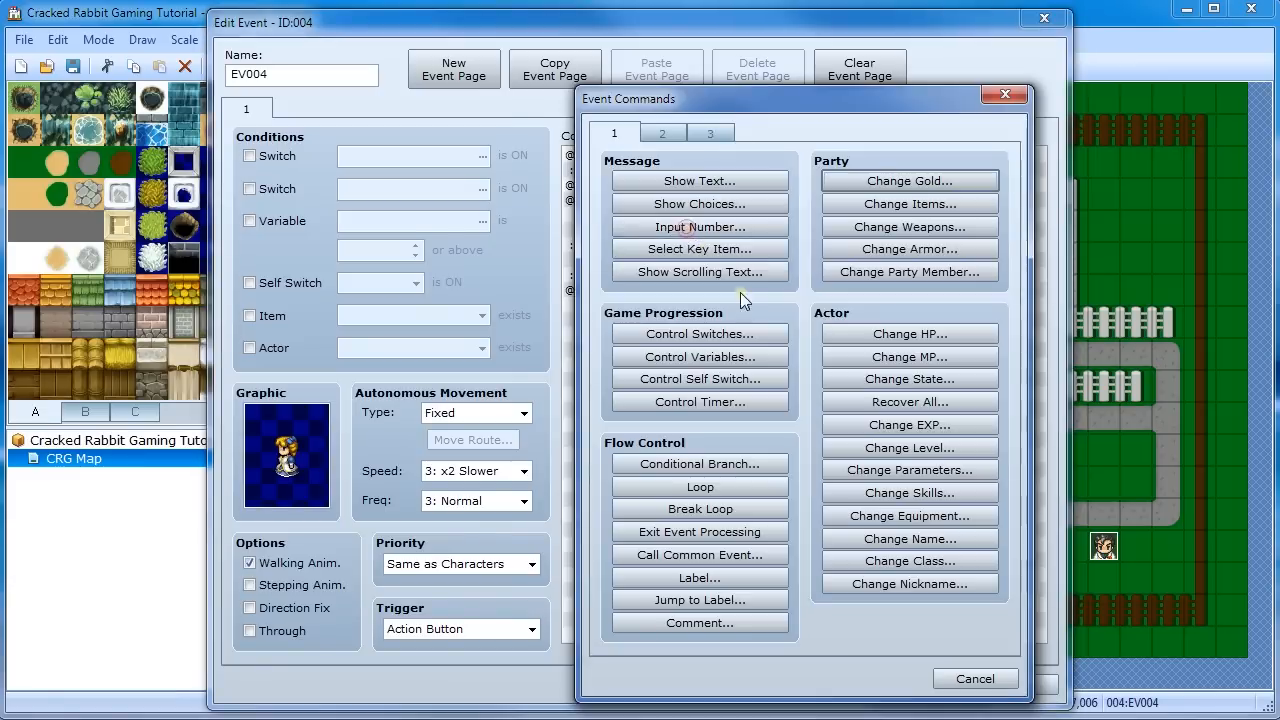
Add Change Items removing one Full Potion, then inspect both new commands
click(909, 203)
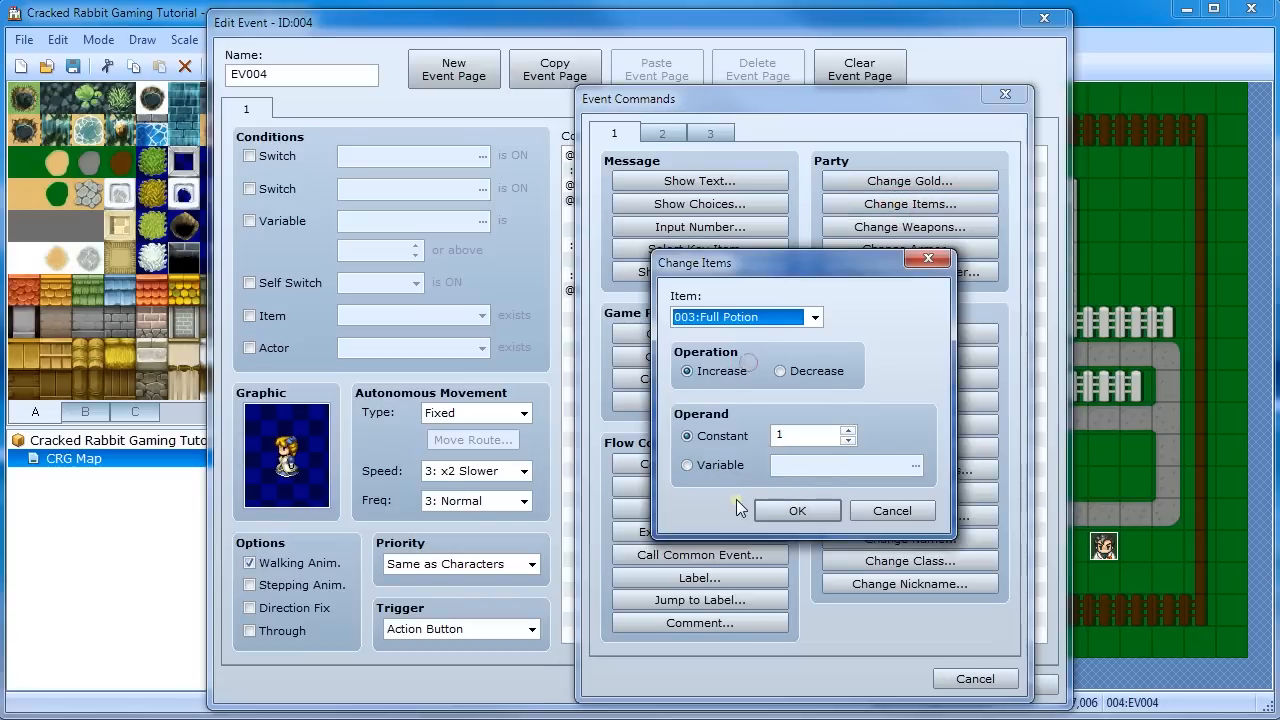
click(780, 370)
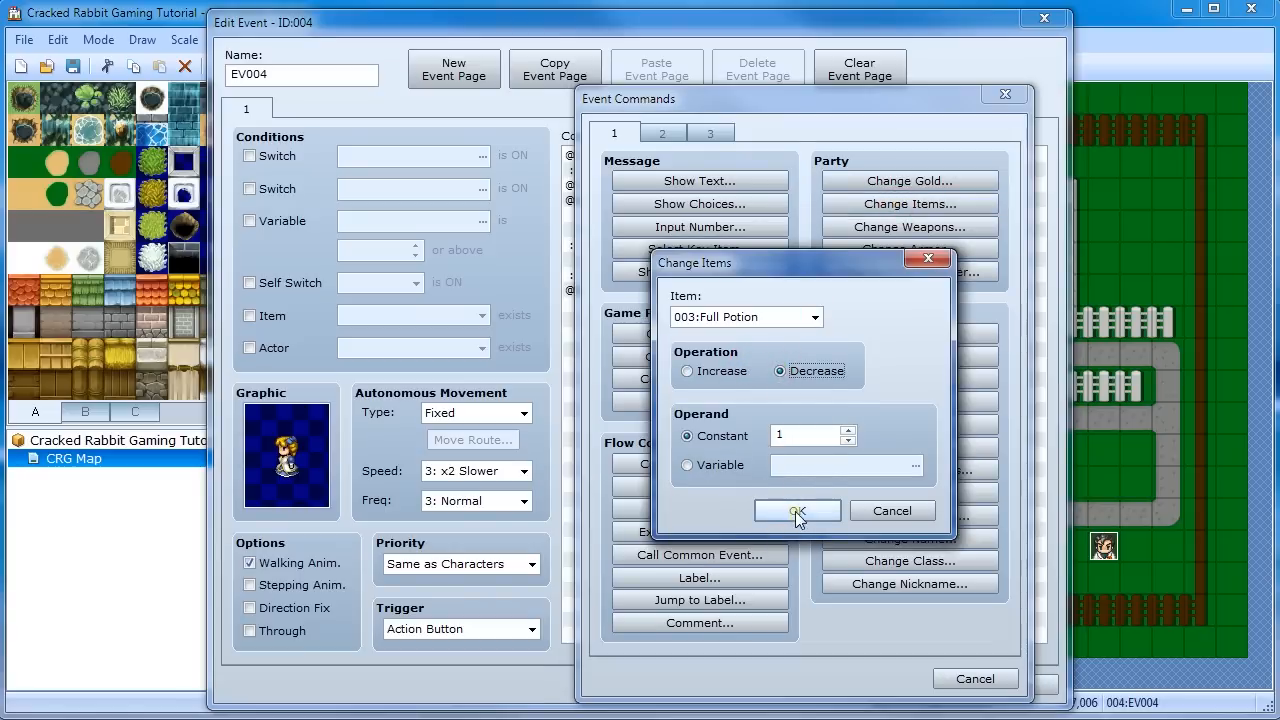
click(797, 510)
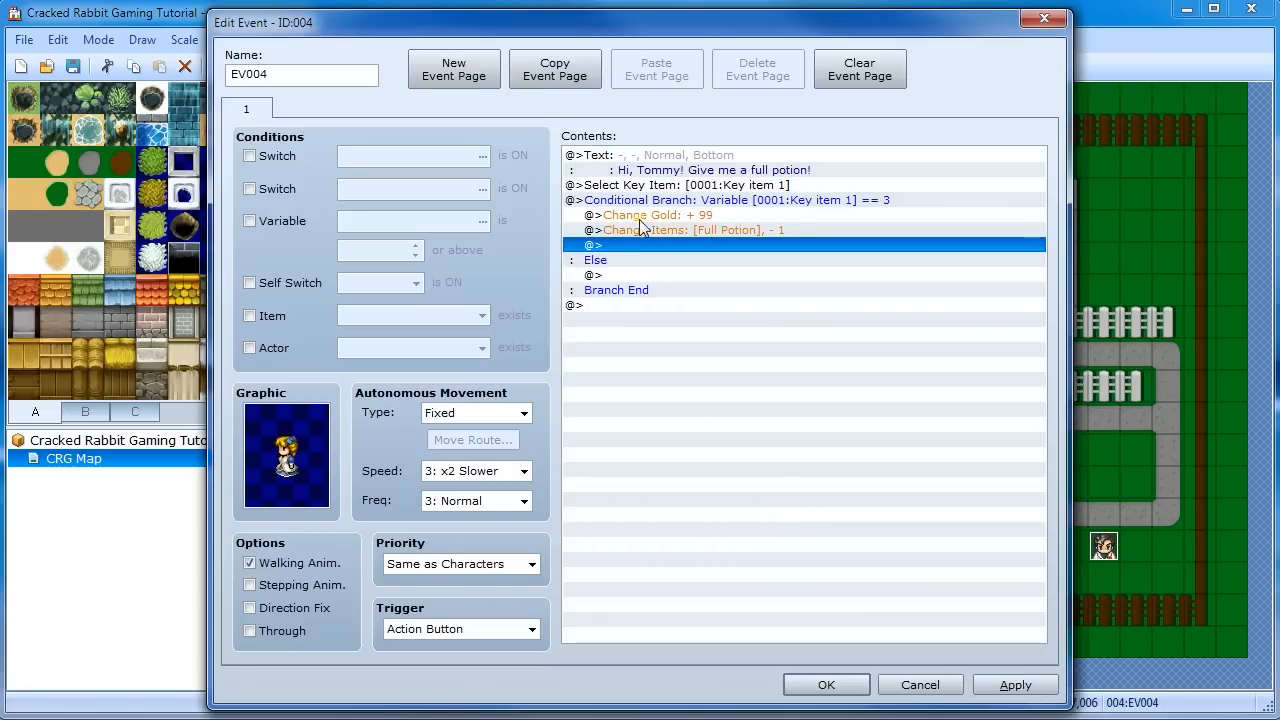
click(657, 215)
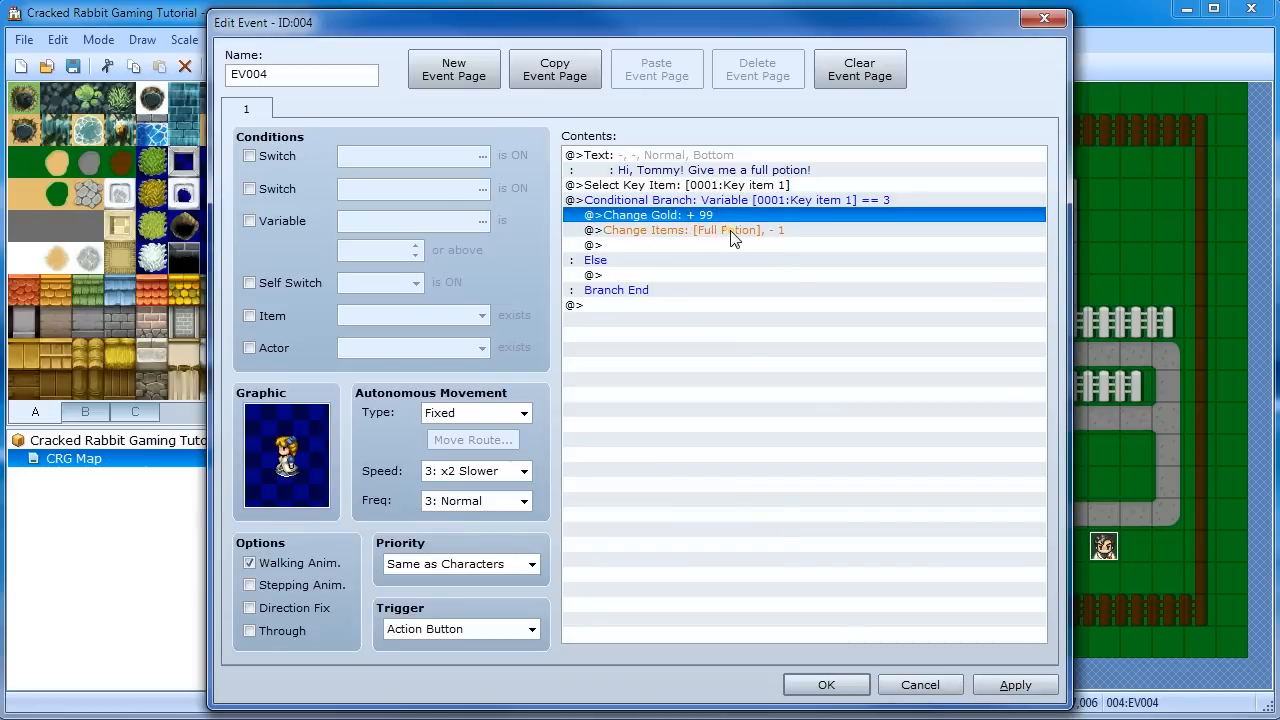
click(693, 230)
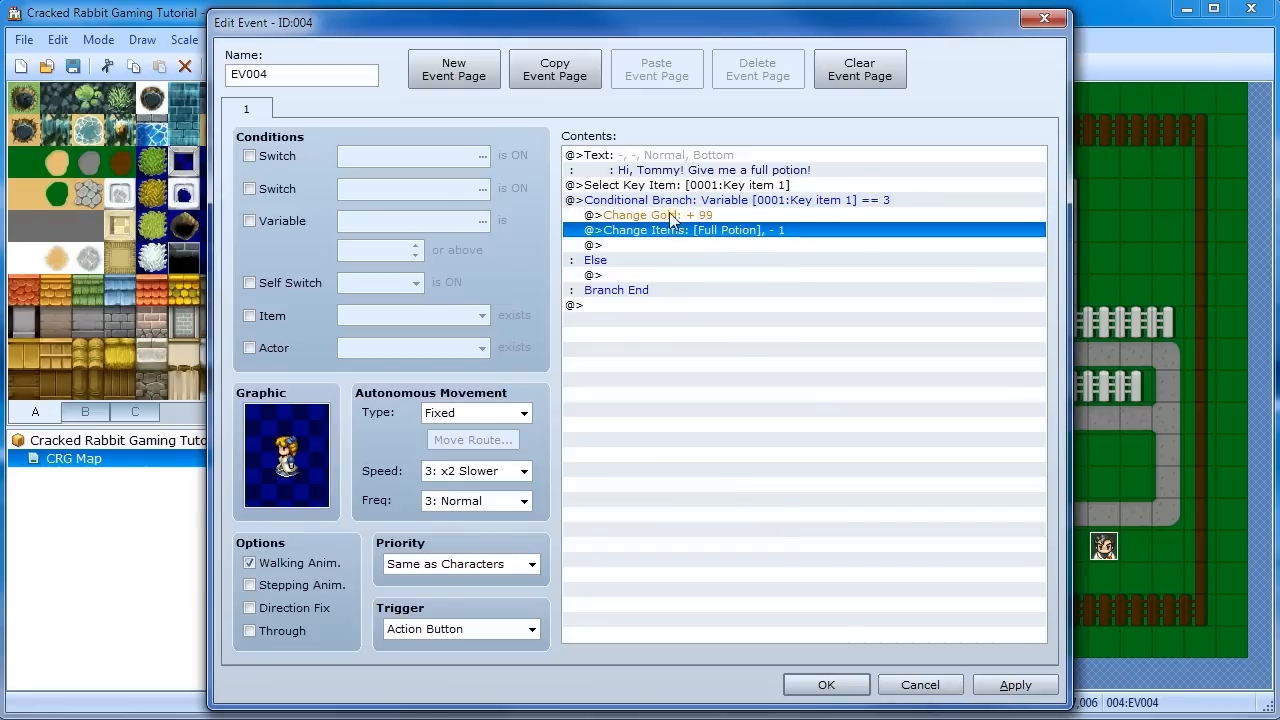
mouse_move(628, 284)
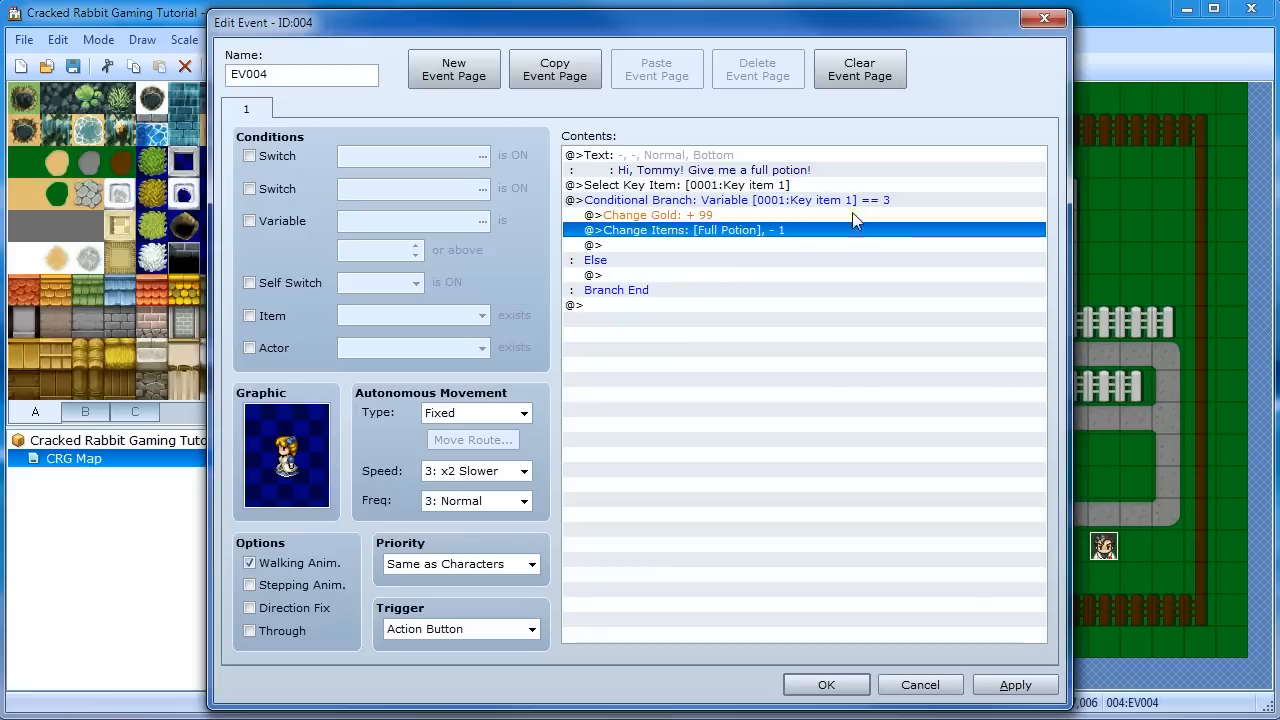
mouse_move(638, 278)
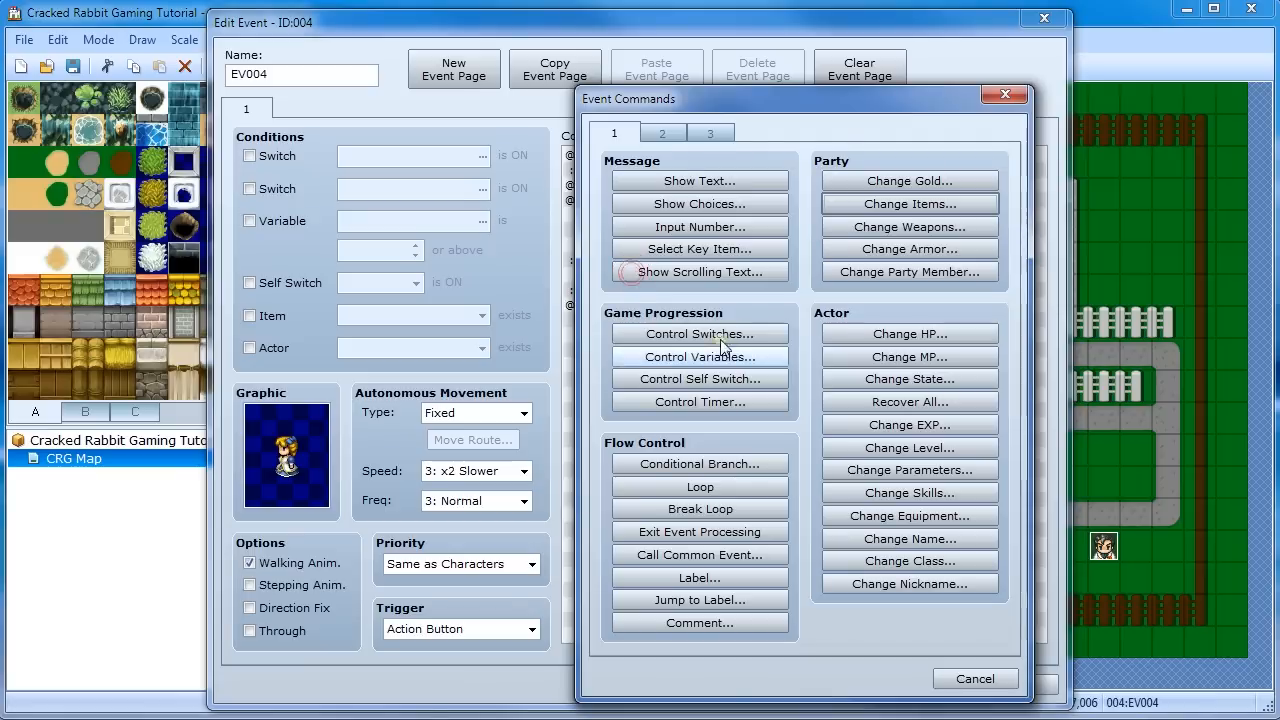
Add a Show Text reply 'That's not what I want!' to the else branch
click(699, 181)
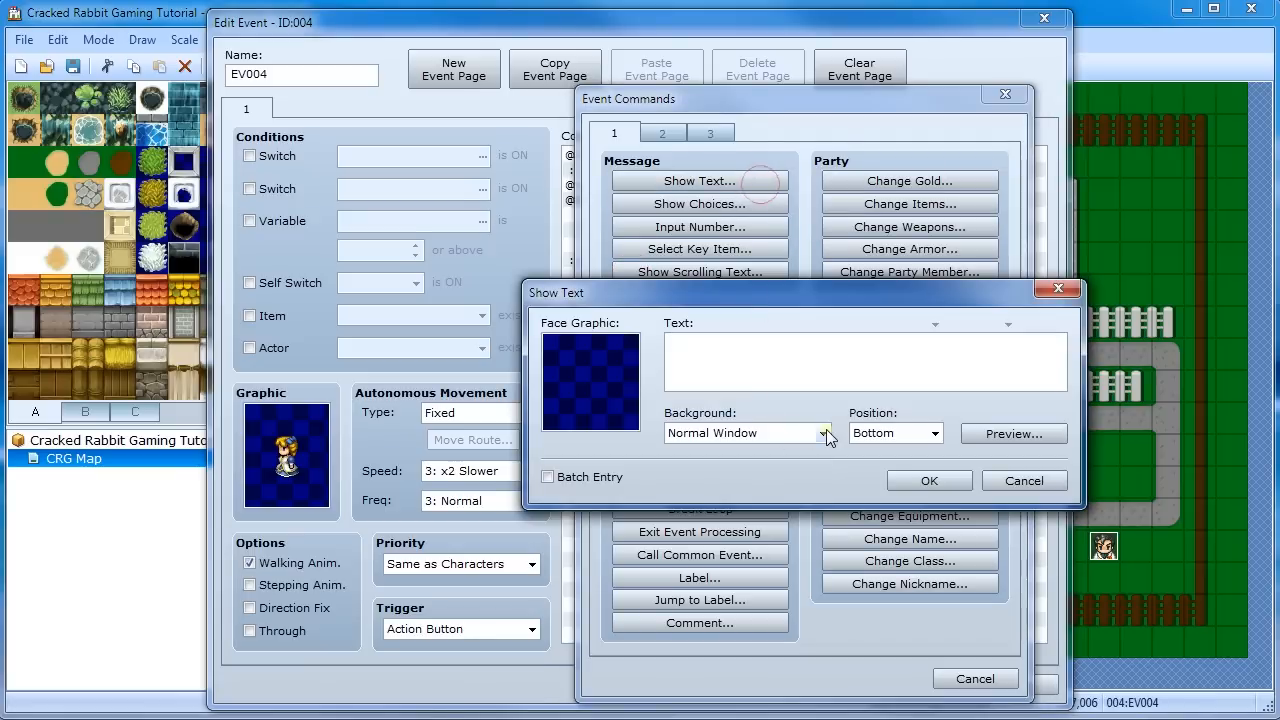
text(That's not what I w)
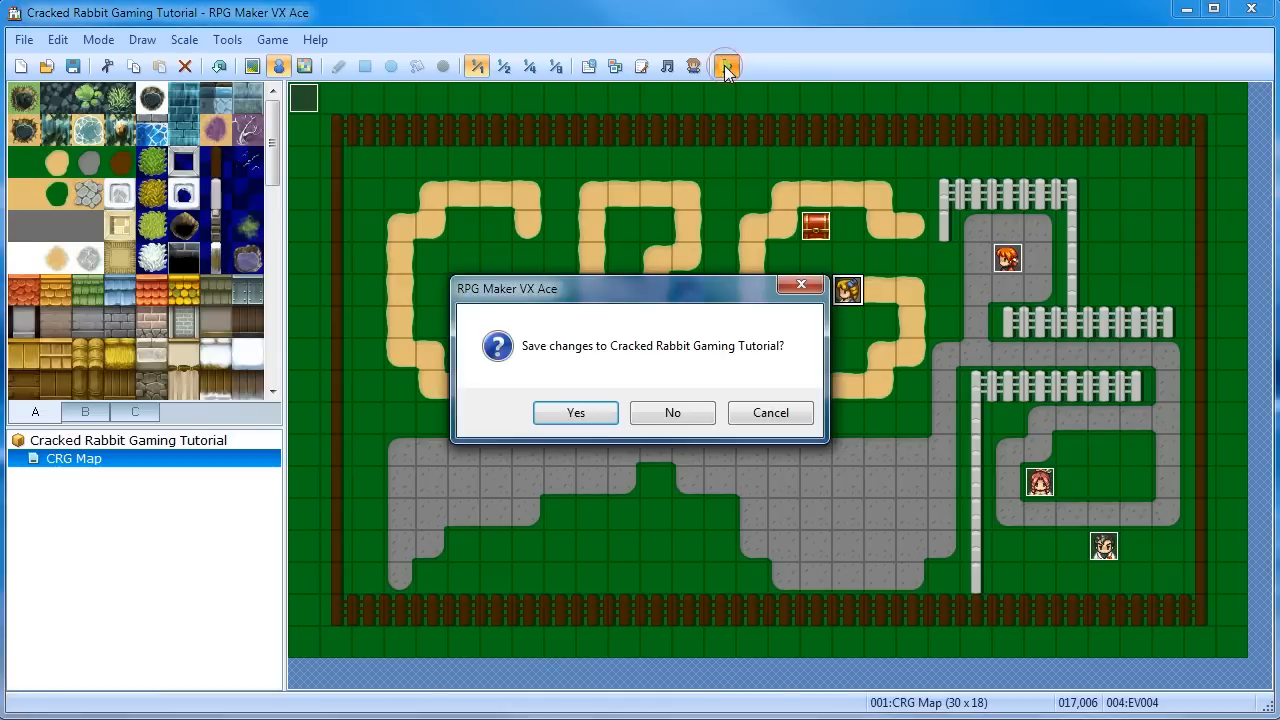
Save the project and playtest the trade, with party gold reaching 1,099
click(575, 412)
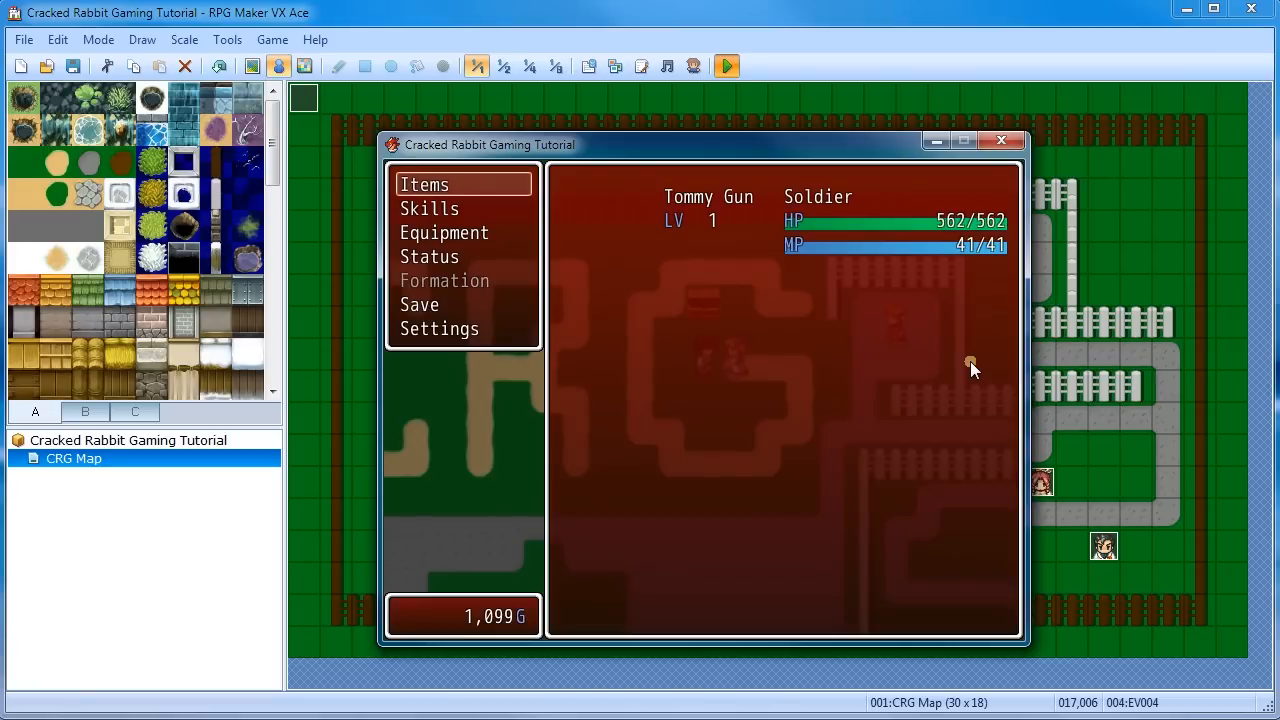
click(462, 184)
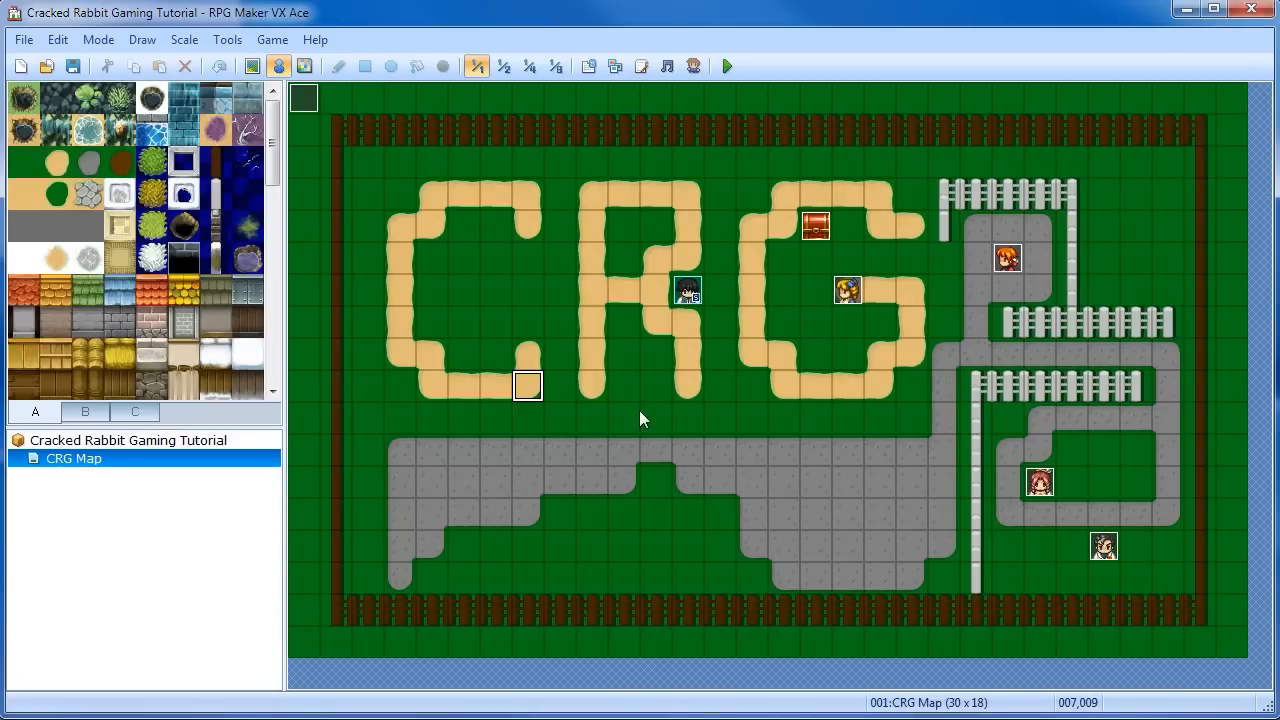
mouse_move(847, 294)
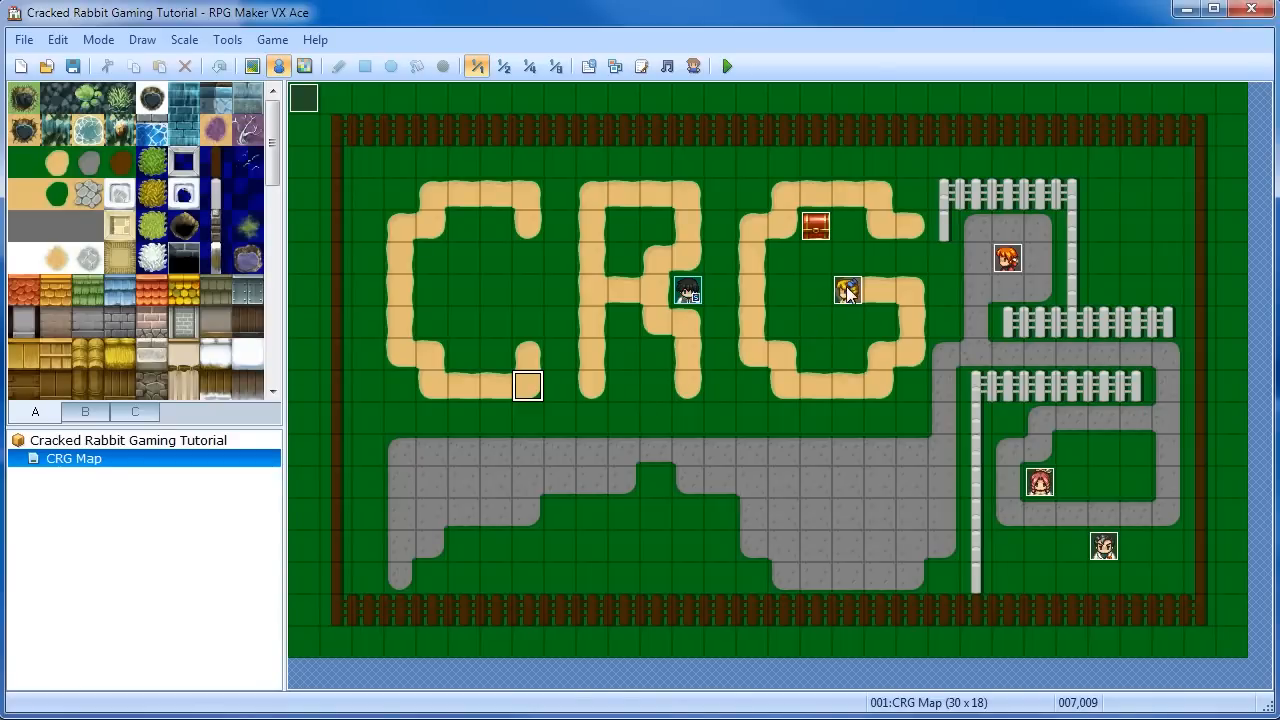
Reopen EV004's Full Potion branch condition and untick its else handling
double_click(846, 290)
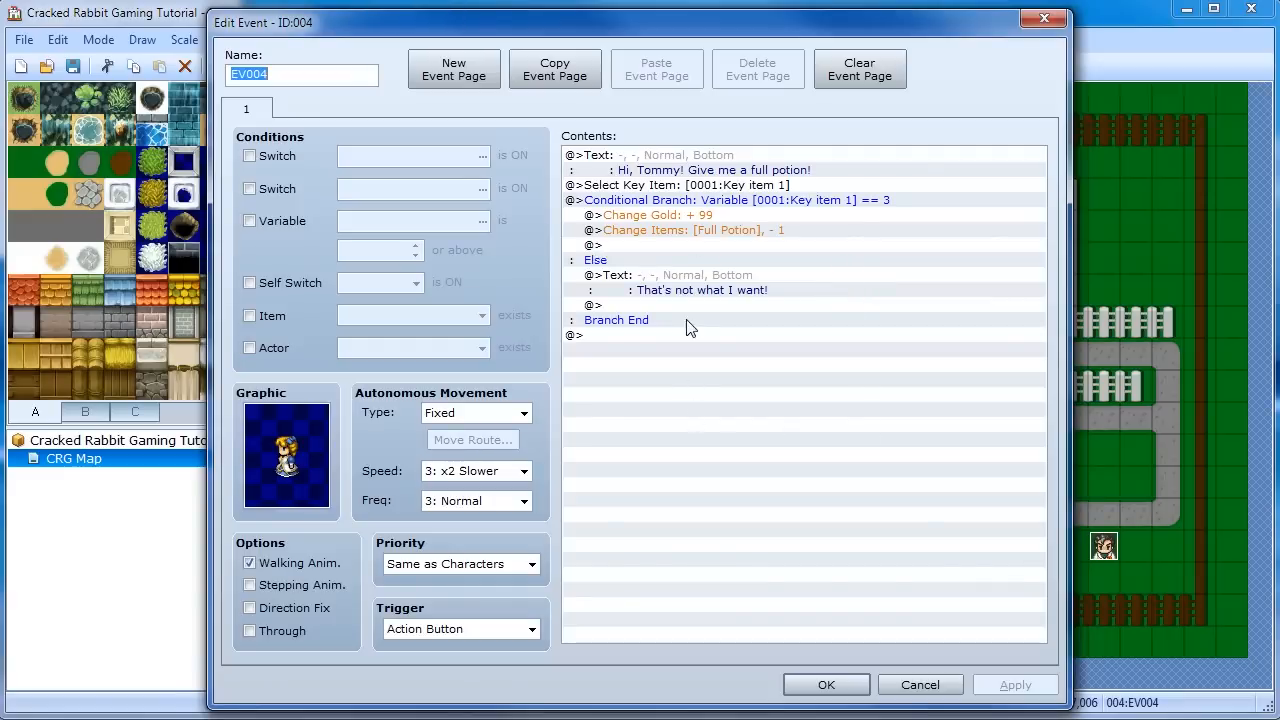
click(731, 230)
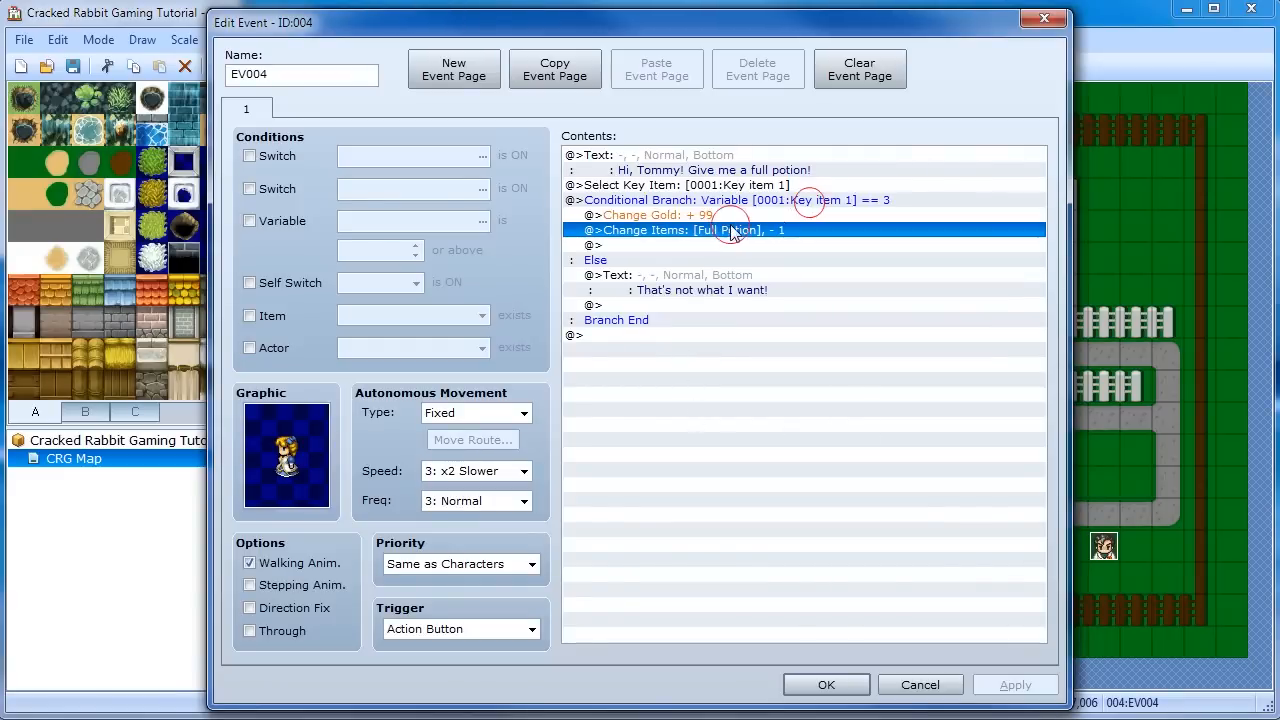
click(595, 259)
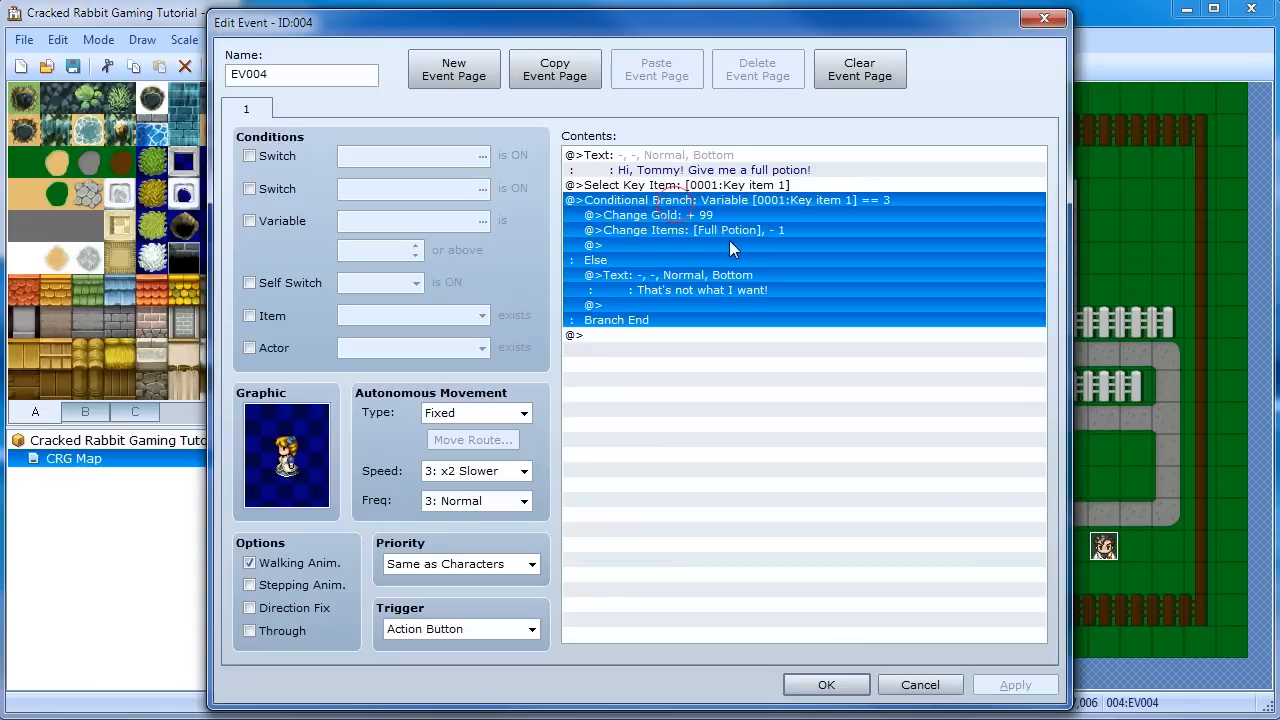
double_click(728, 199)
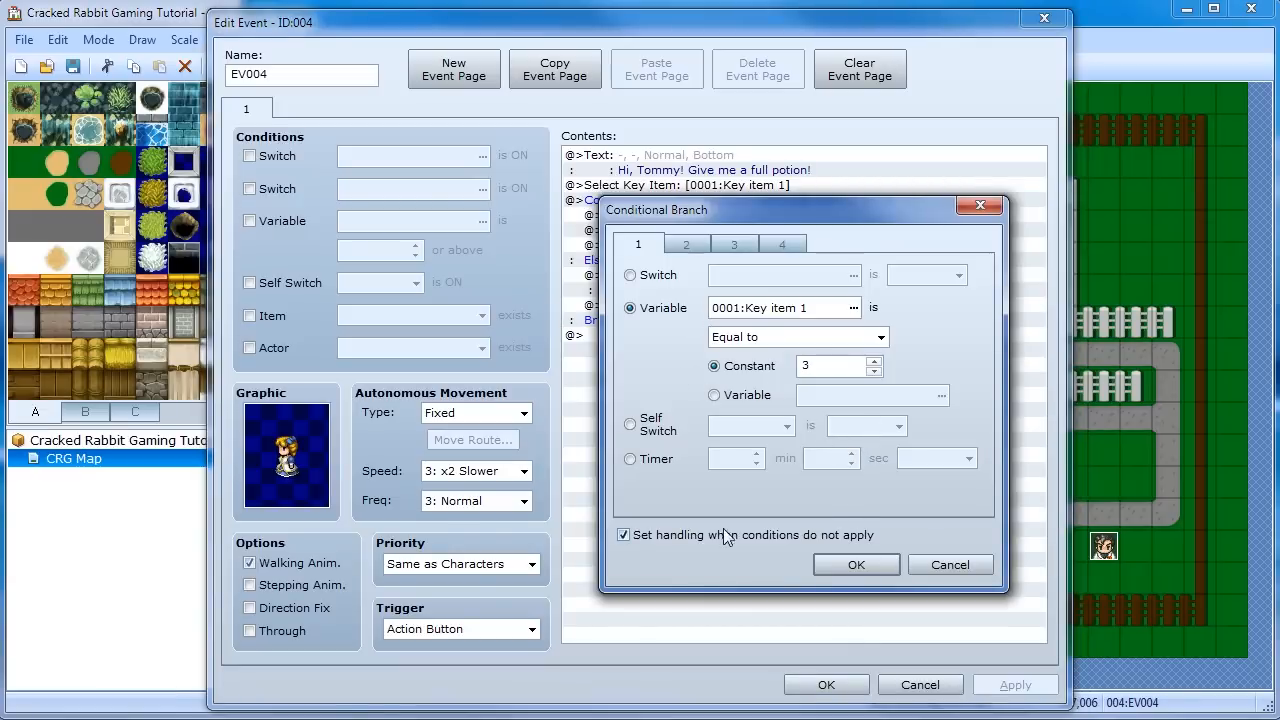
click(856, 564)
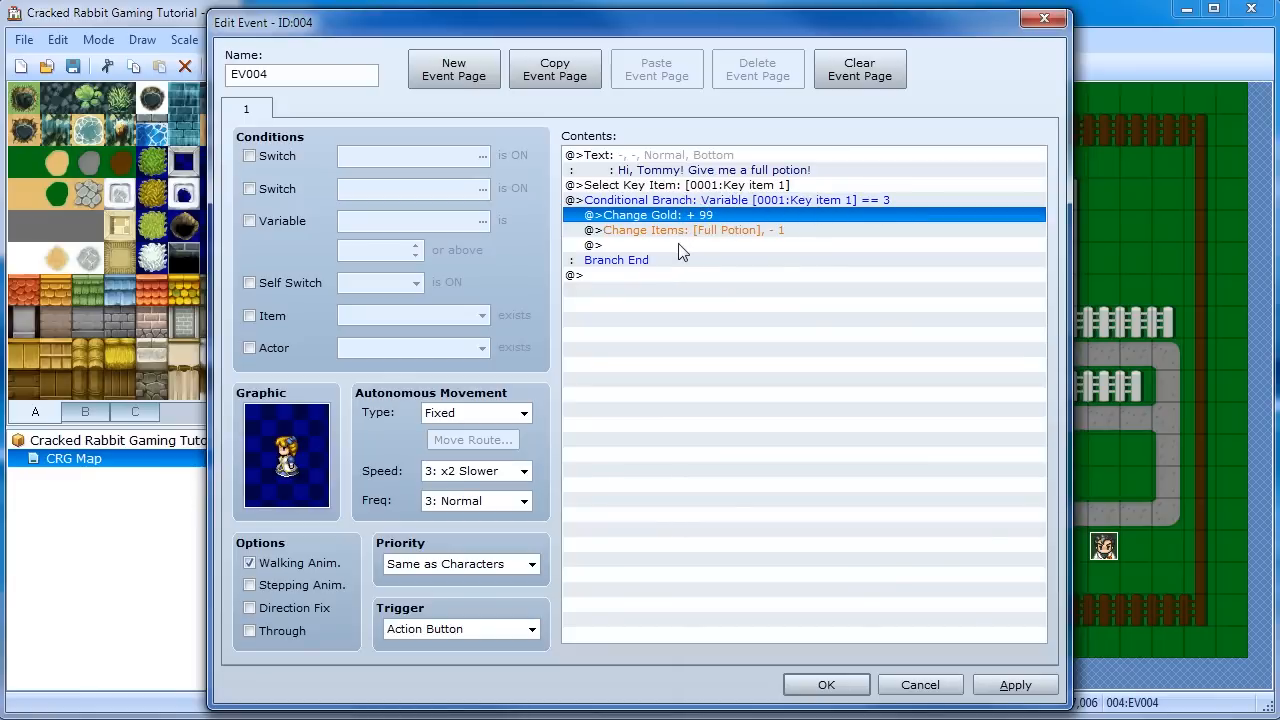
mouse_move(676, 275)
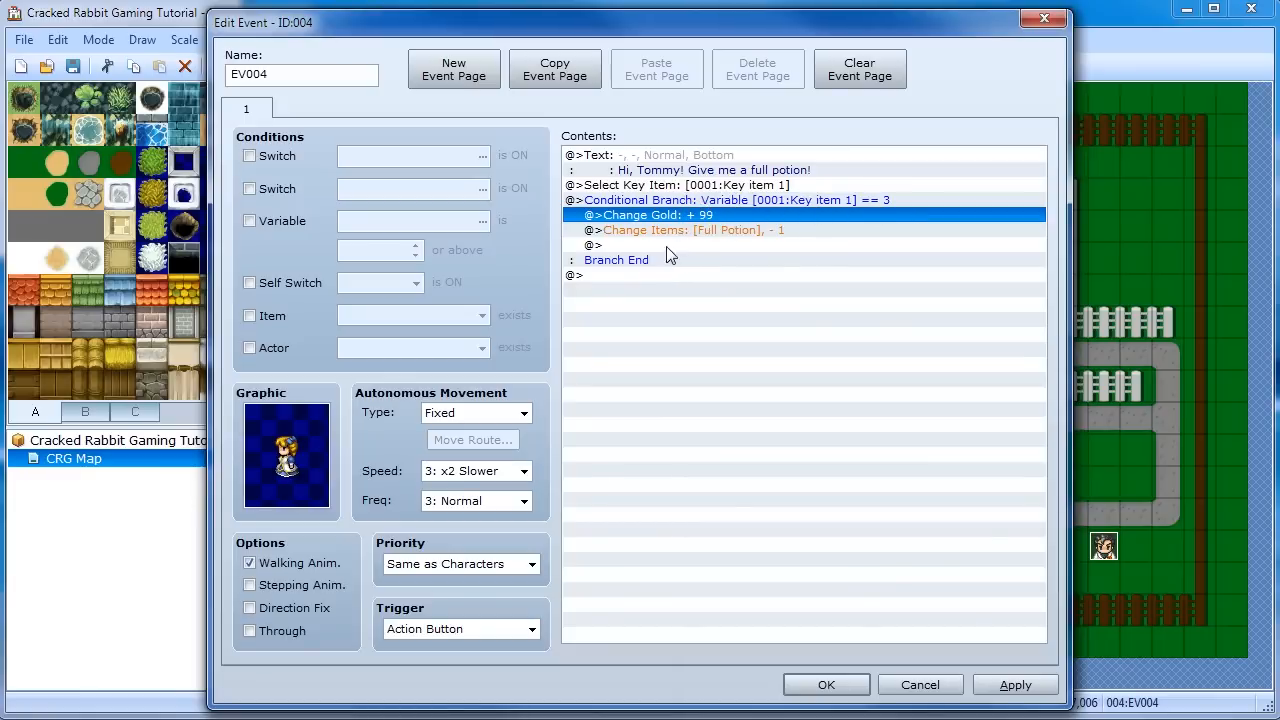
mouse_move(630, 289)
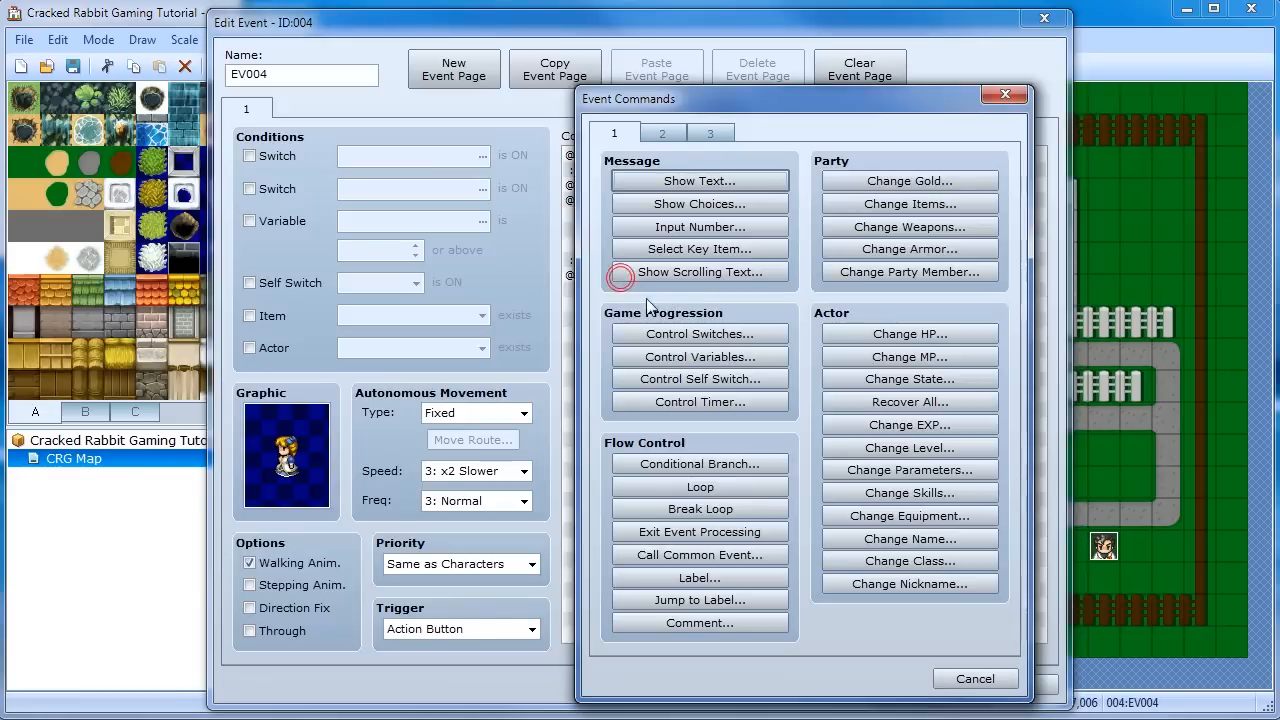
mouse_move(723, 477)
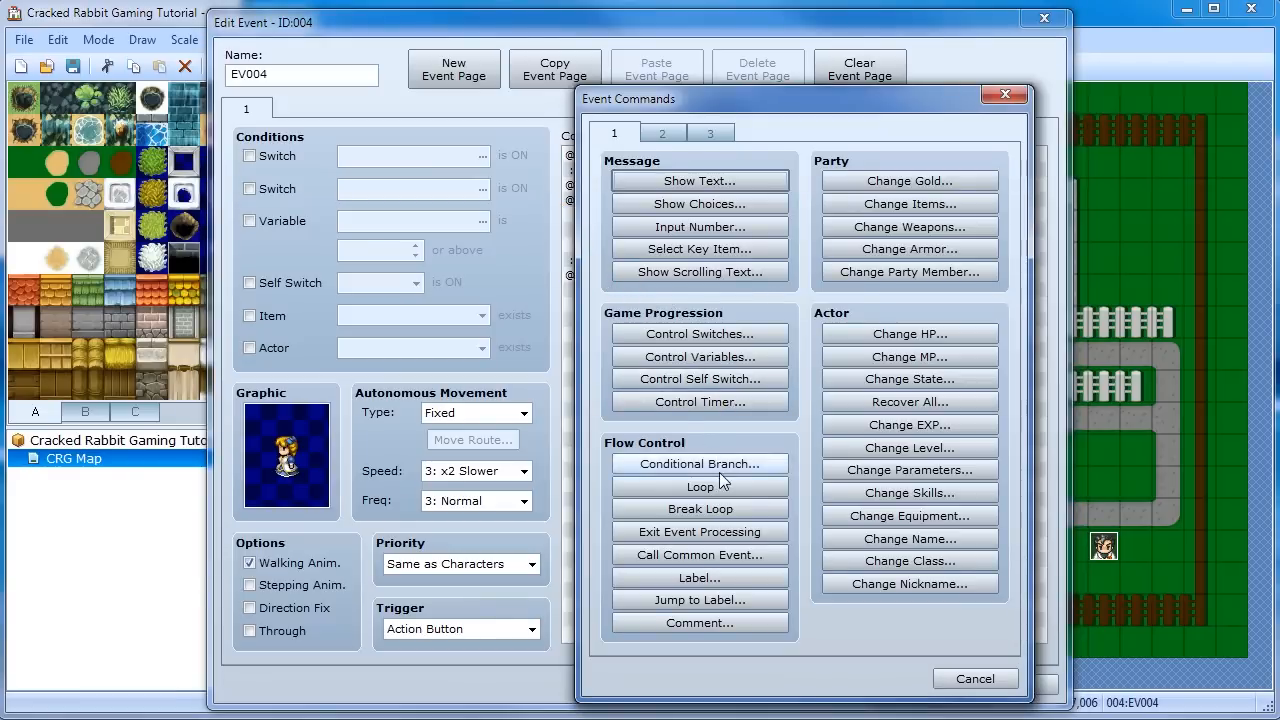
Insert a Conditional Branch for Key item 1 equal to 2 with no else case
click(698, 464)
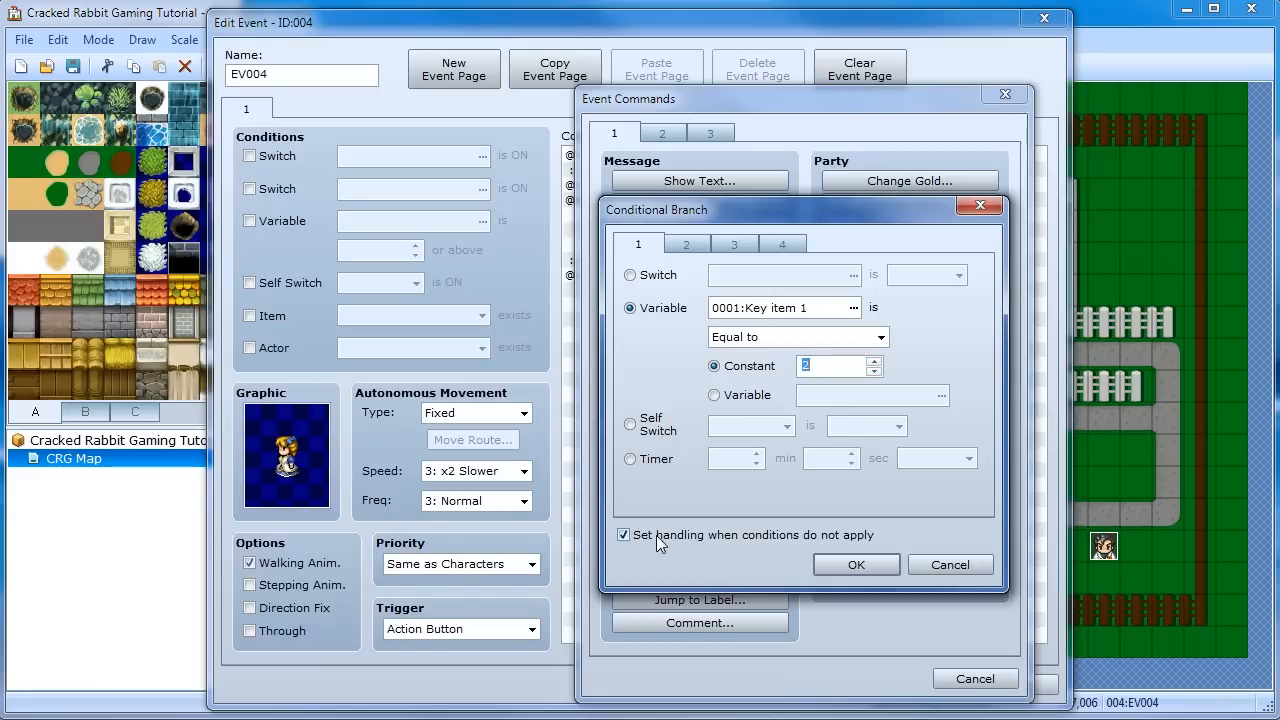
click(856, 564)
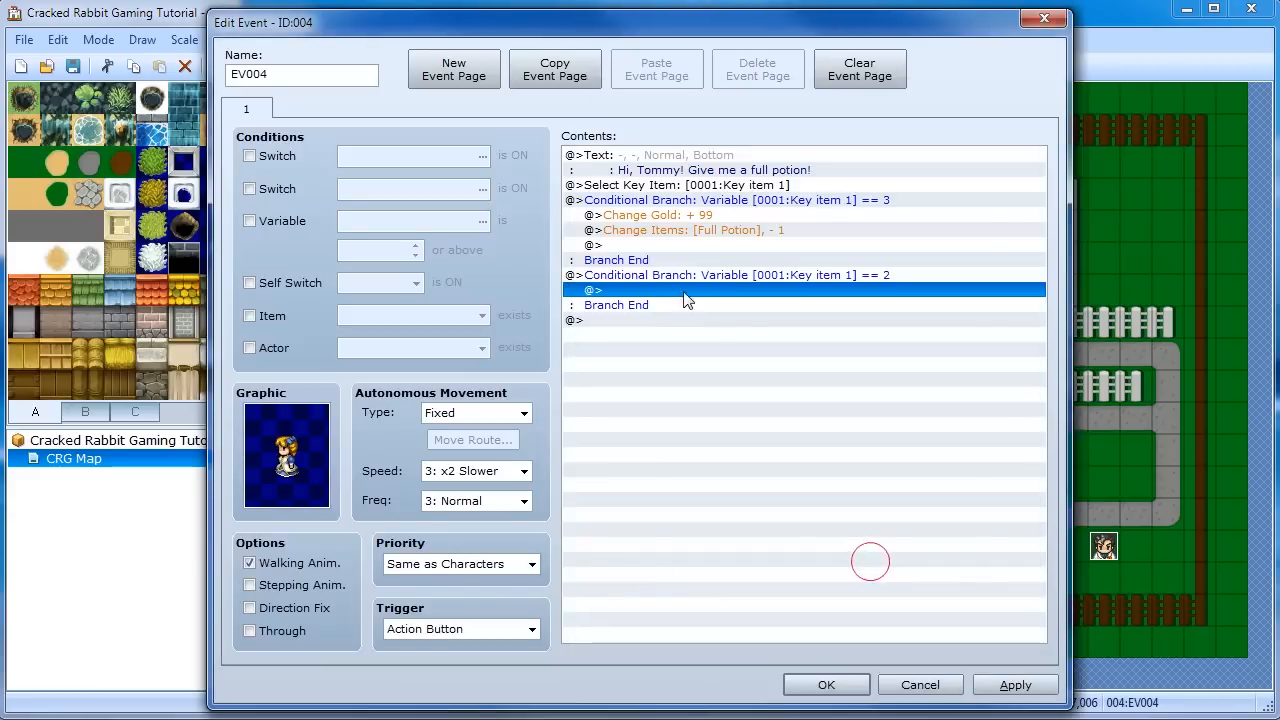
double_click(626, 290)
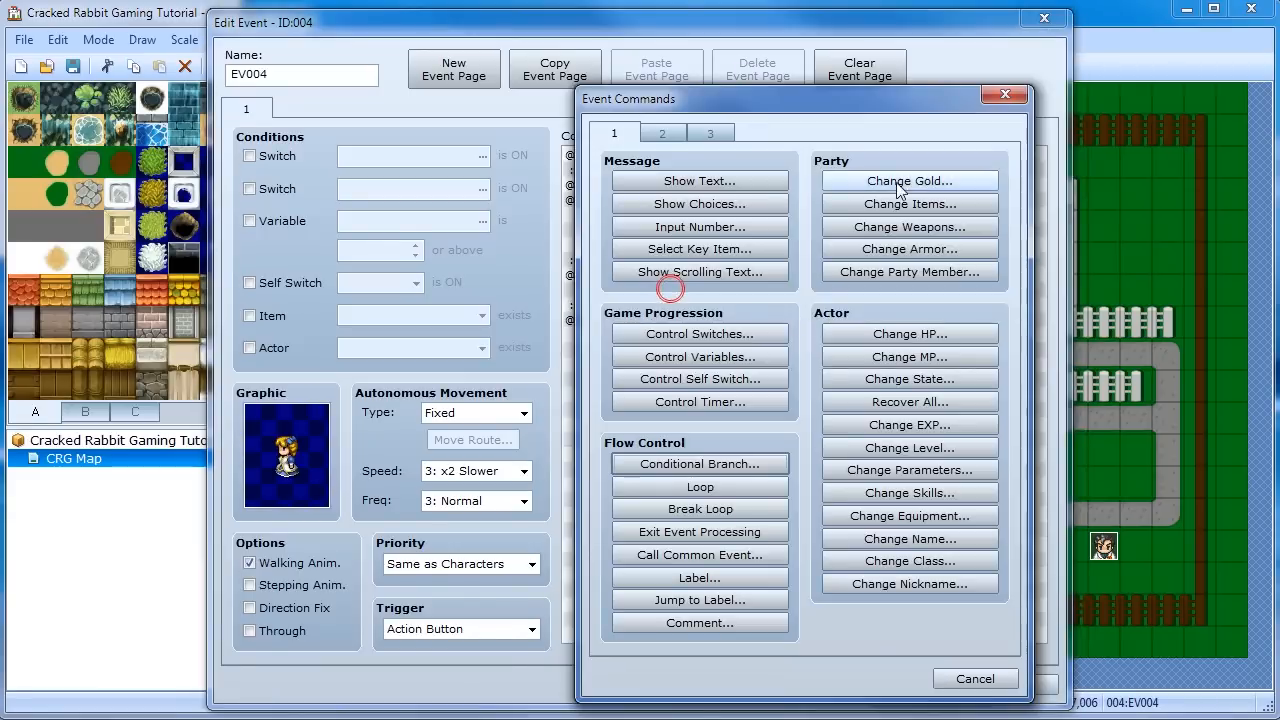
Inside it, add Change Gold +33 and Change Items removing one Hi-Potion
click(909, 181)
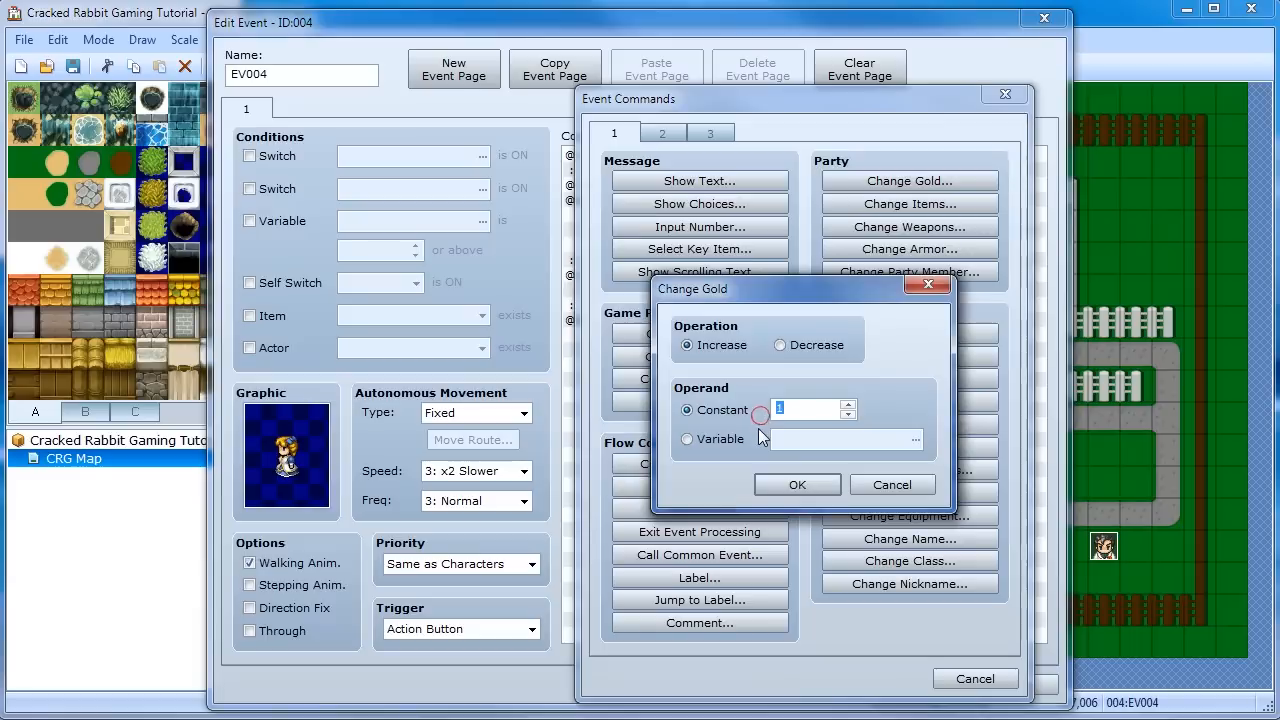
text(33)
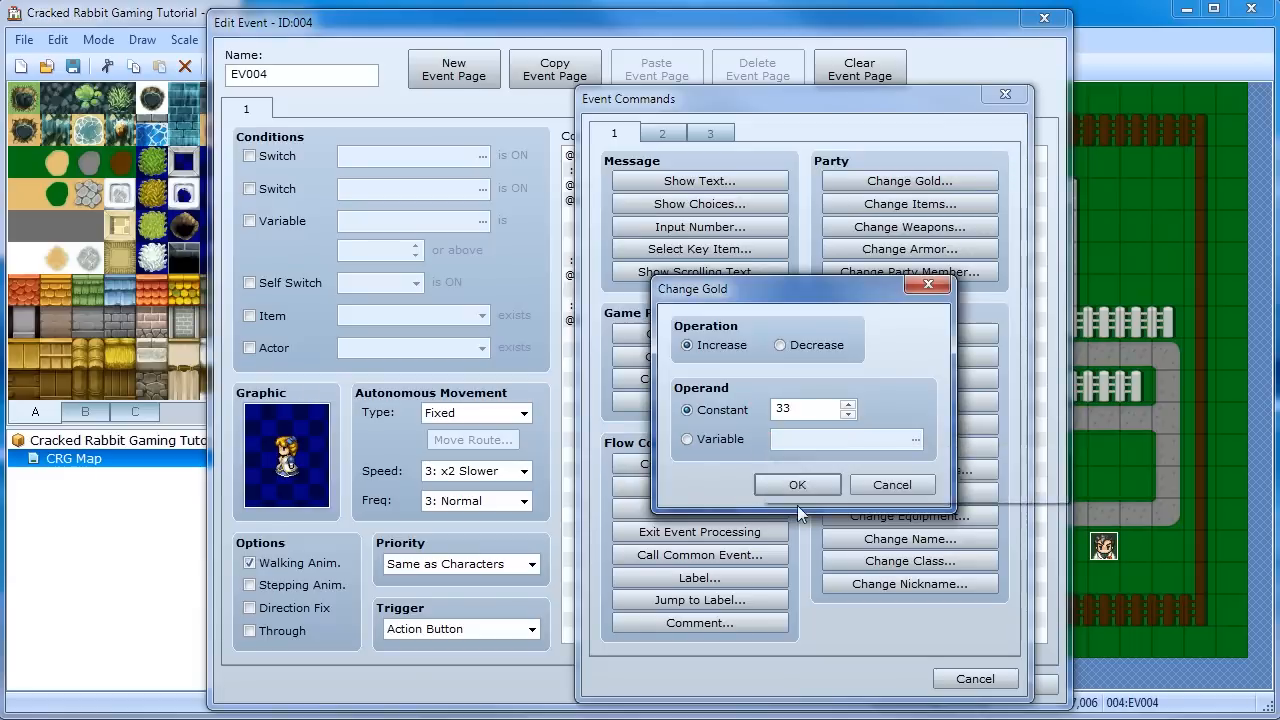
click(797, 484)
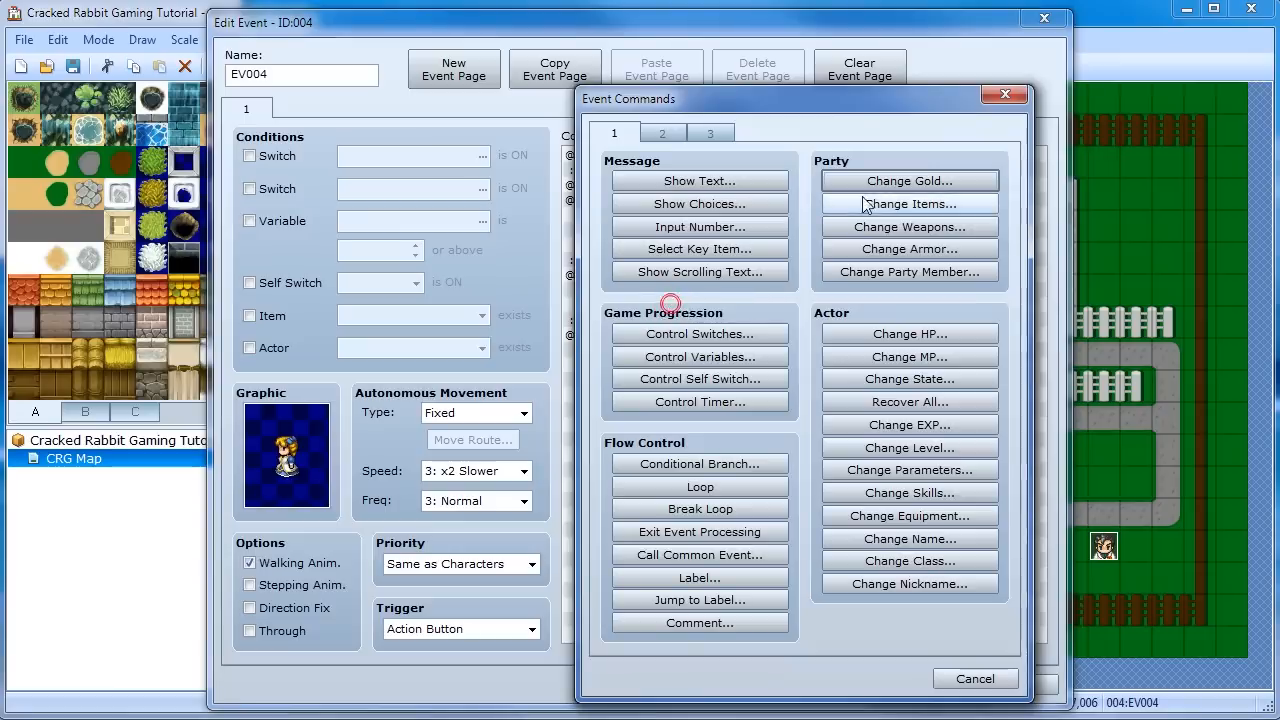
click(909, 204)
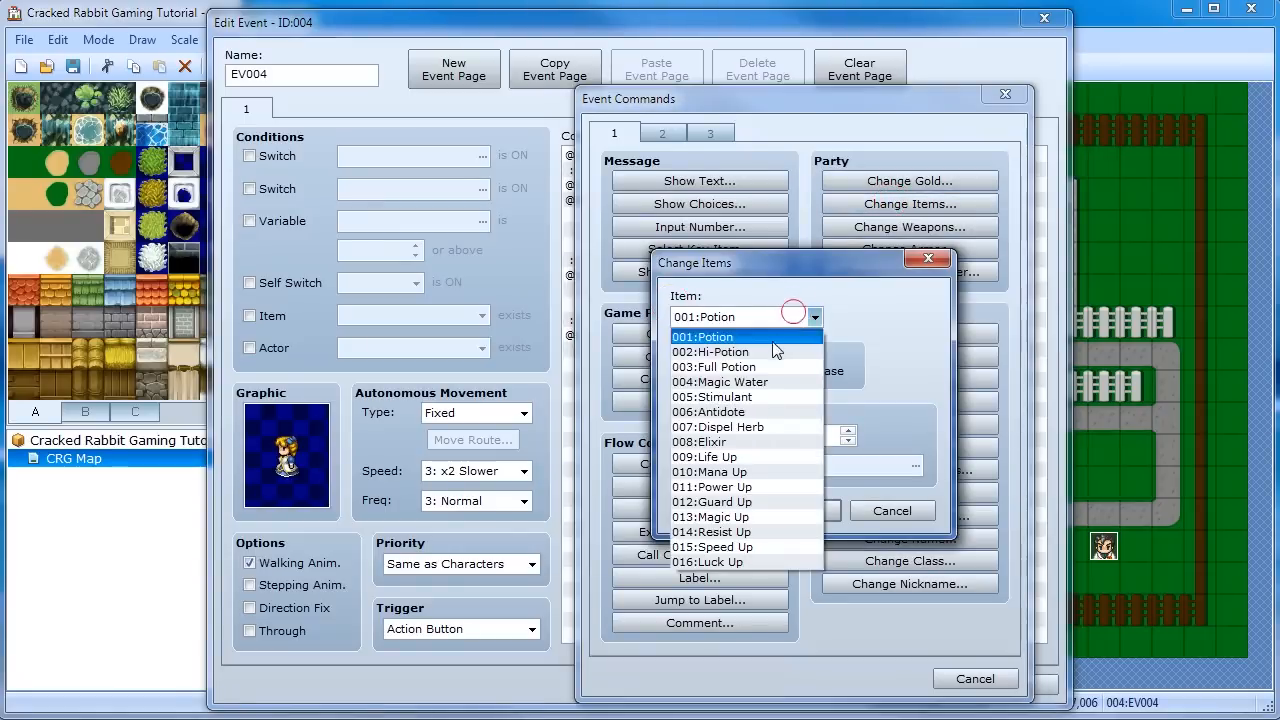
click(709, 351)
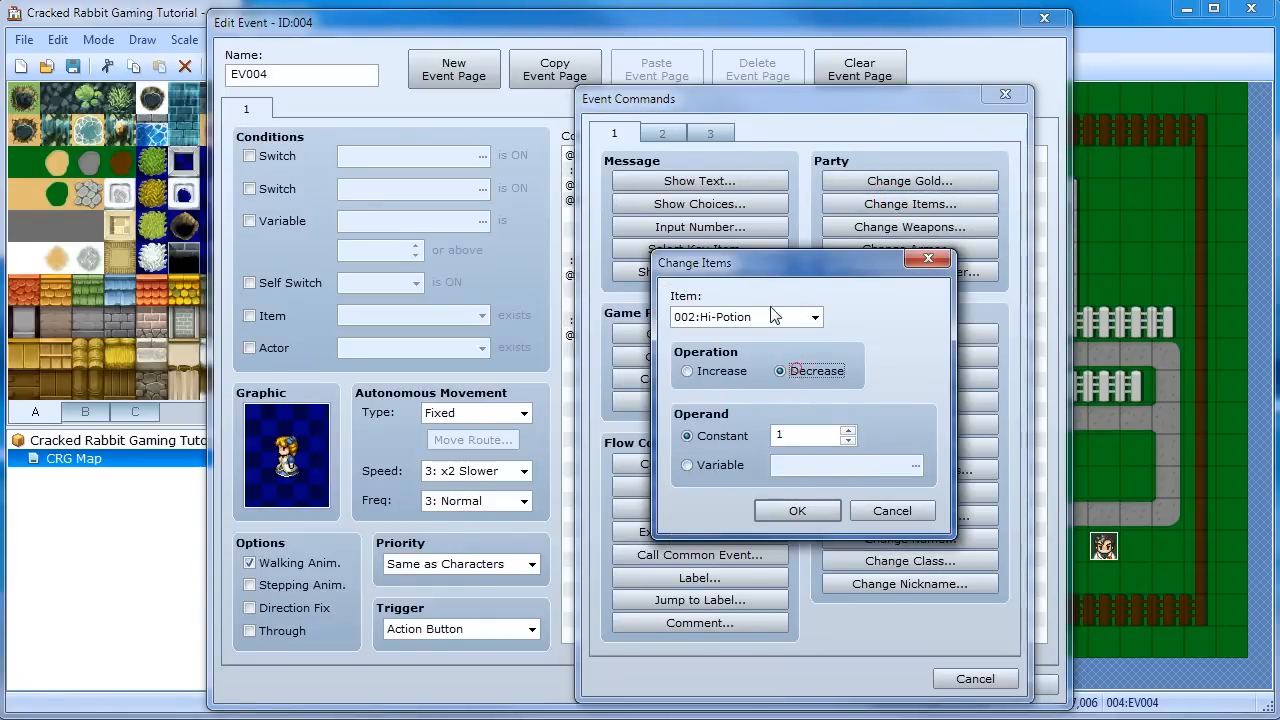
click(797, 510)
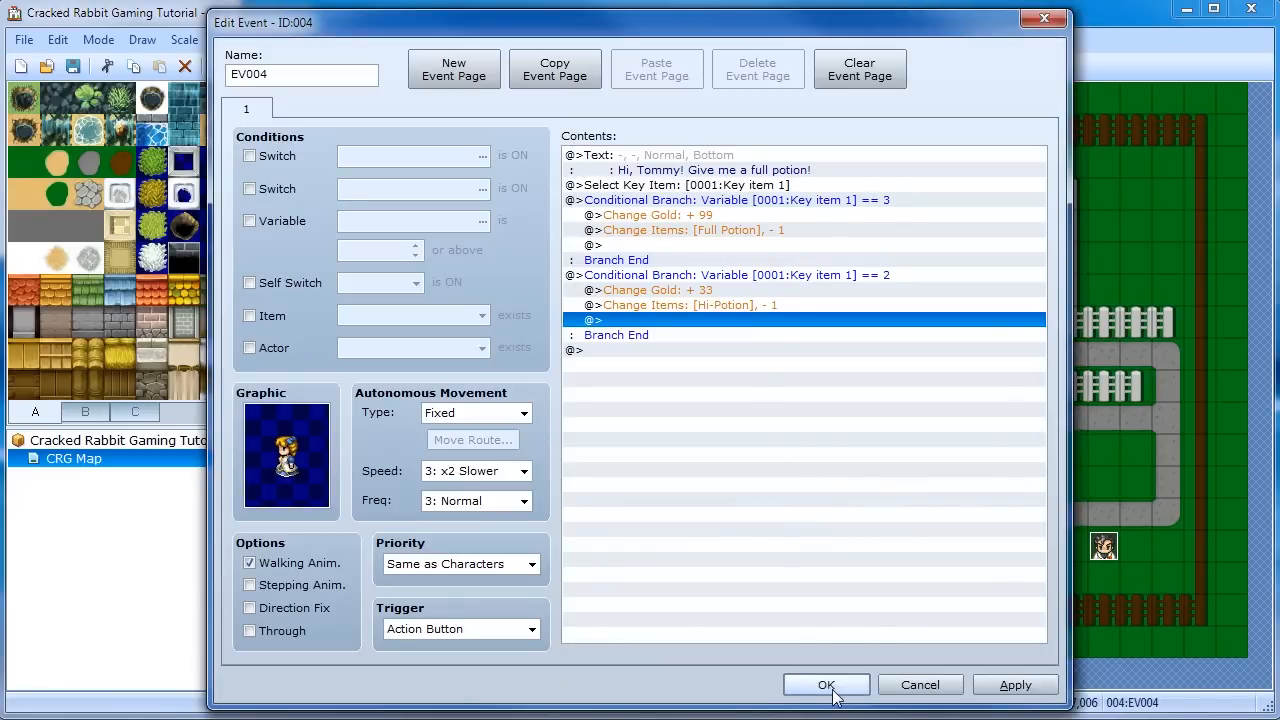
mouse_move(810, 204)
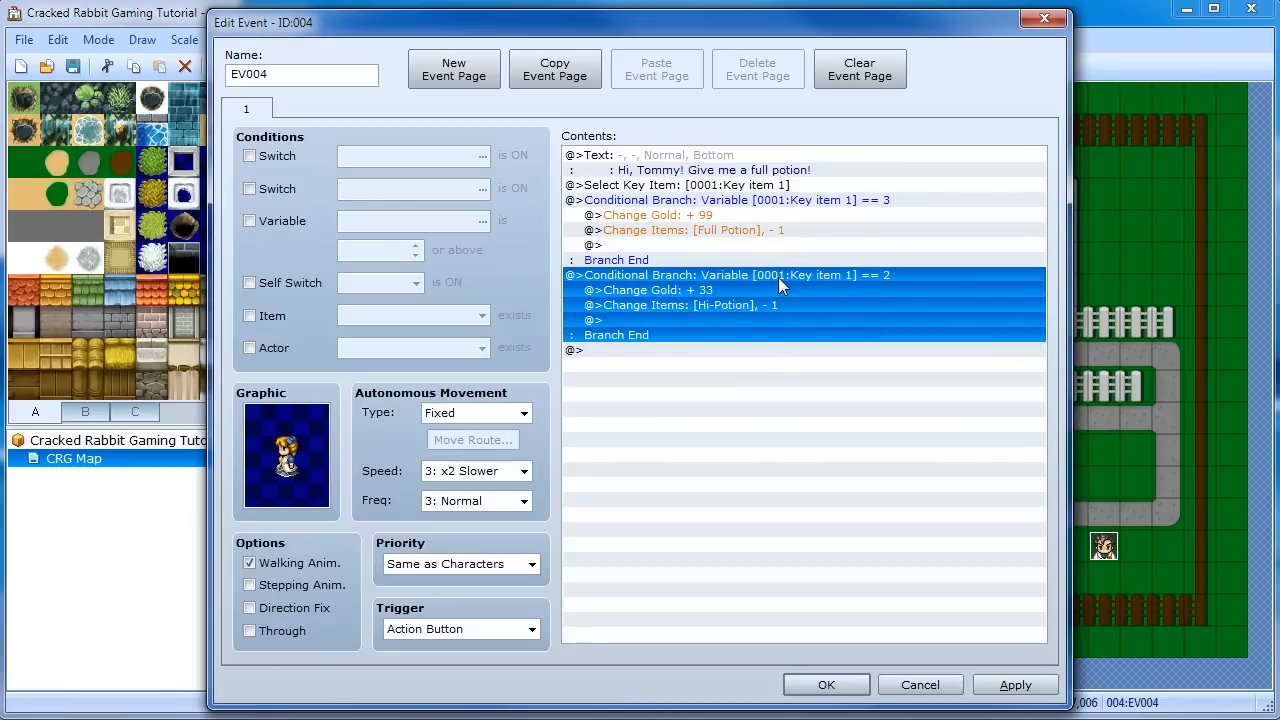
mouse_move(805, 519)
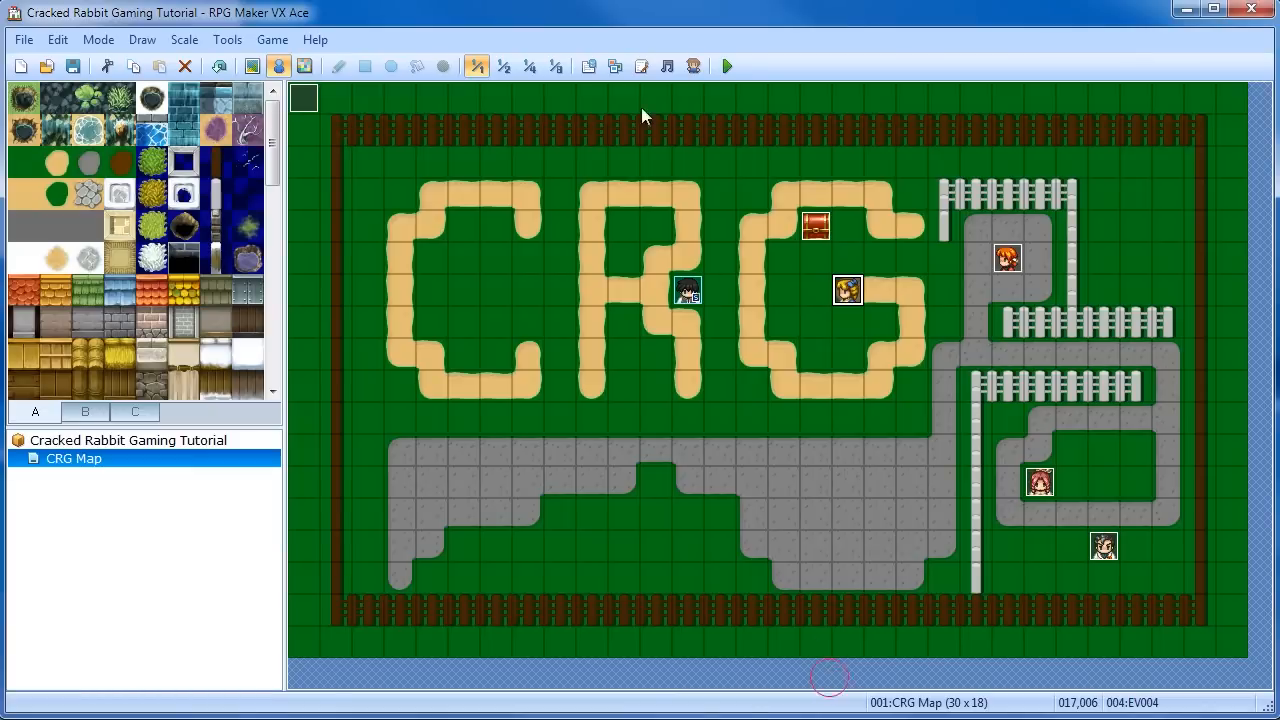
Launch a playtest and start a New Game, placing the party on the CRG map with 1,000G
click(725, 66)
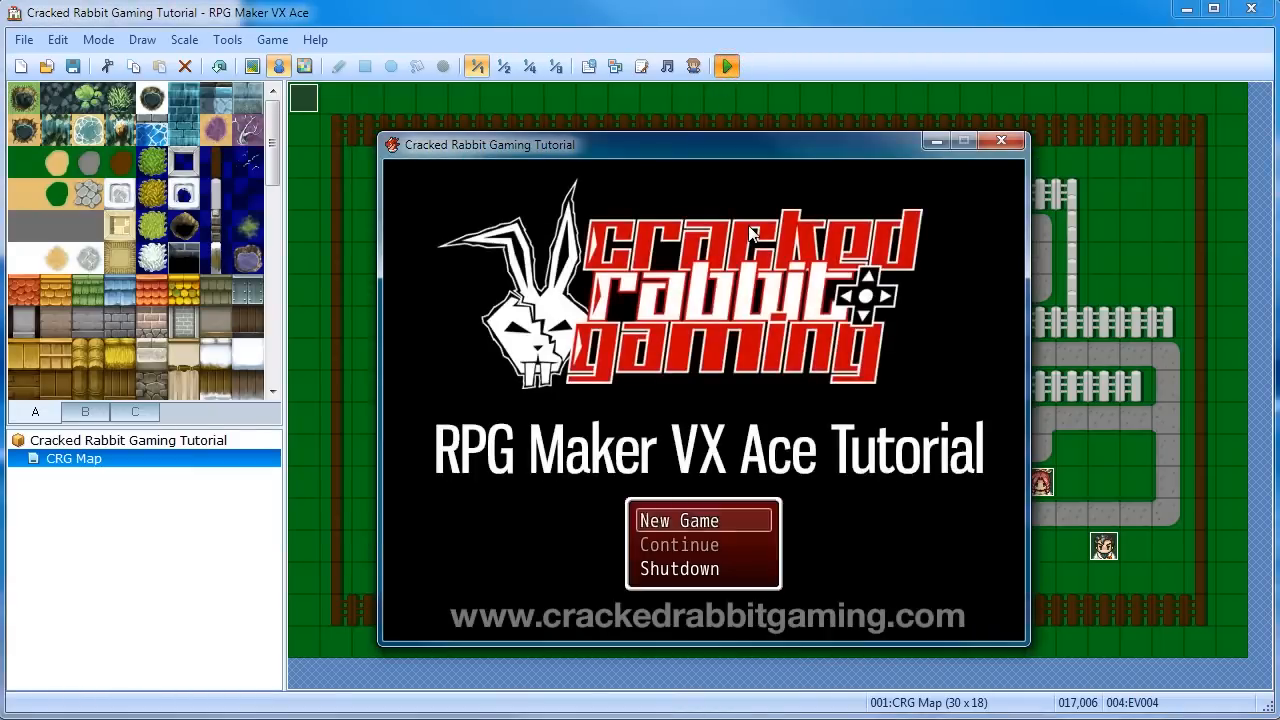
click(702, 520)
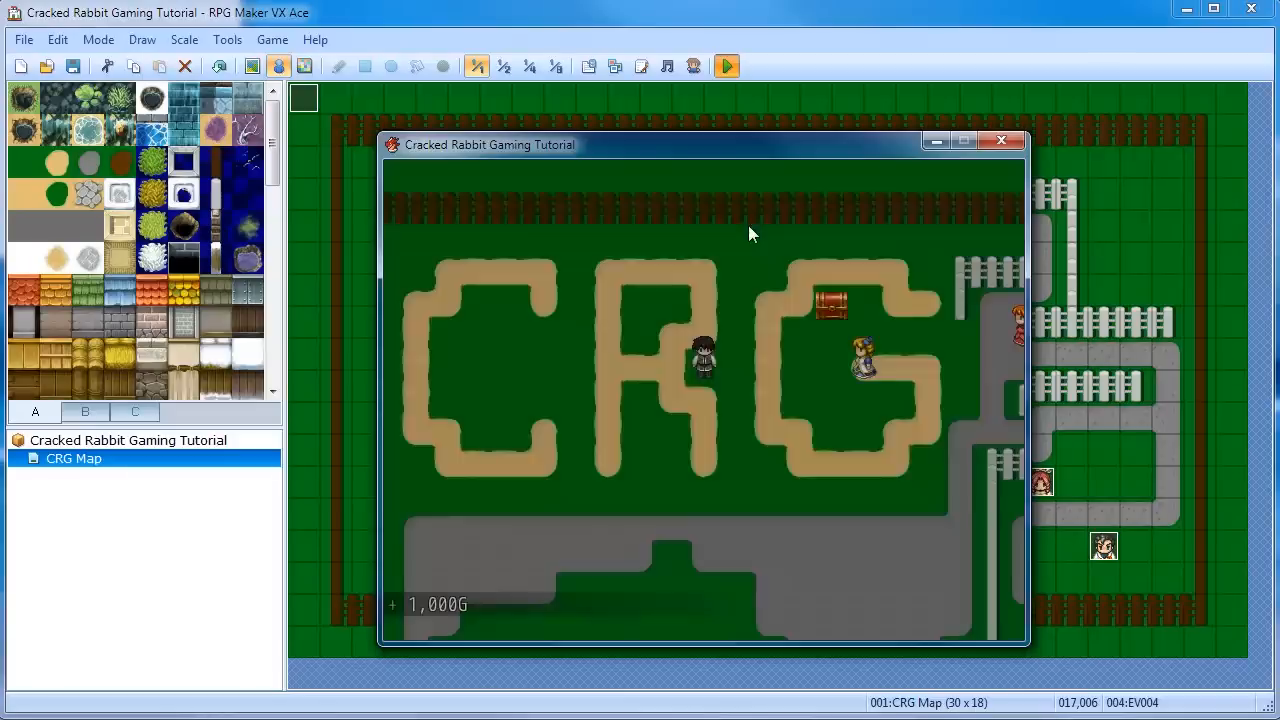